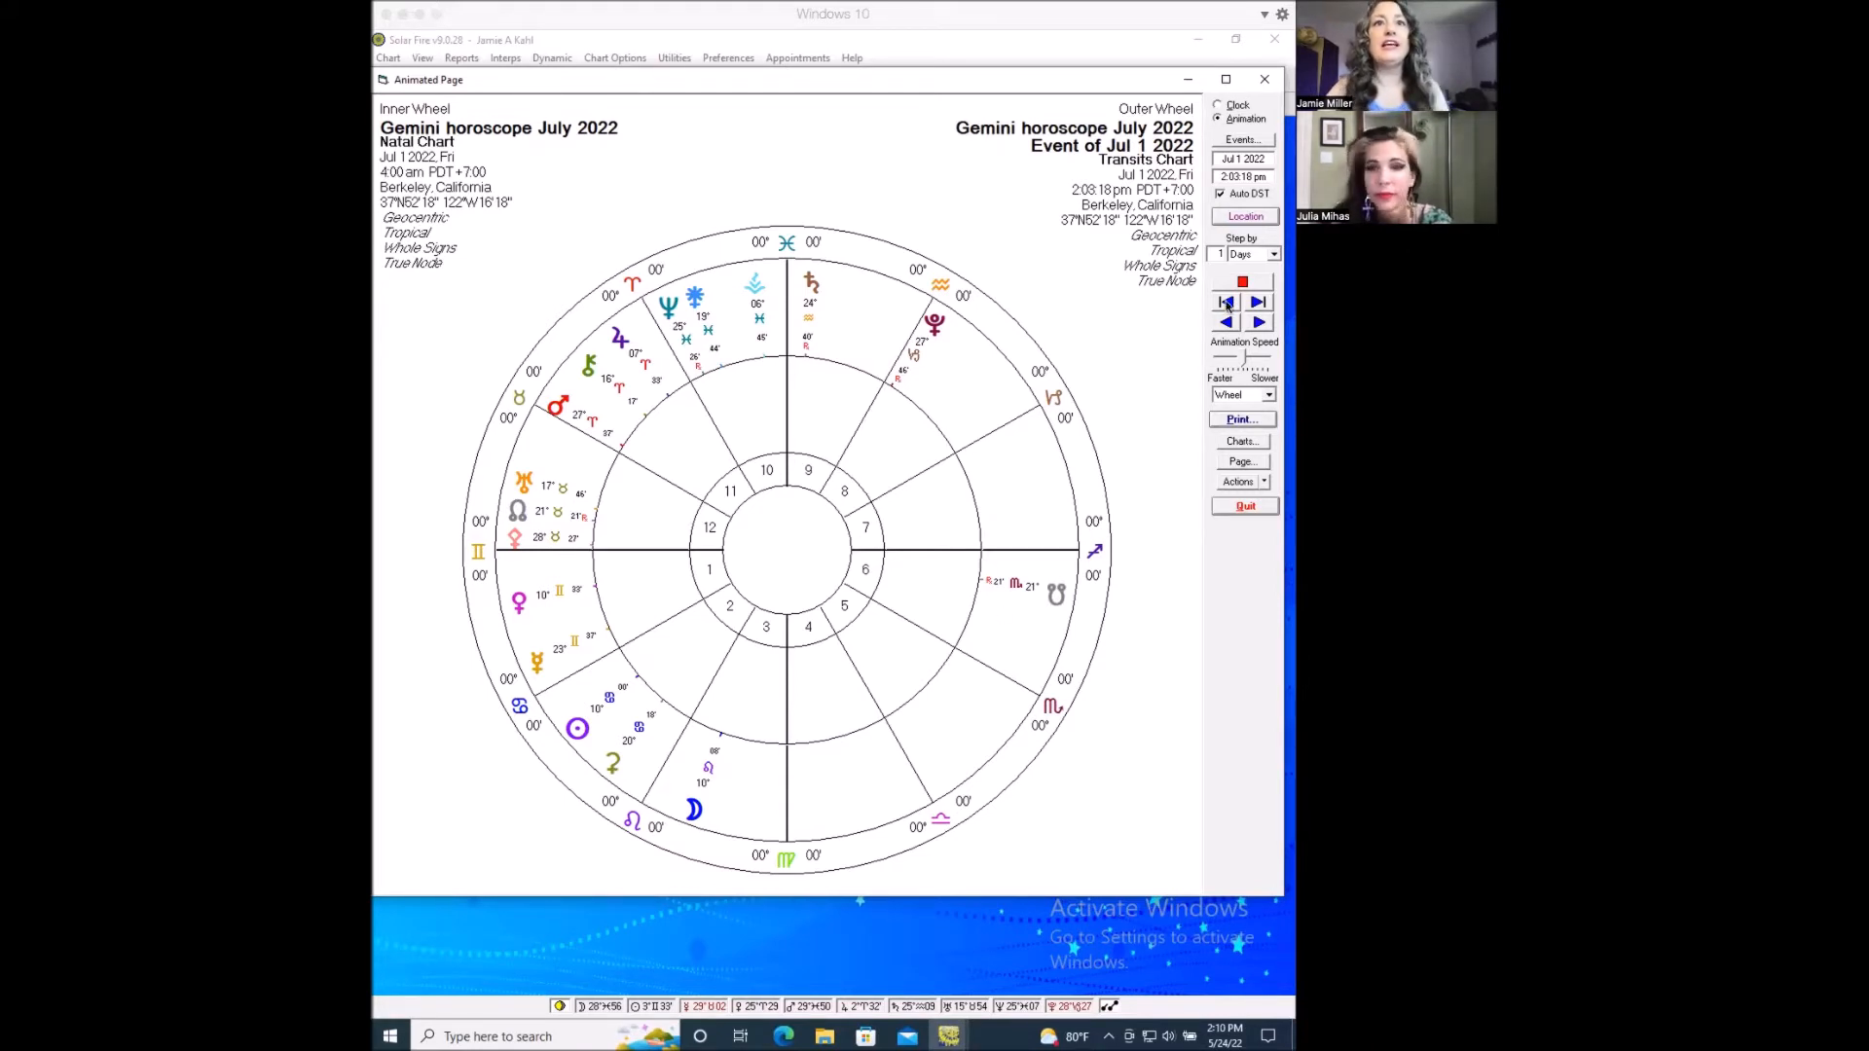
mouse_move(620, 769)
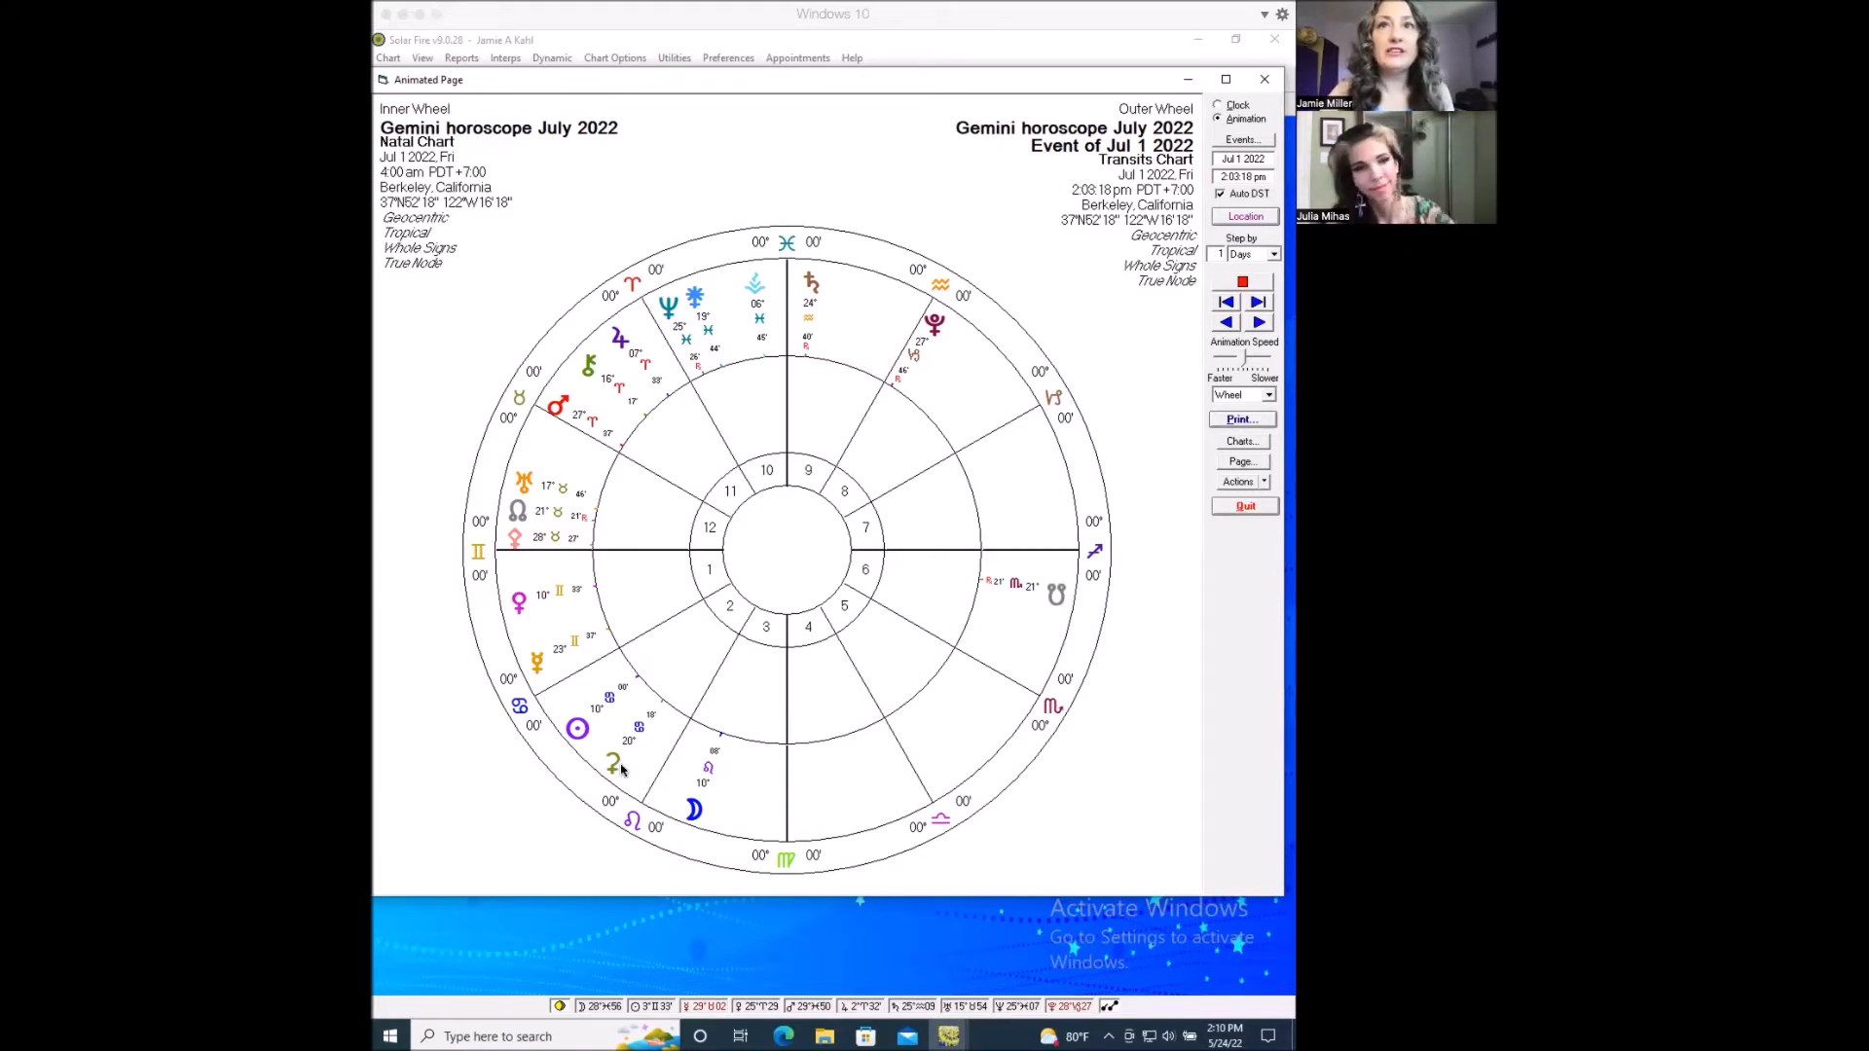
mouse_move(638, 748)
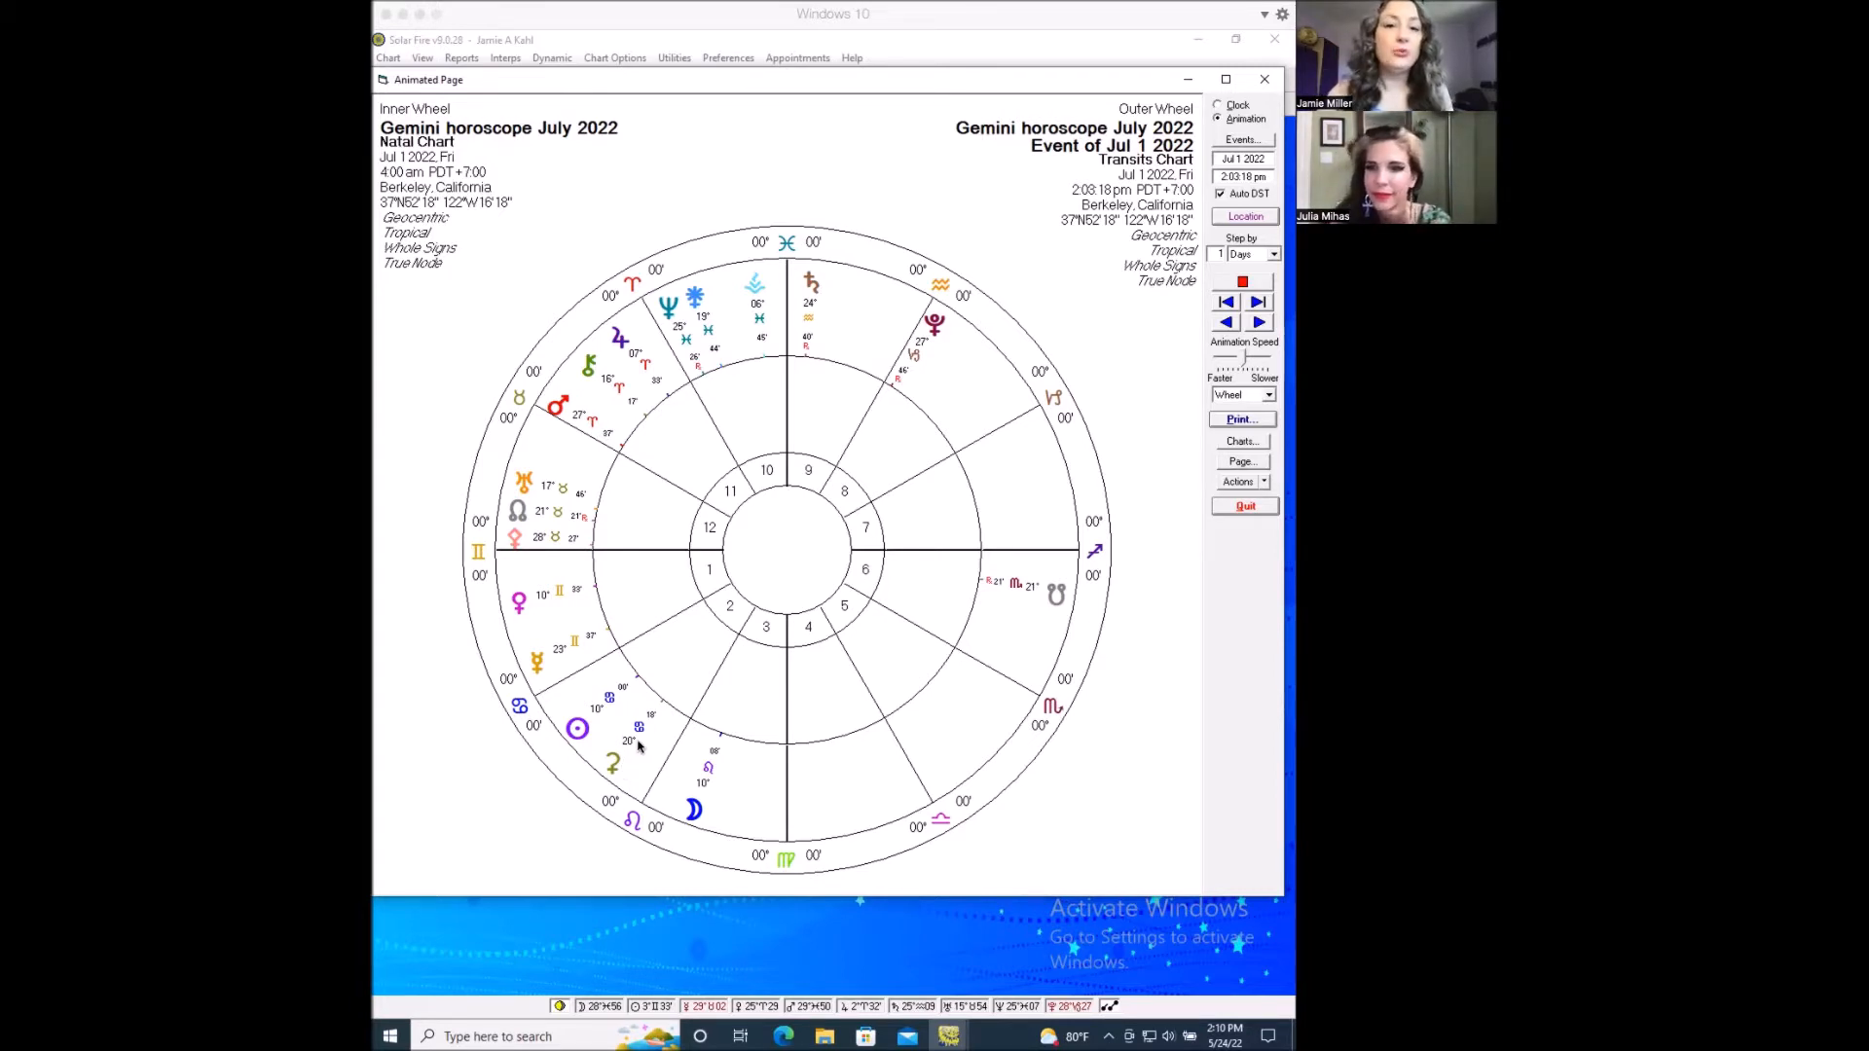
mouse_move(615, 771)
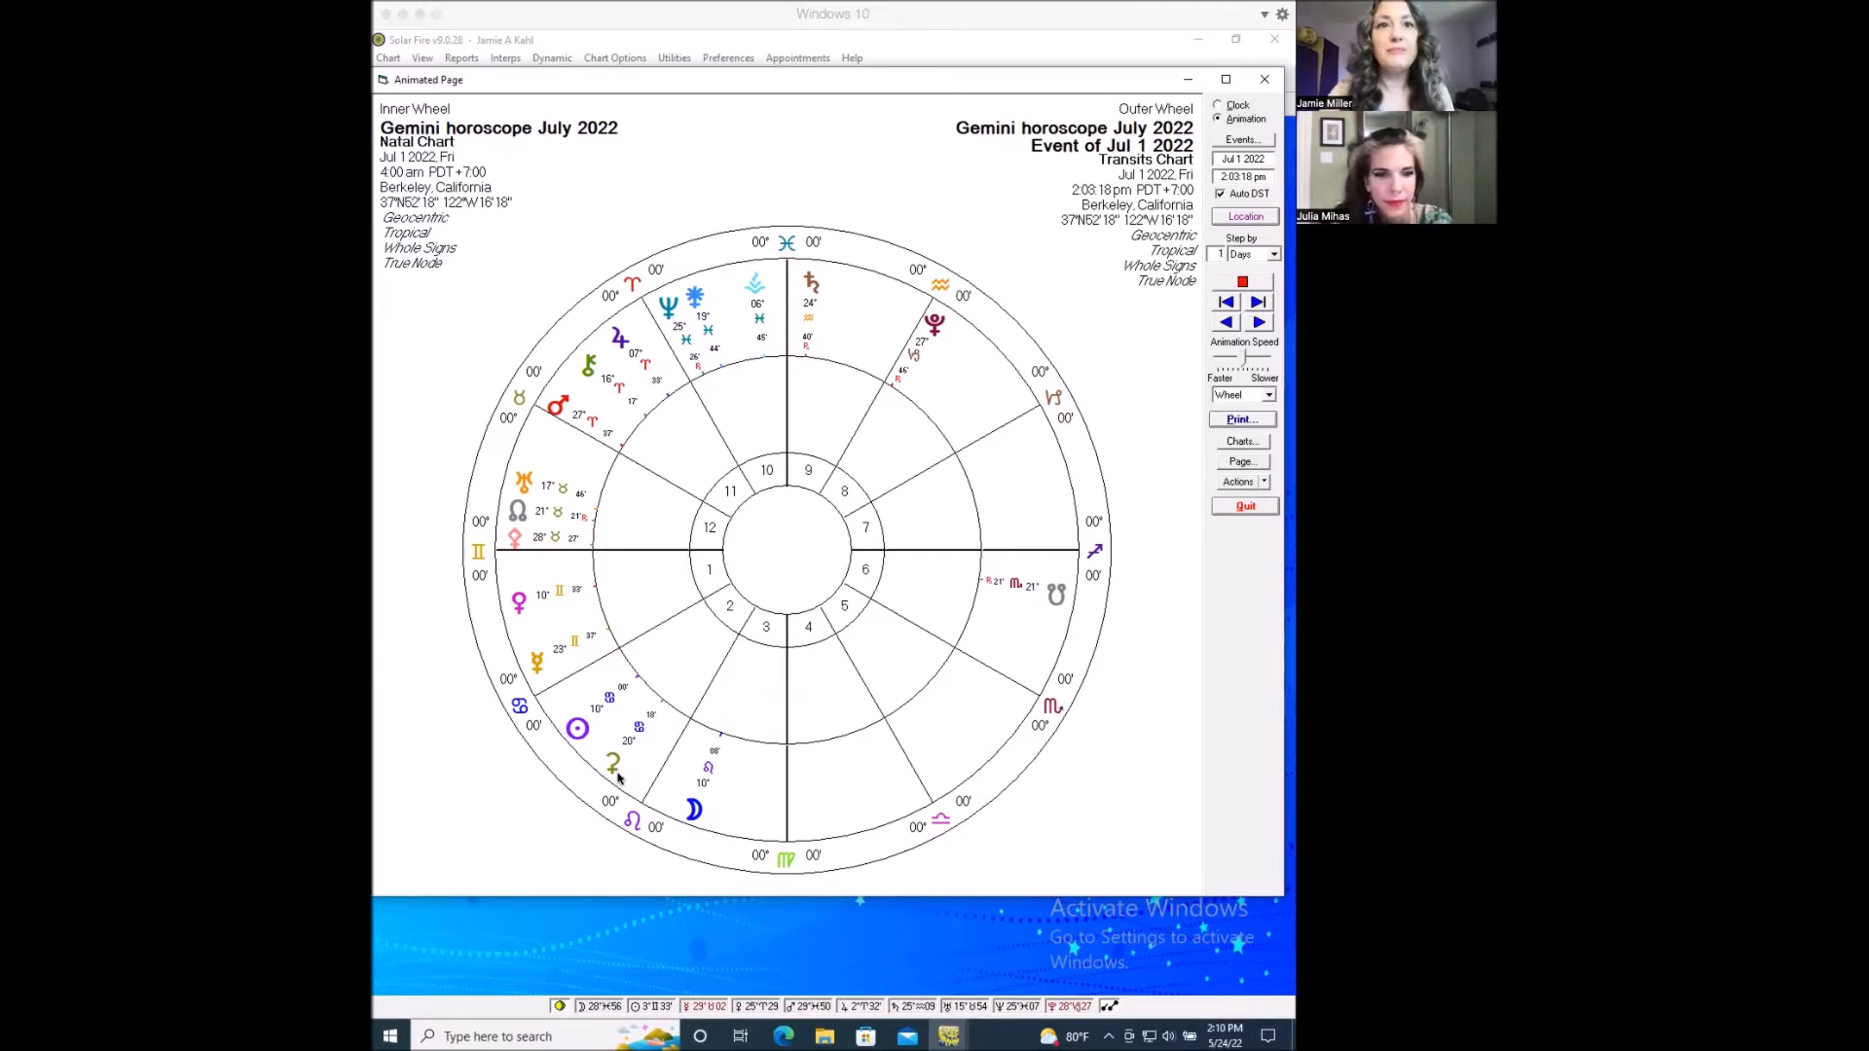
mouse_move(625, 780)
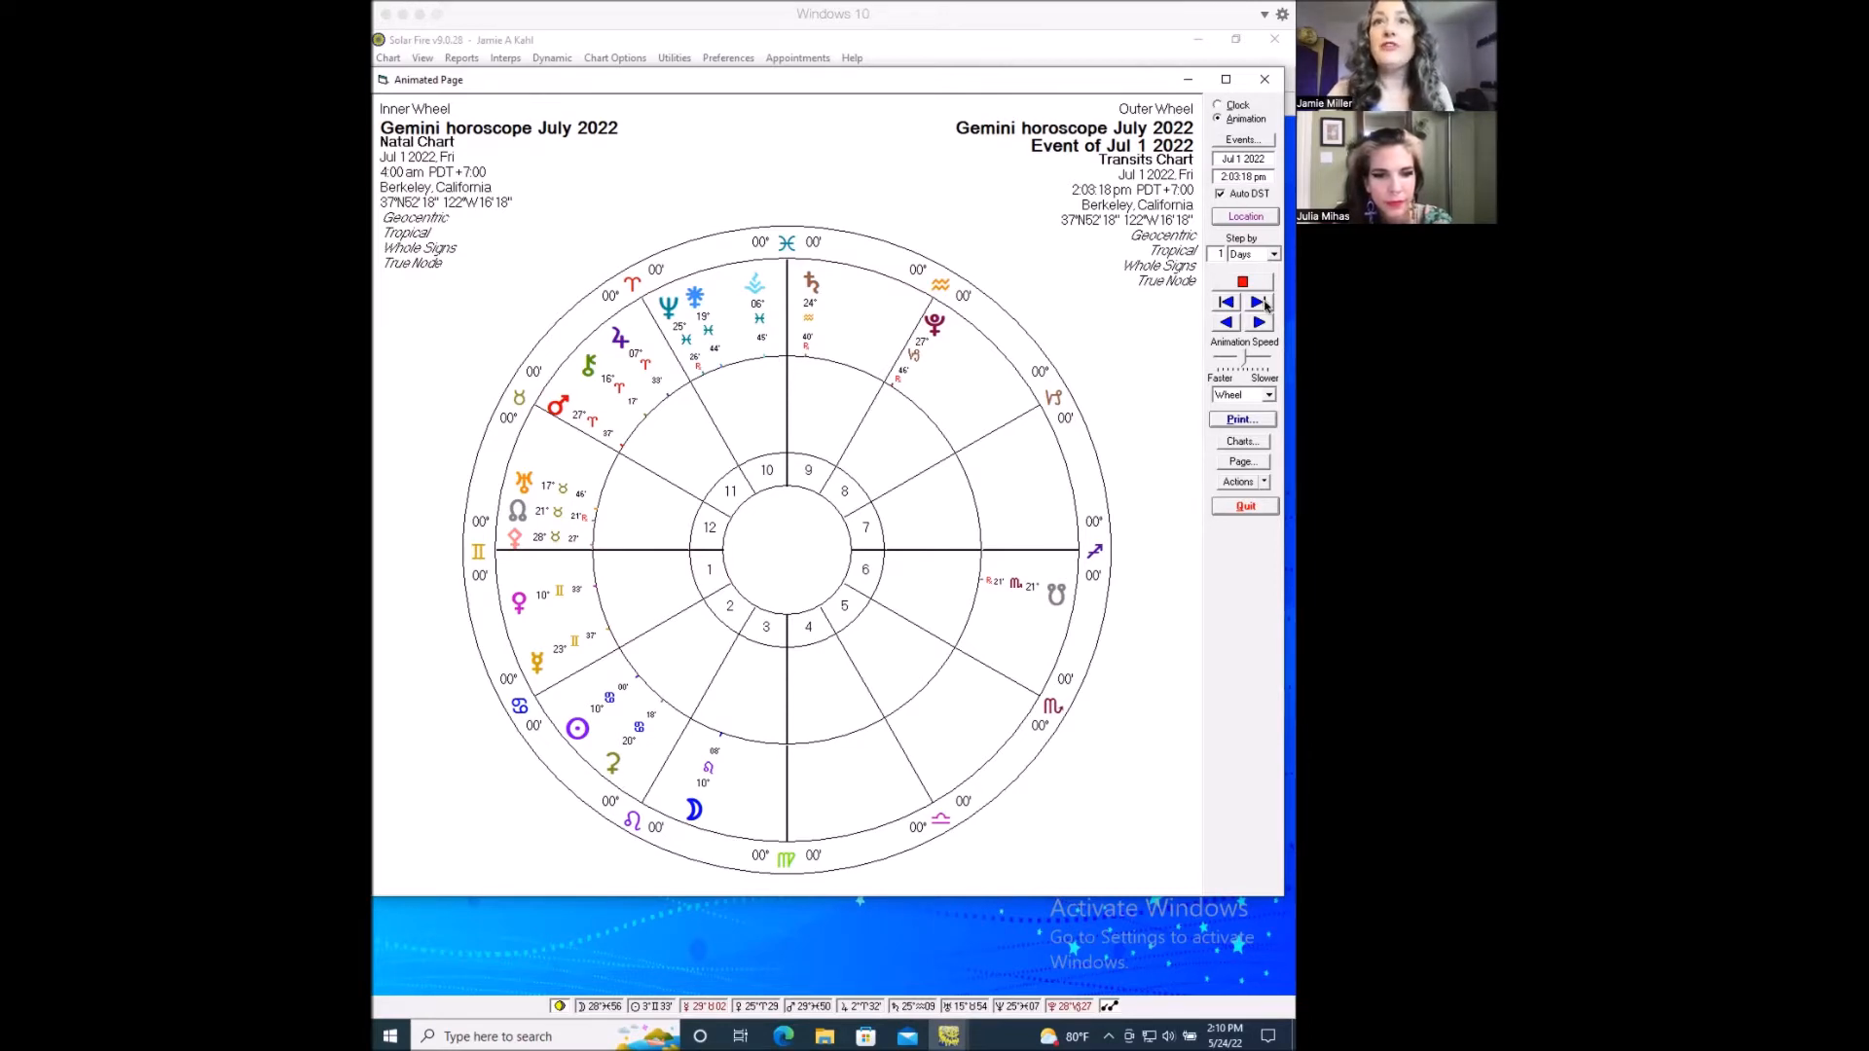
Step the transits forward past July 15 and 19 to July 23, then back to July 21, 2022.
left_click(1258, 301)
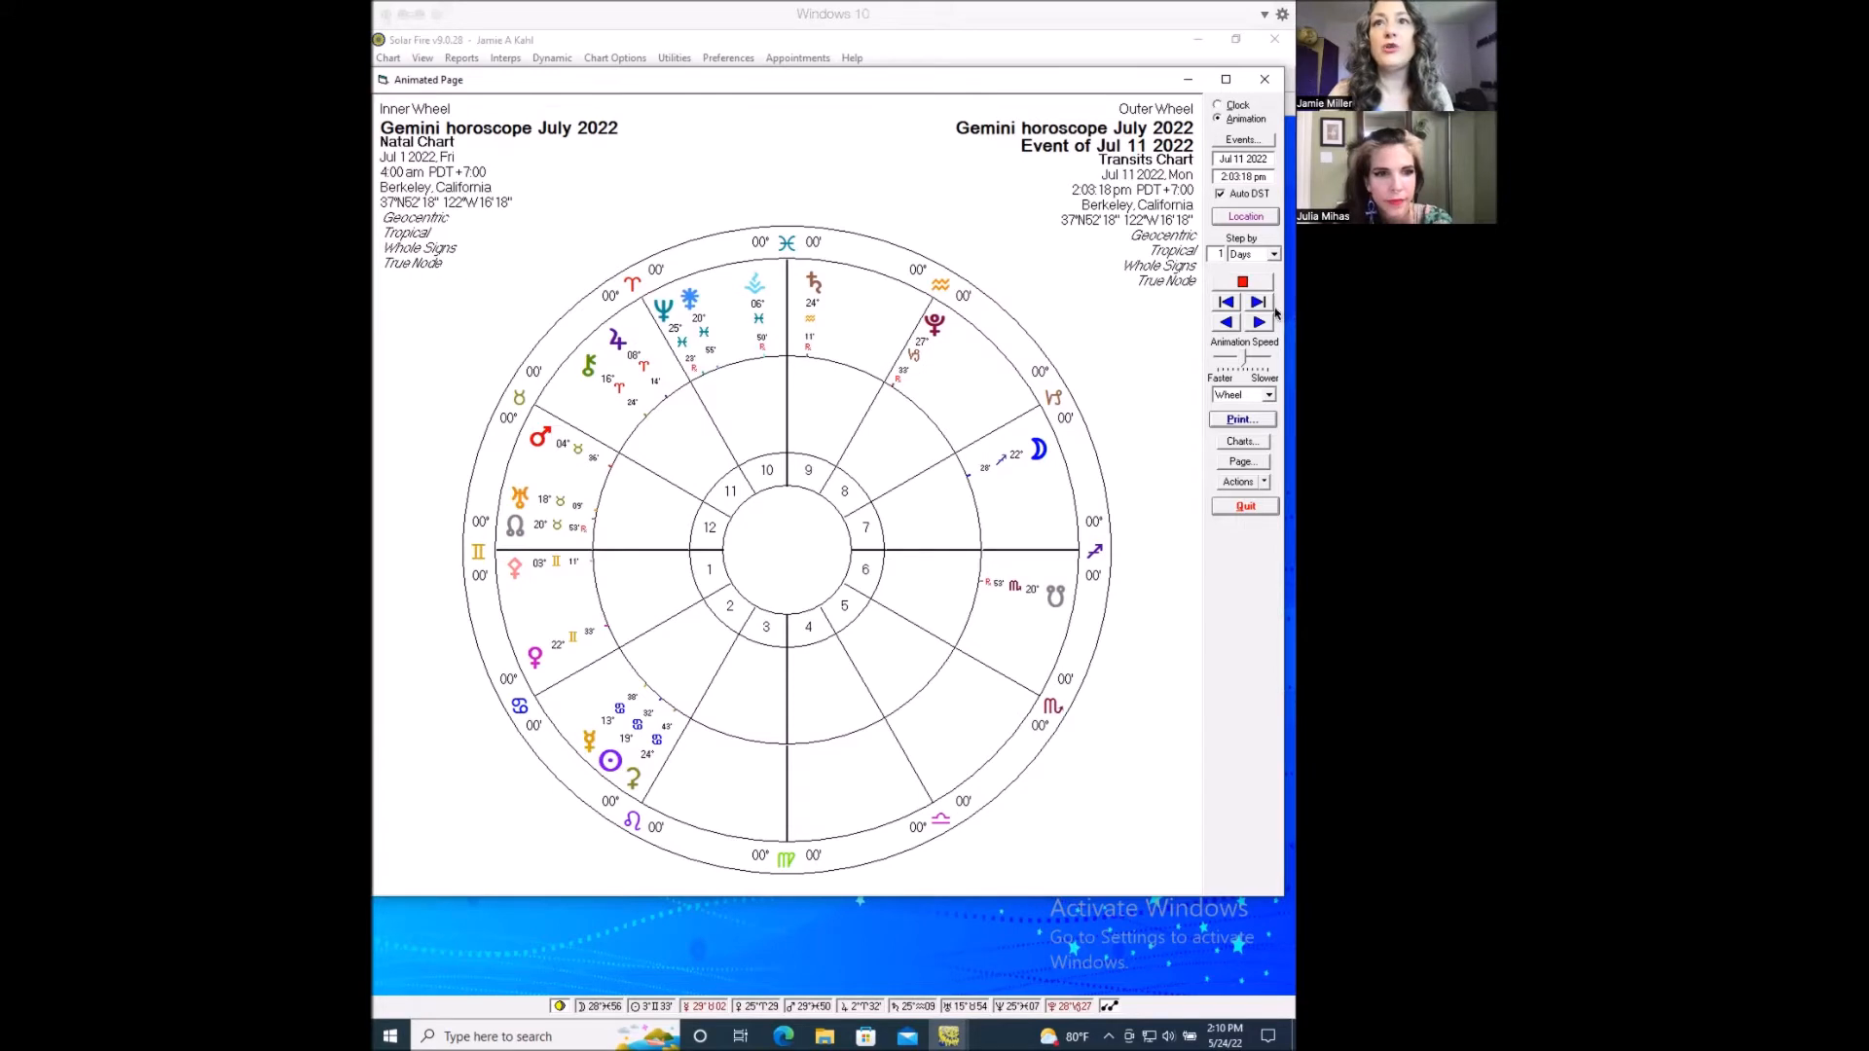
left_click(1258, 302)
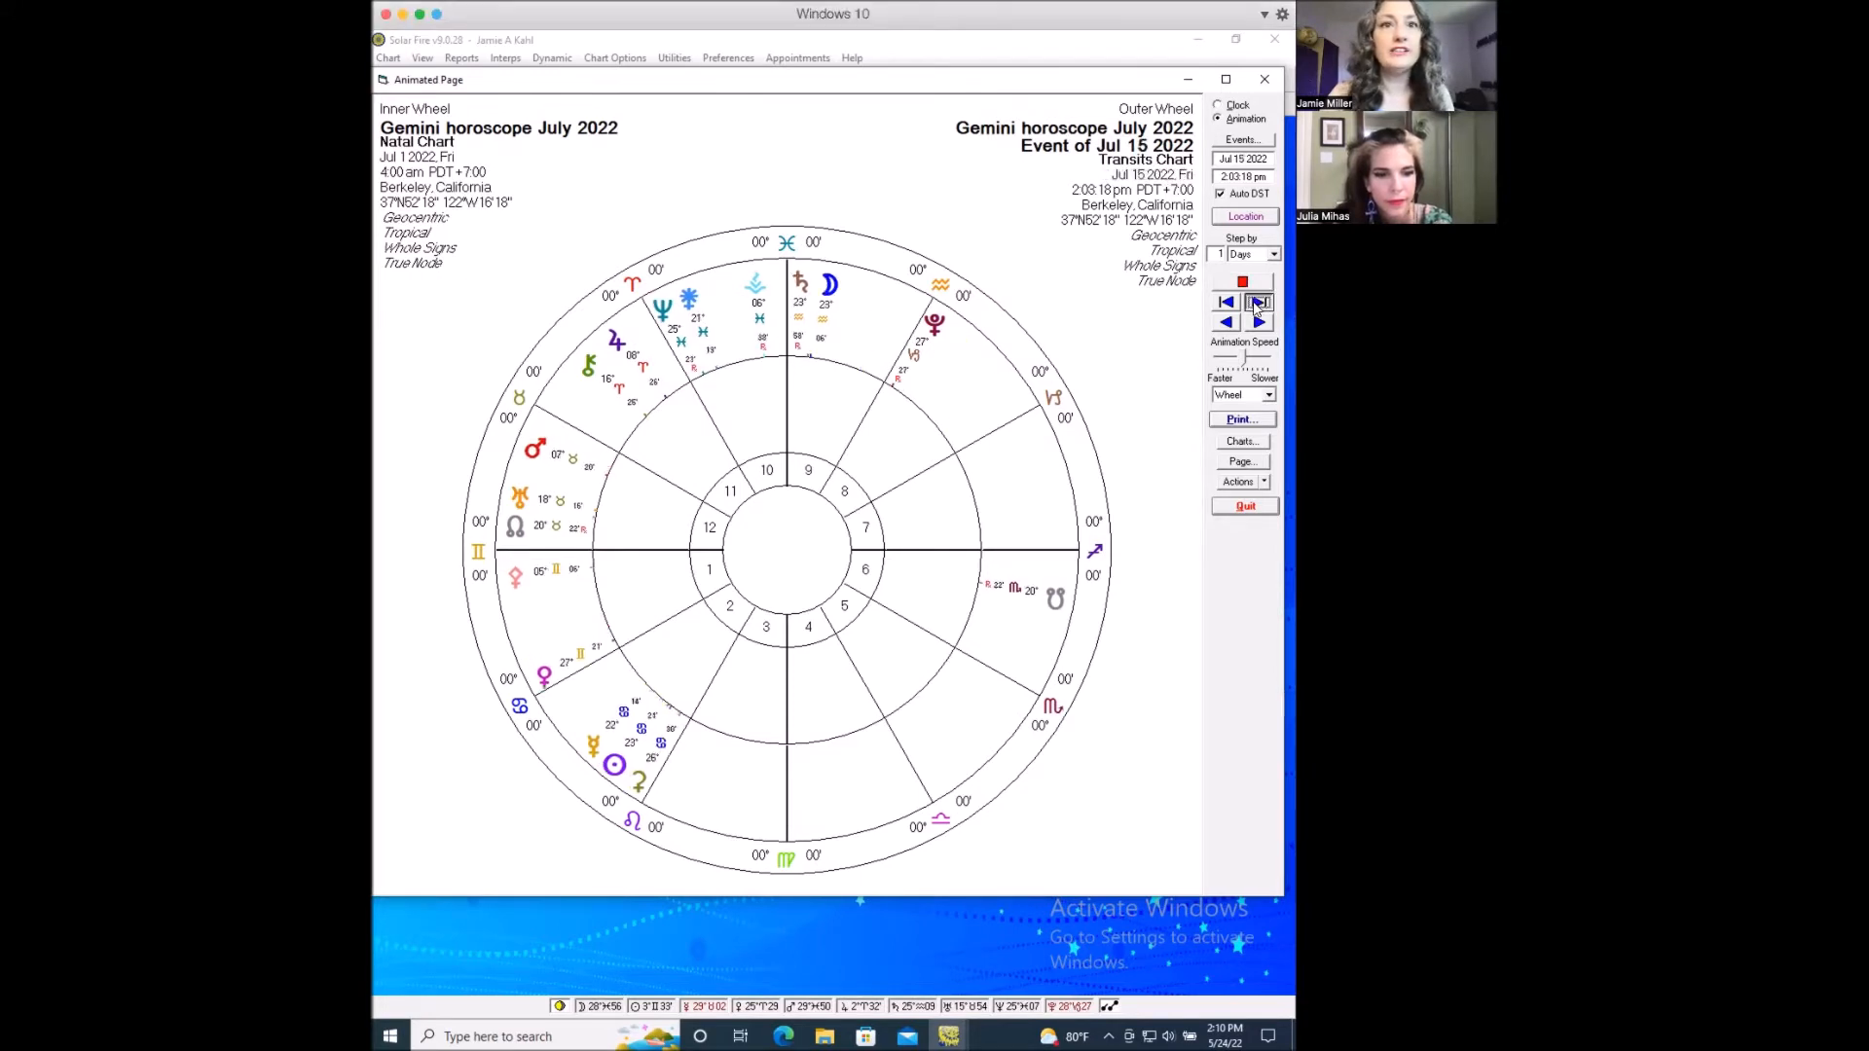
left_click(1259, 302)
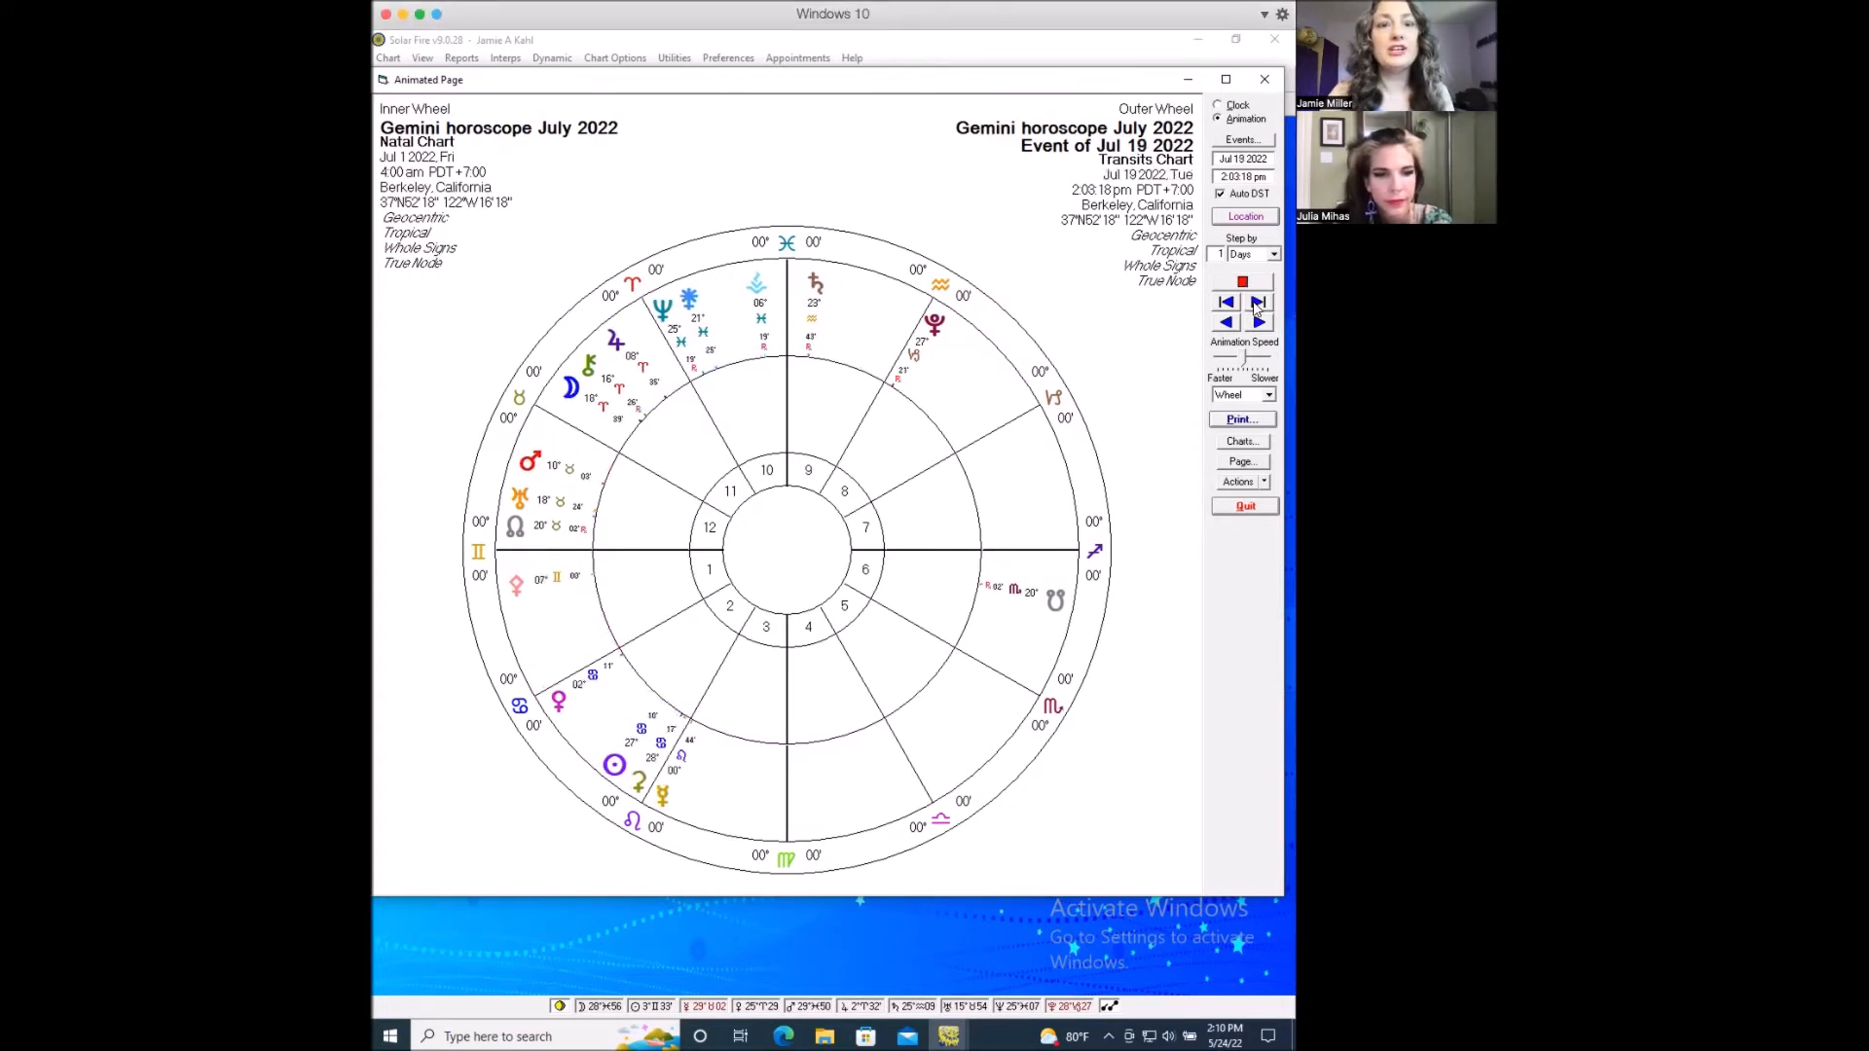
left_click(1259, 322)
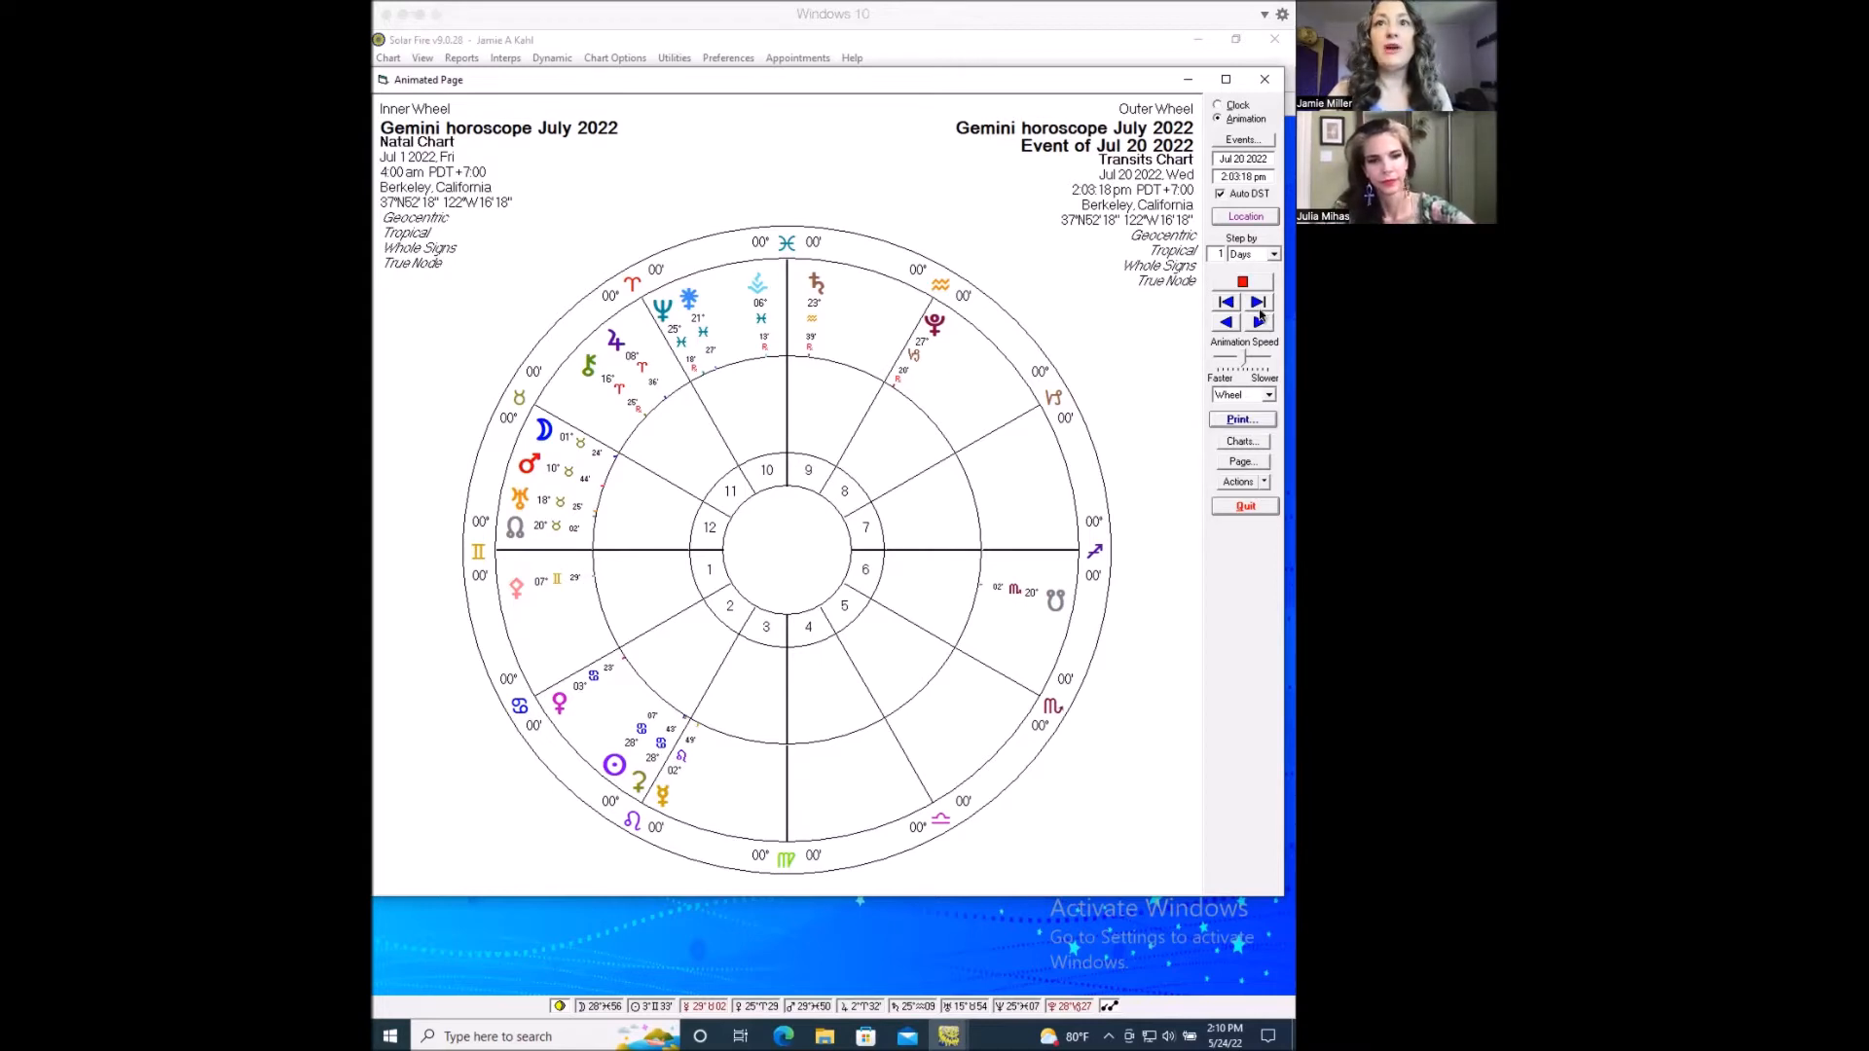
left_click(1257, 302)
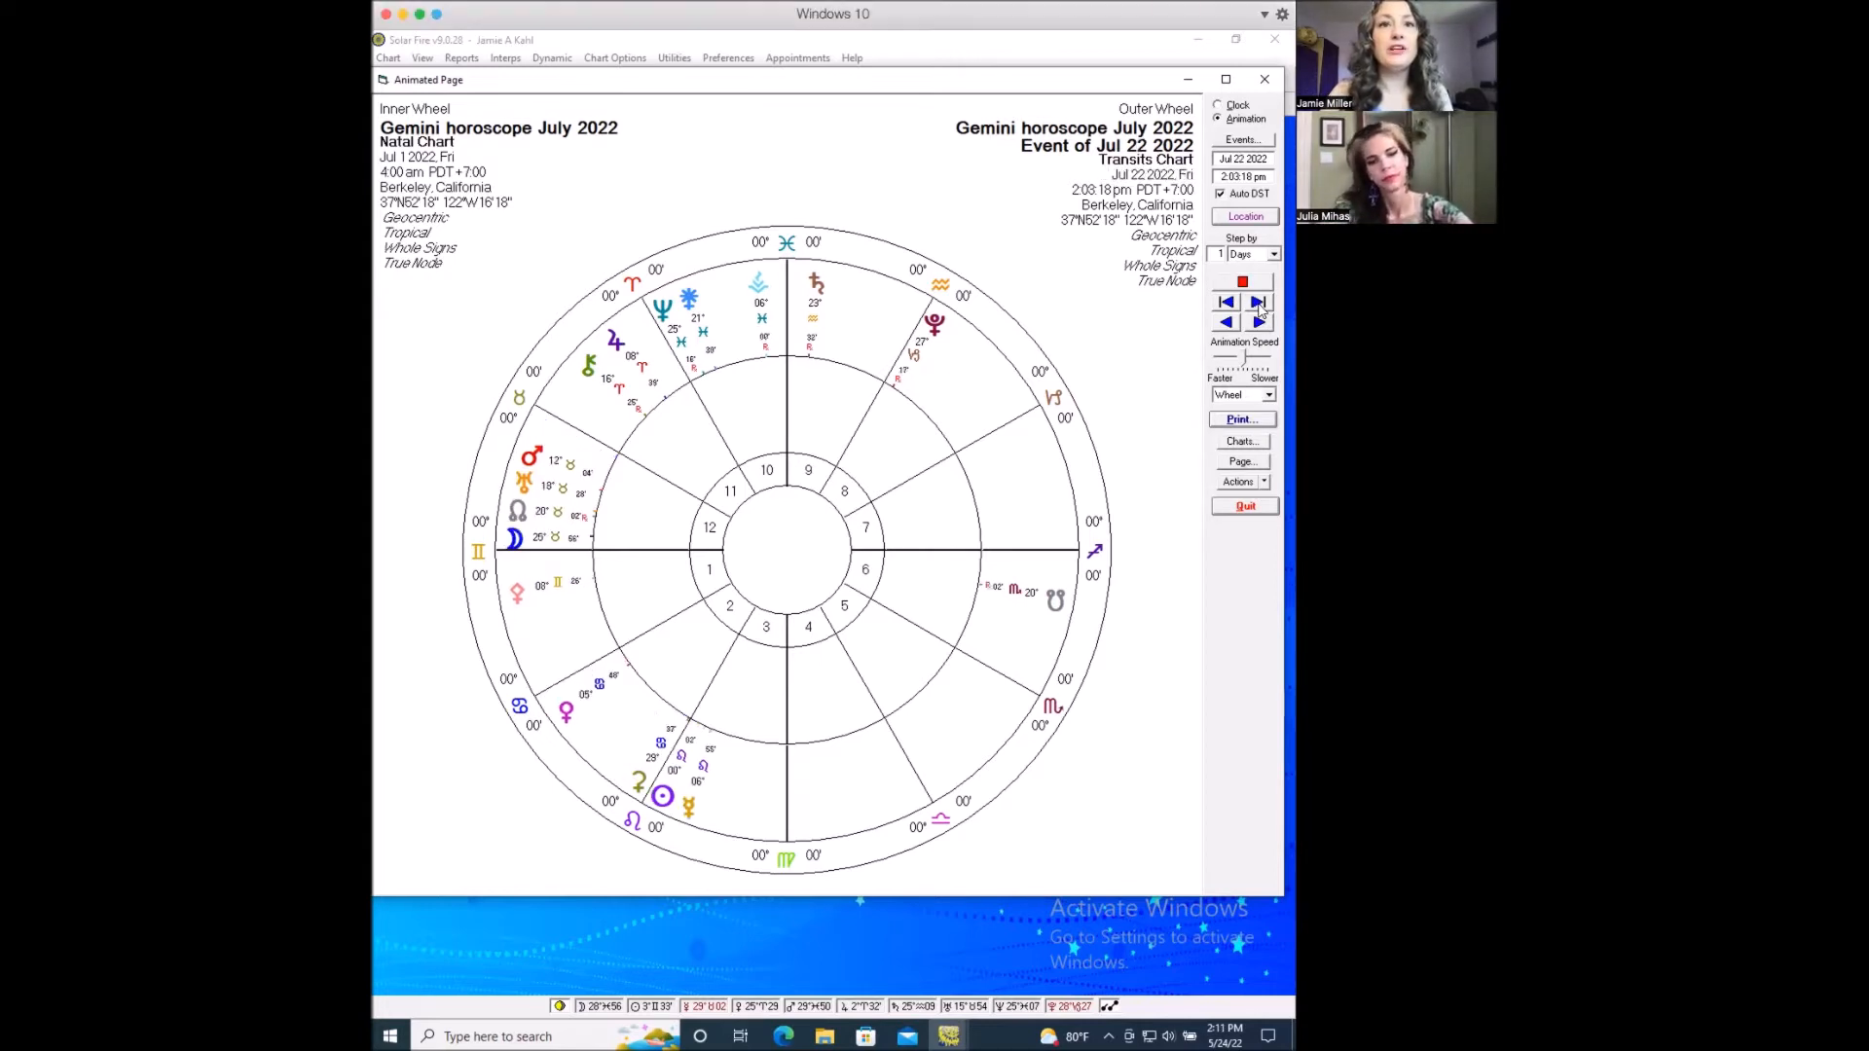
left_click(1257, 302)
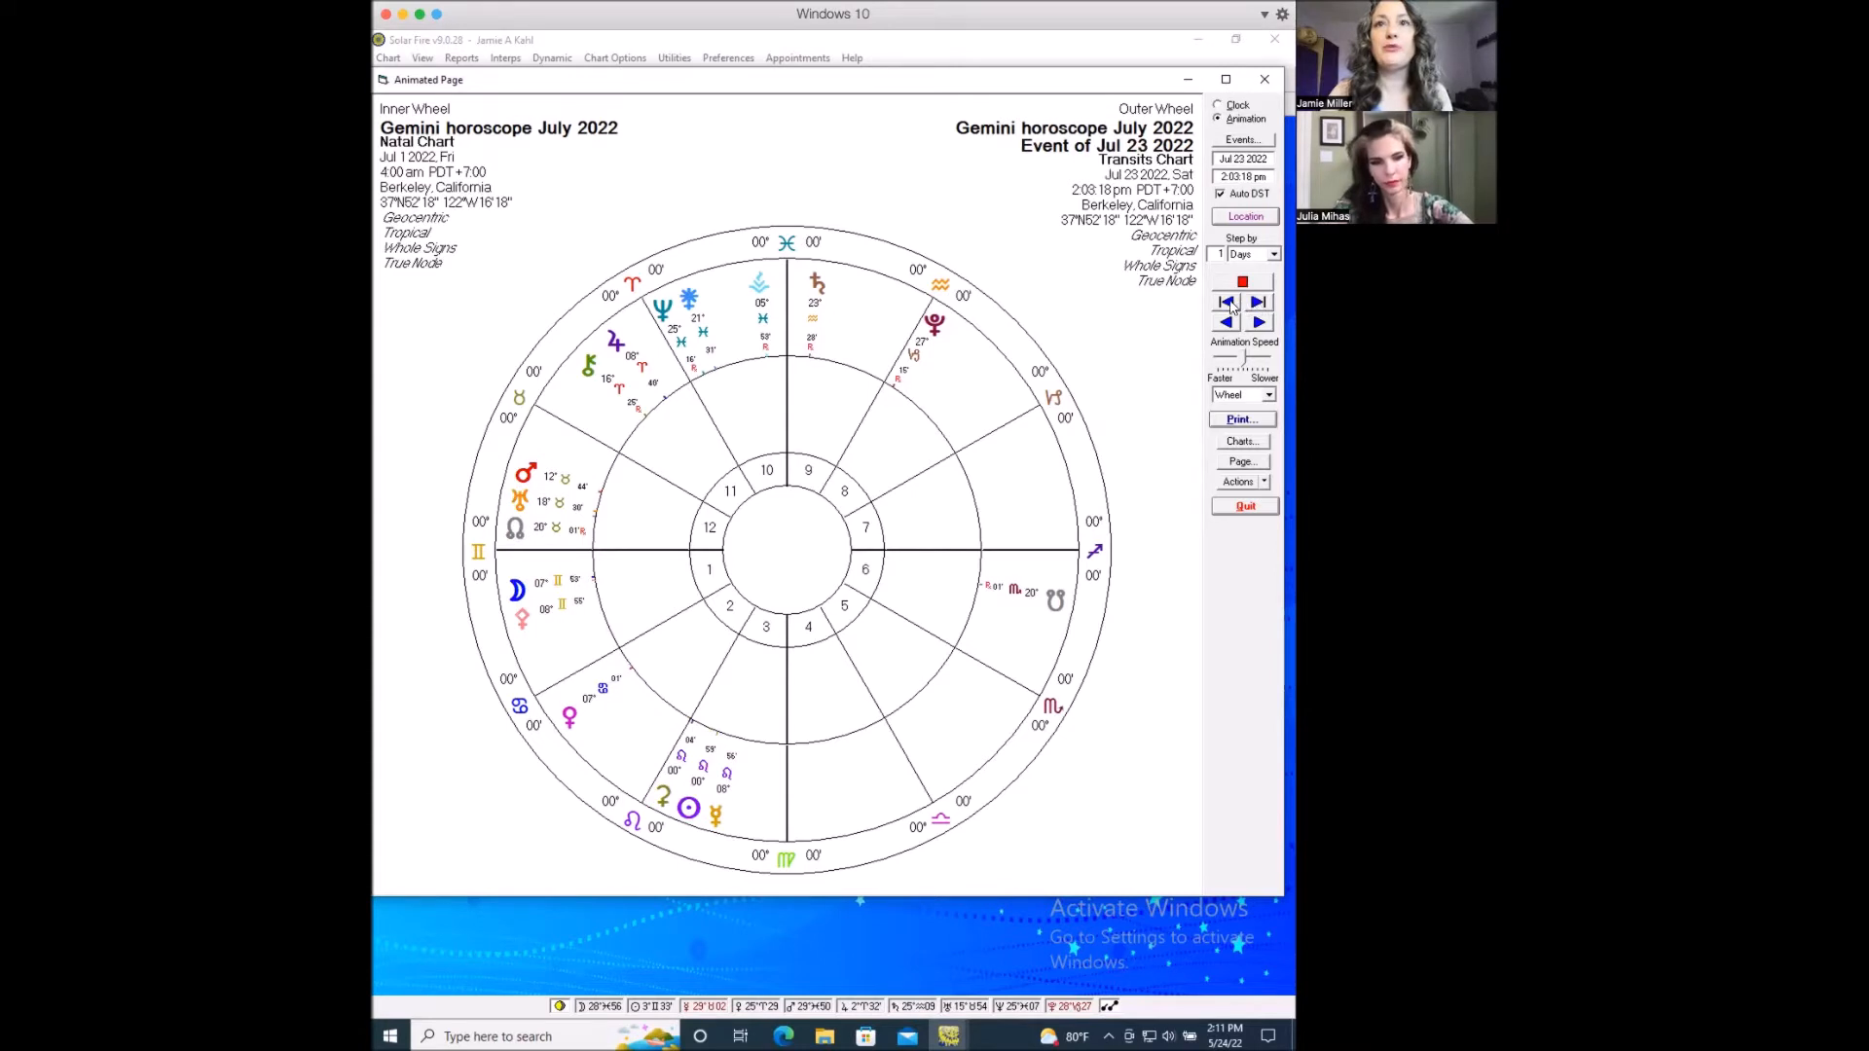
left_click(1226, 320)
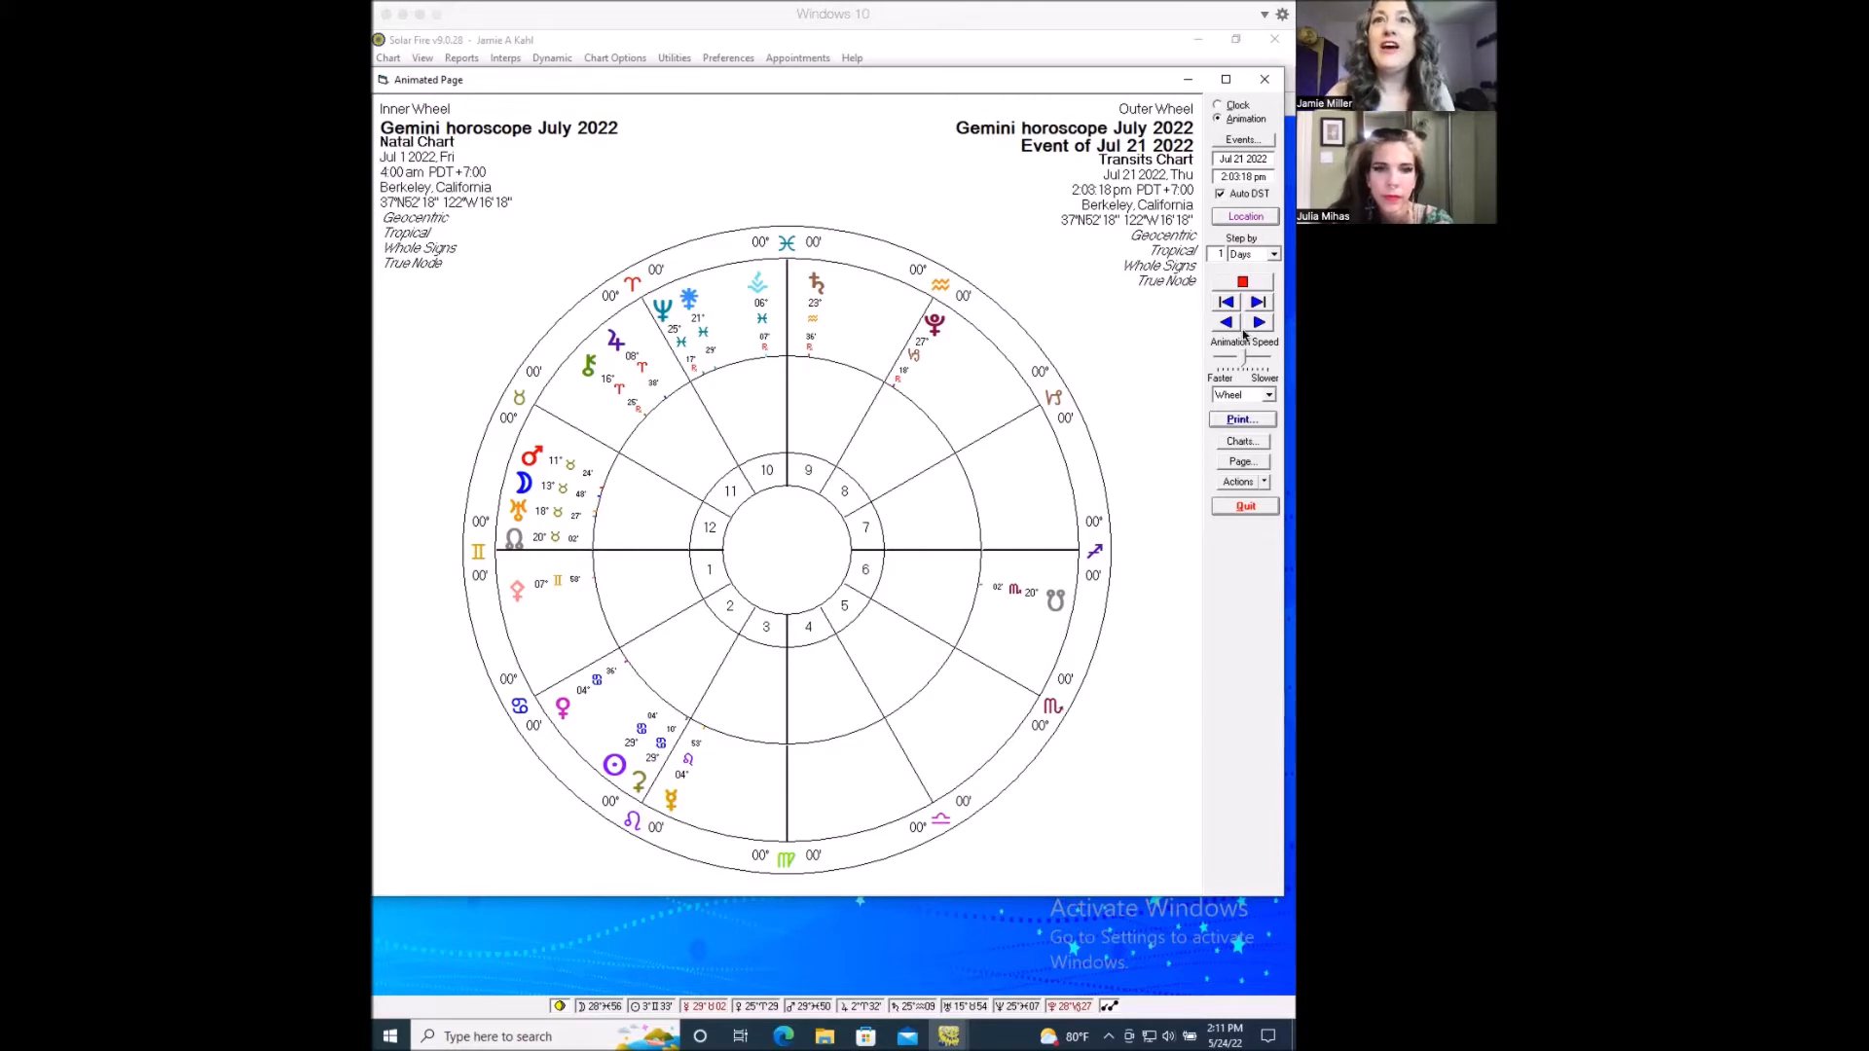
Step the transits forward from July 22 to July 24, 2022, just past the Sun's Leo ingress.
left_click(1256, 302)
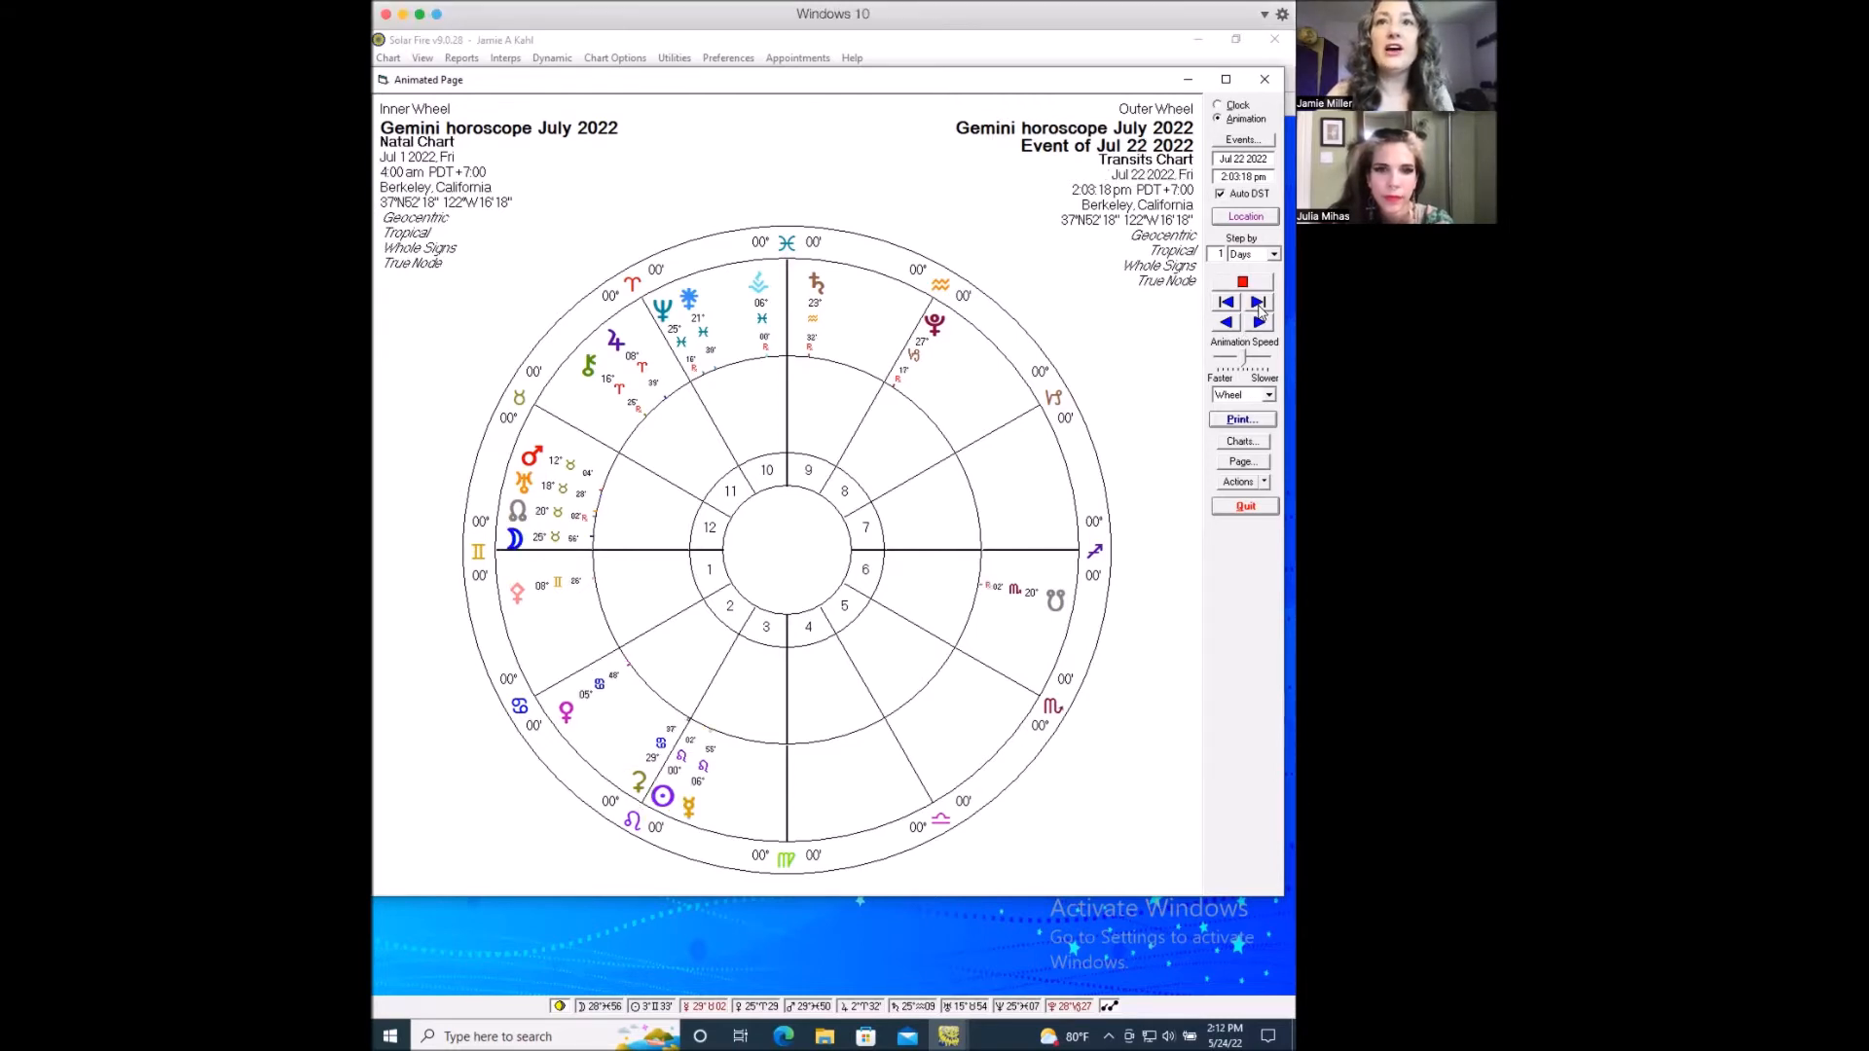
left_click(1258, 301)
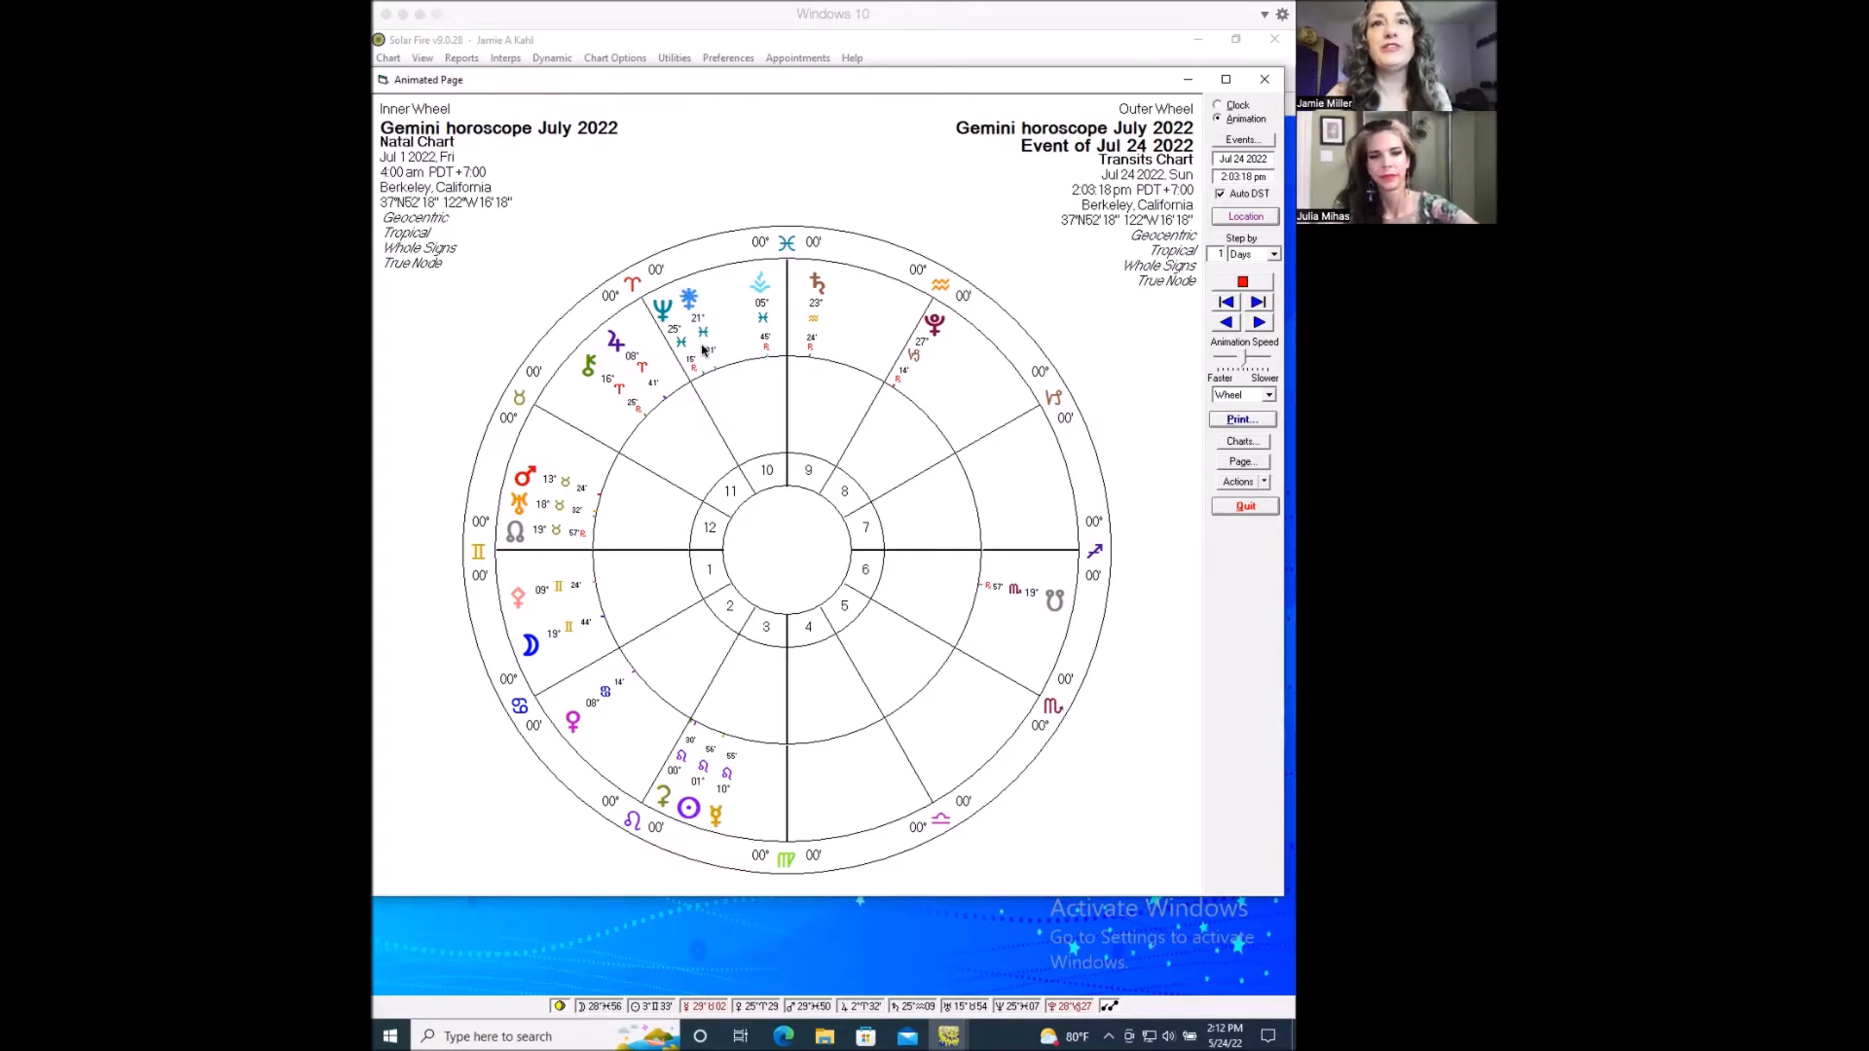
mouse_move(969, 322)
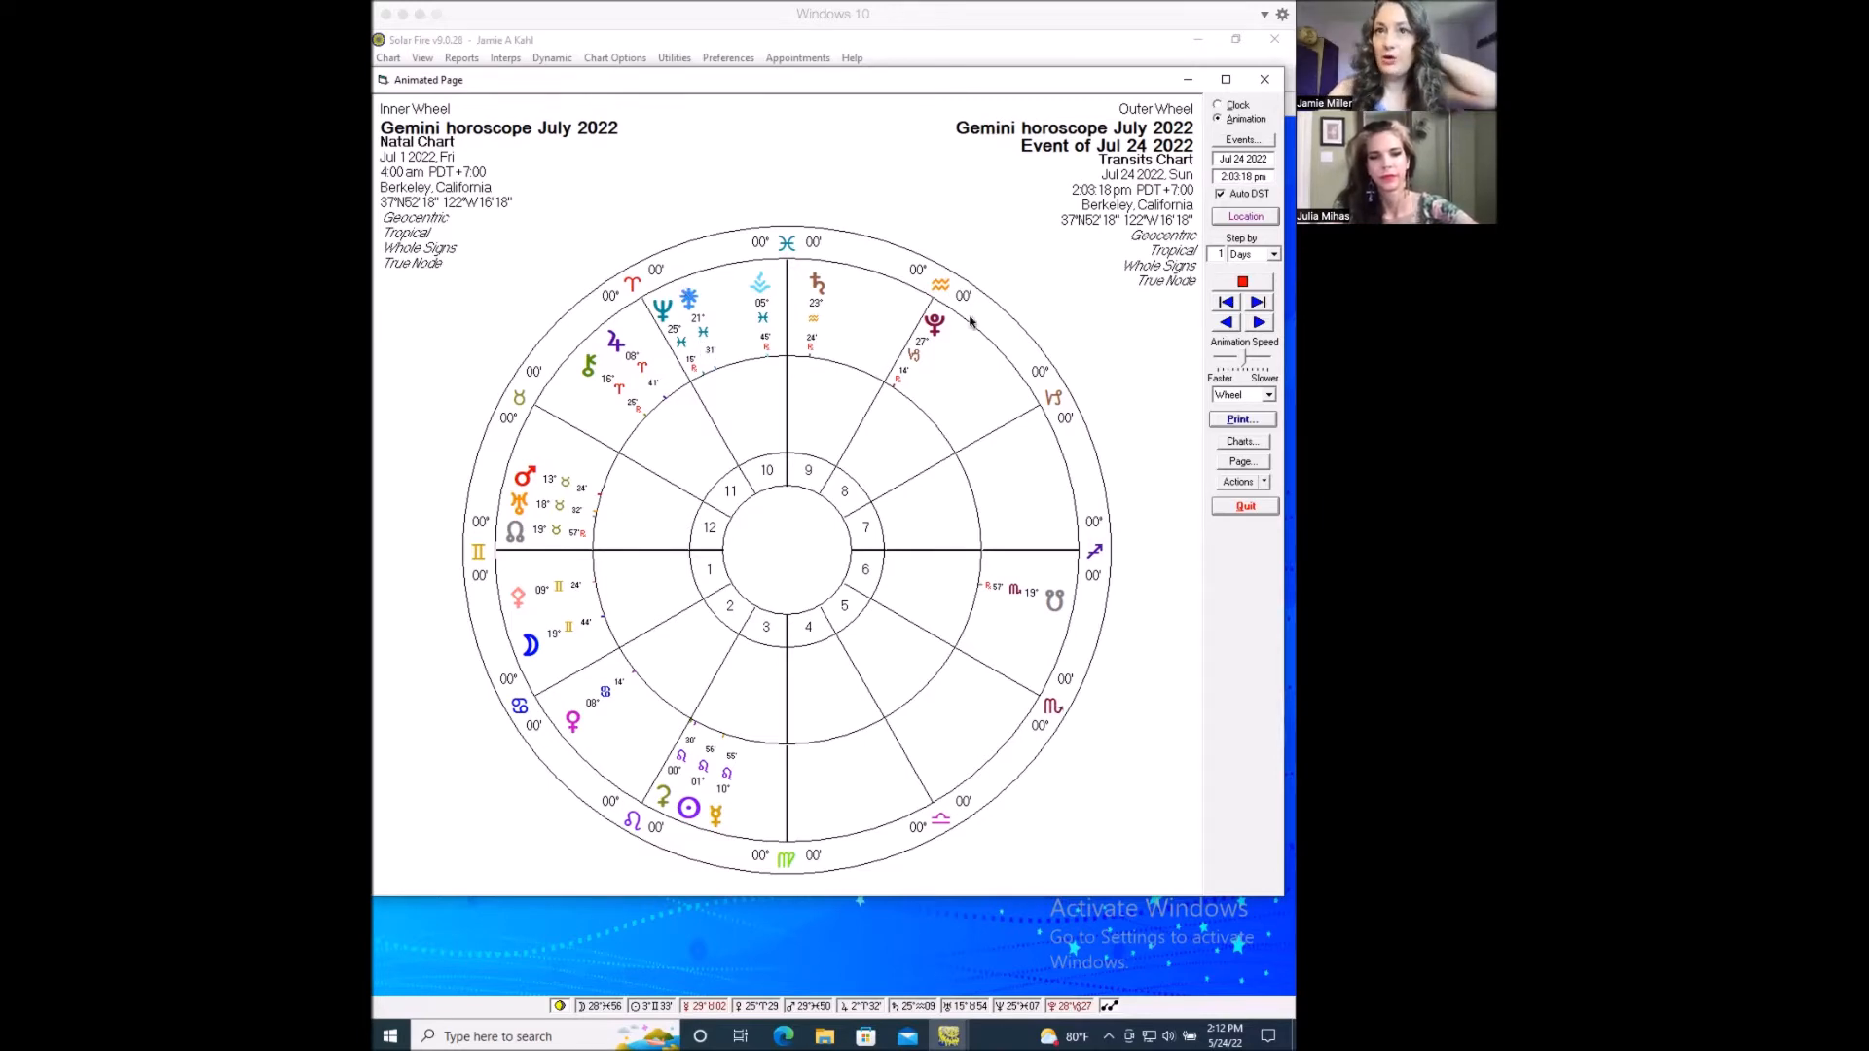
Step the transits to July 26, back to July 24, then forward to July 25, 2022.
left_click(1257, 322)
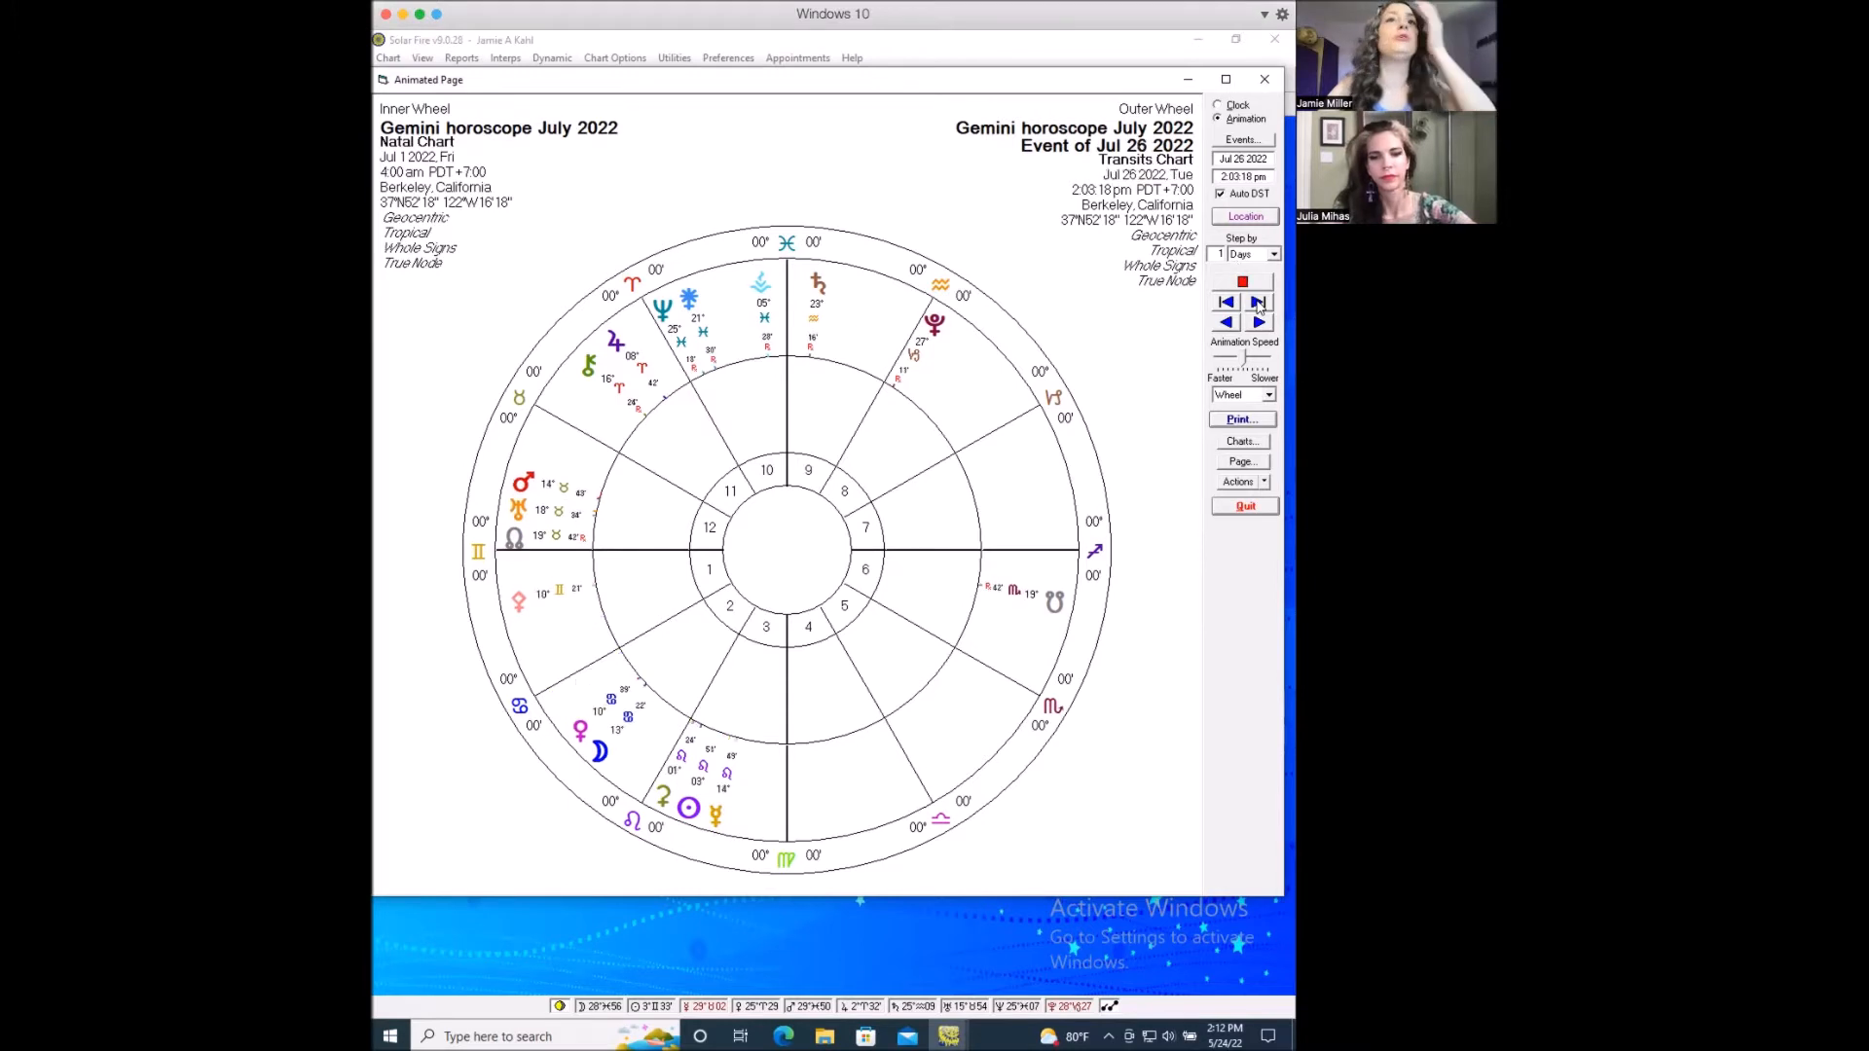
left_click(1227, 301)
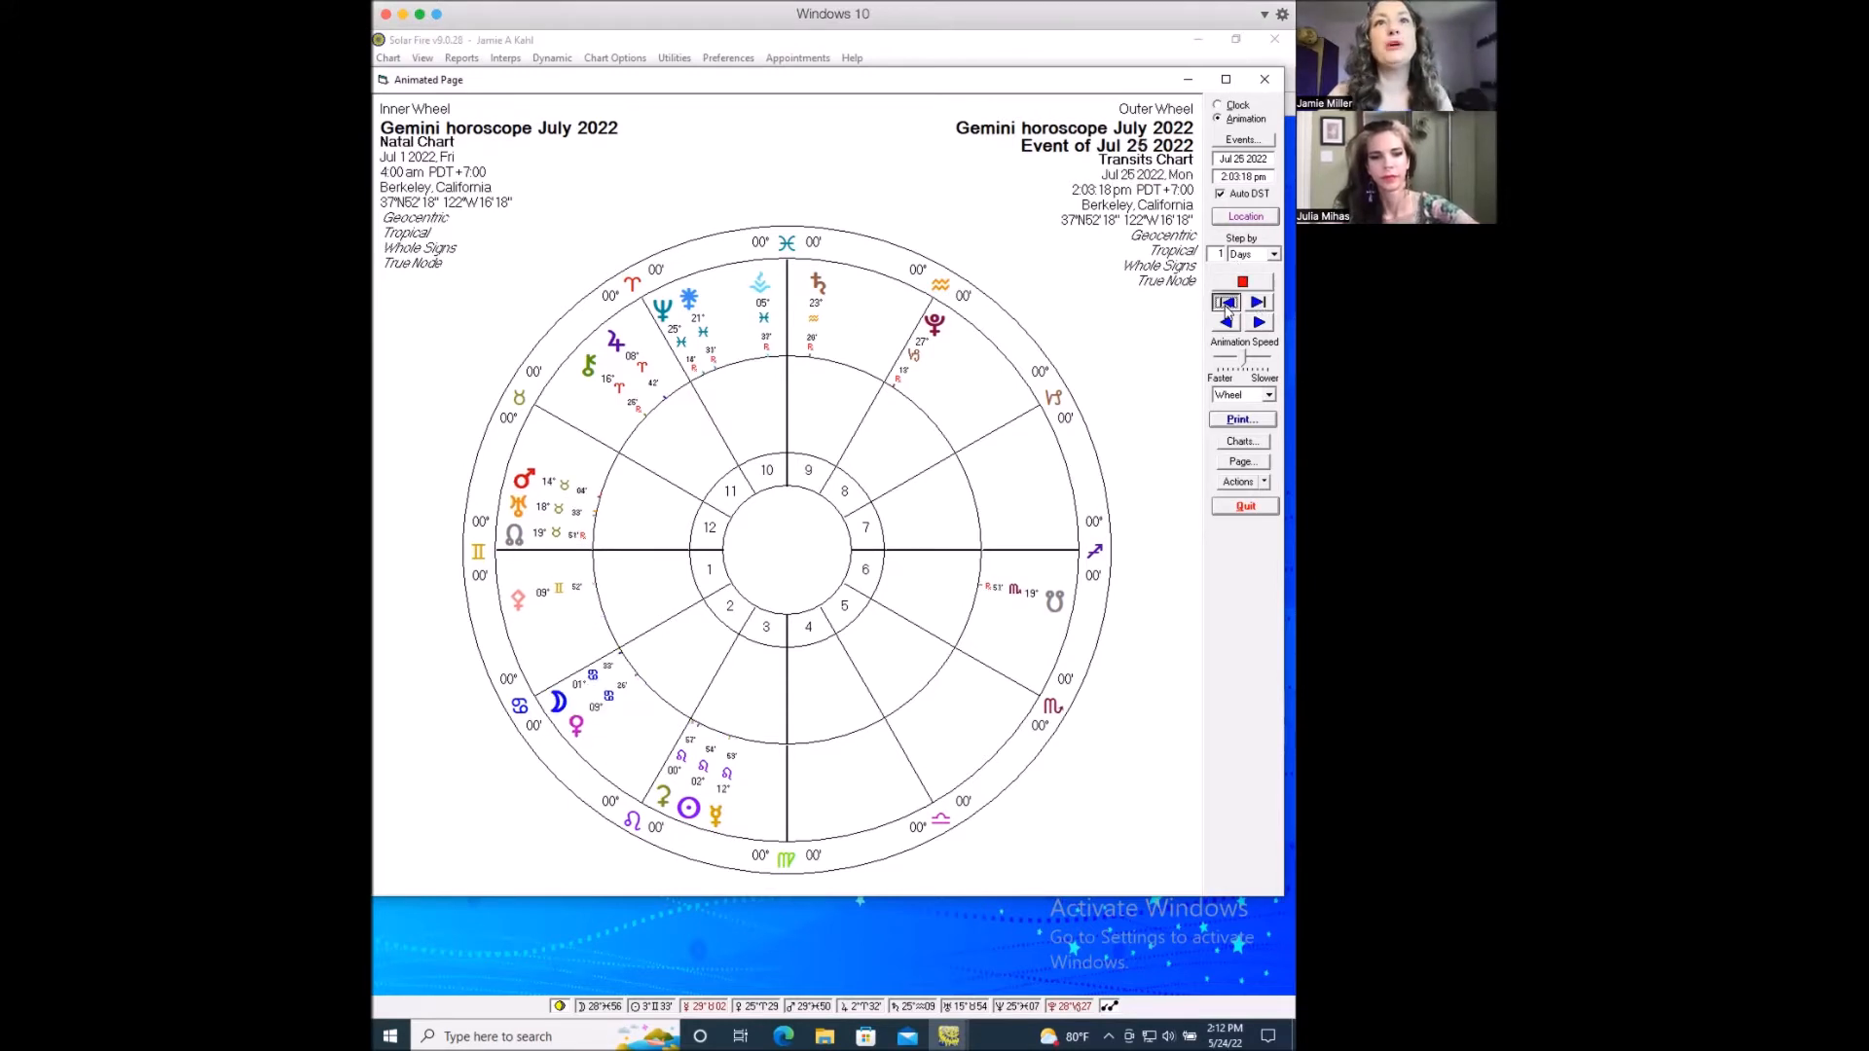
left_click(1225, 302)
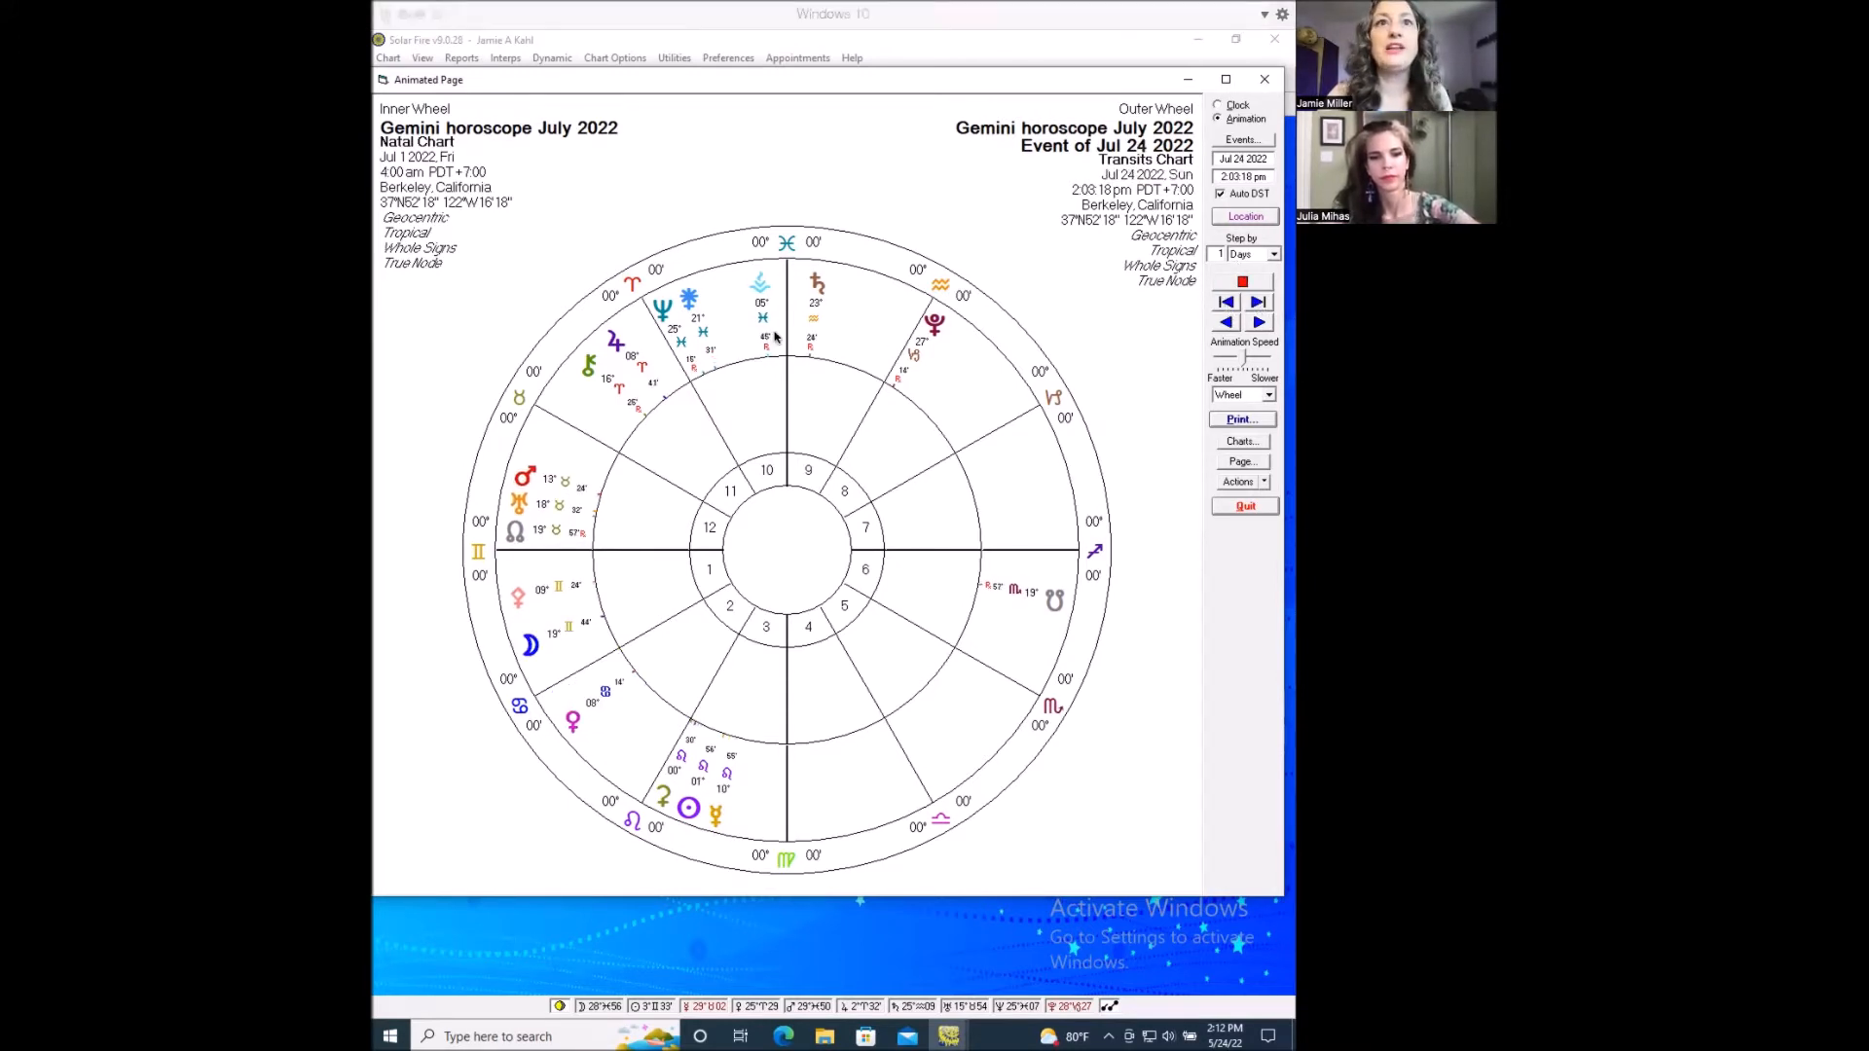
left_click(1257, 300)
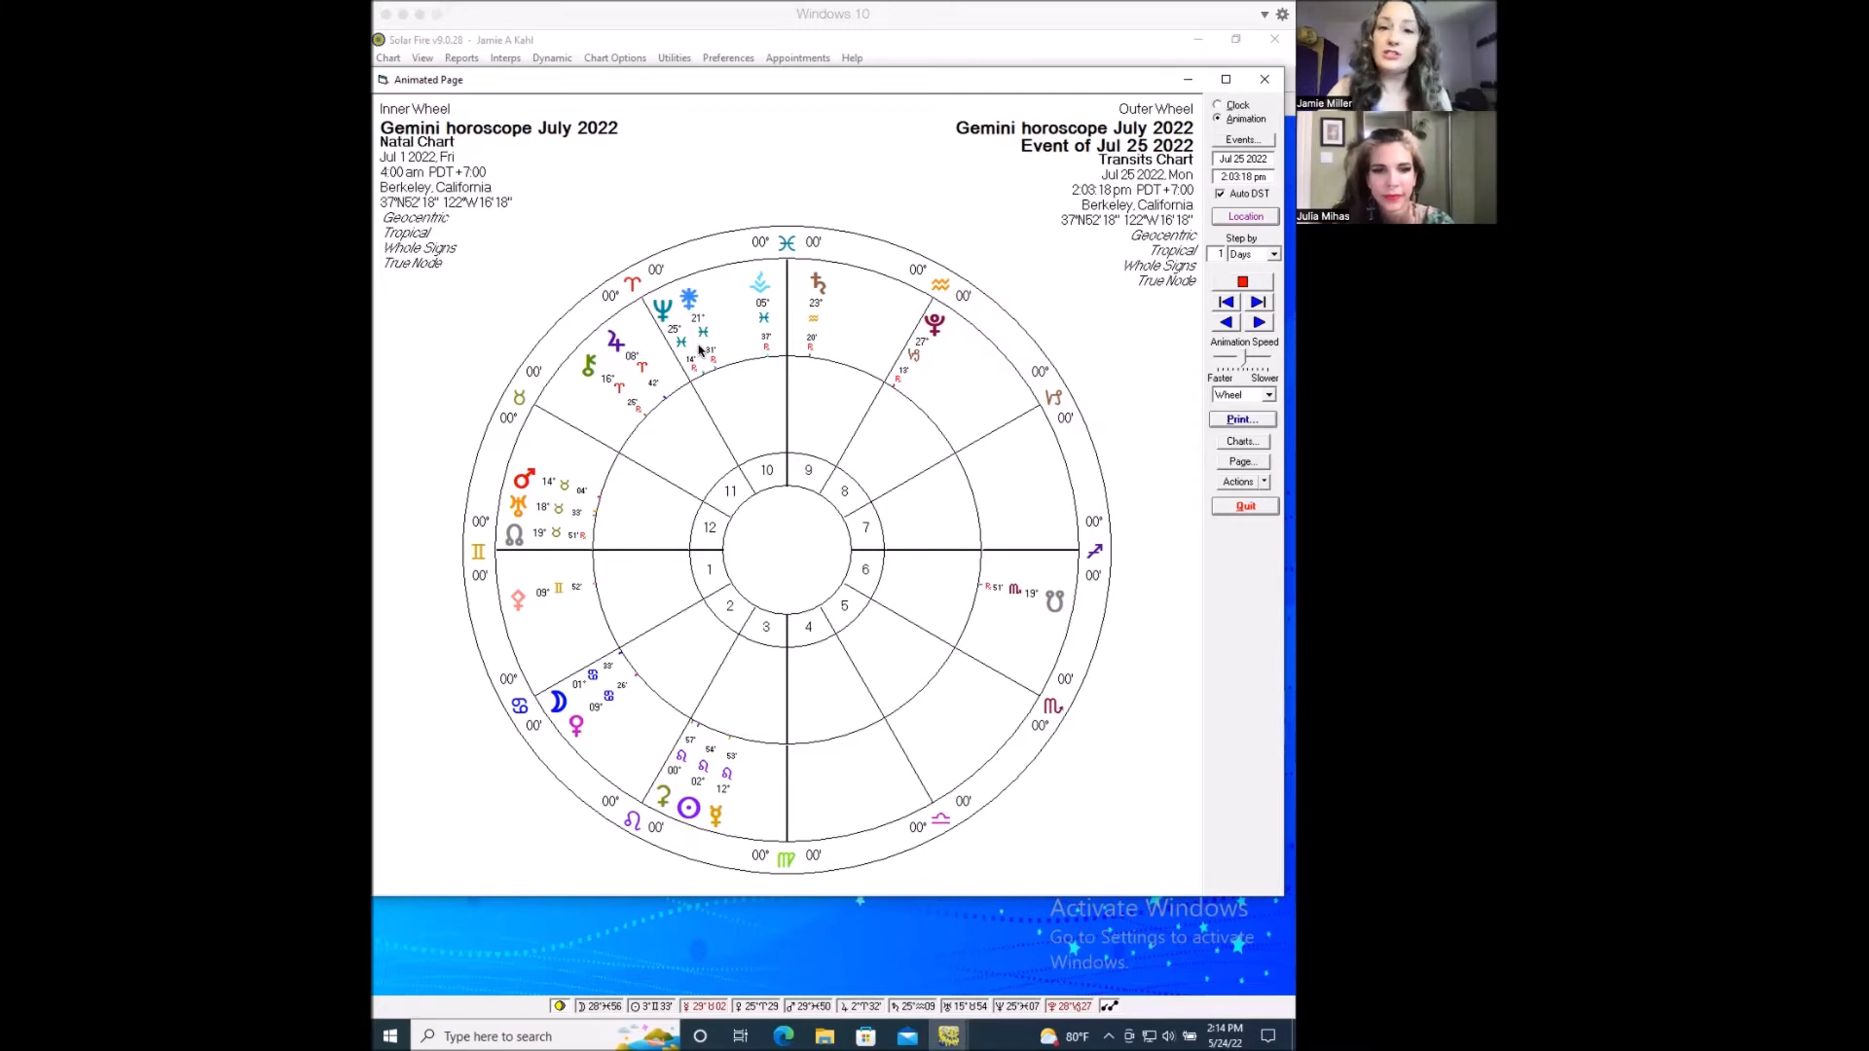
mouse_move(715, 345)
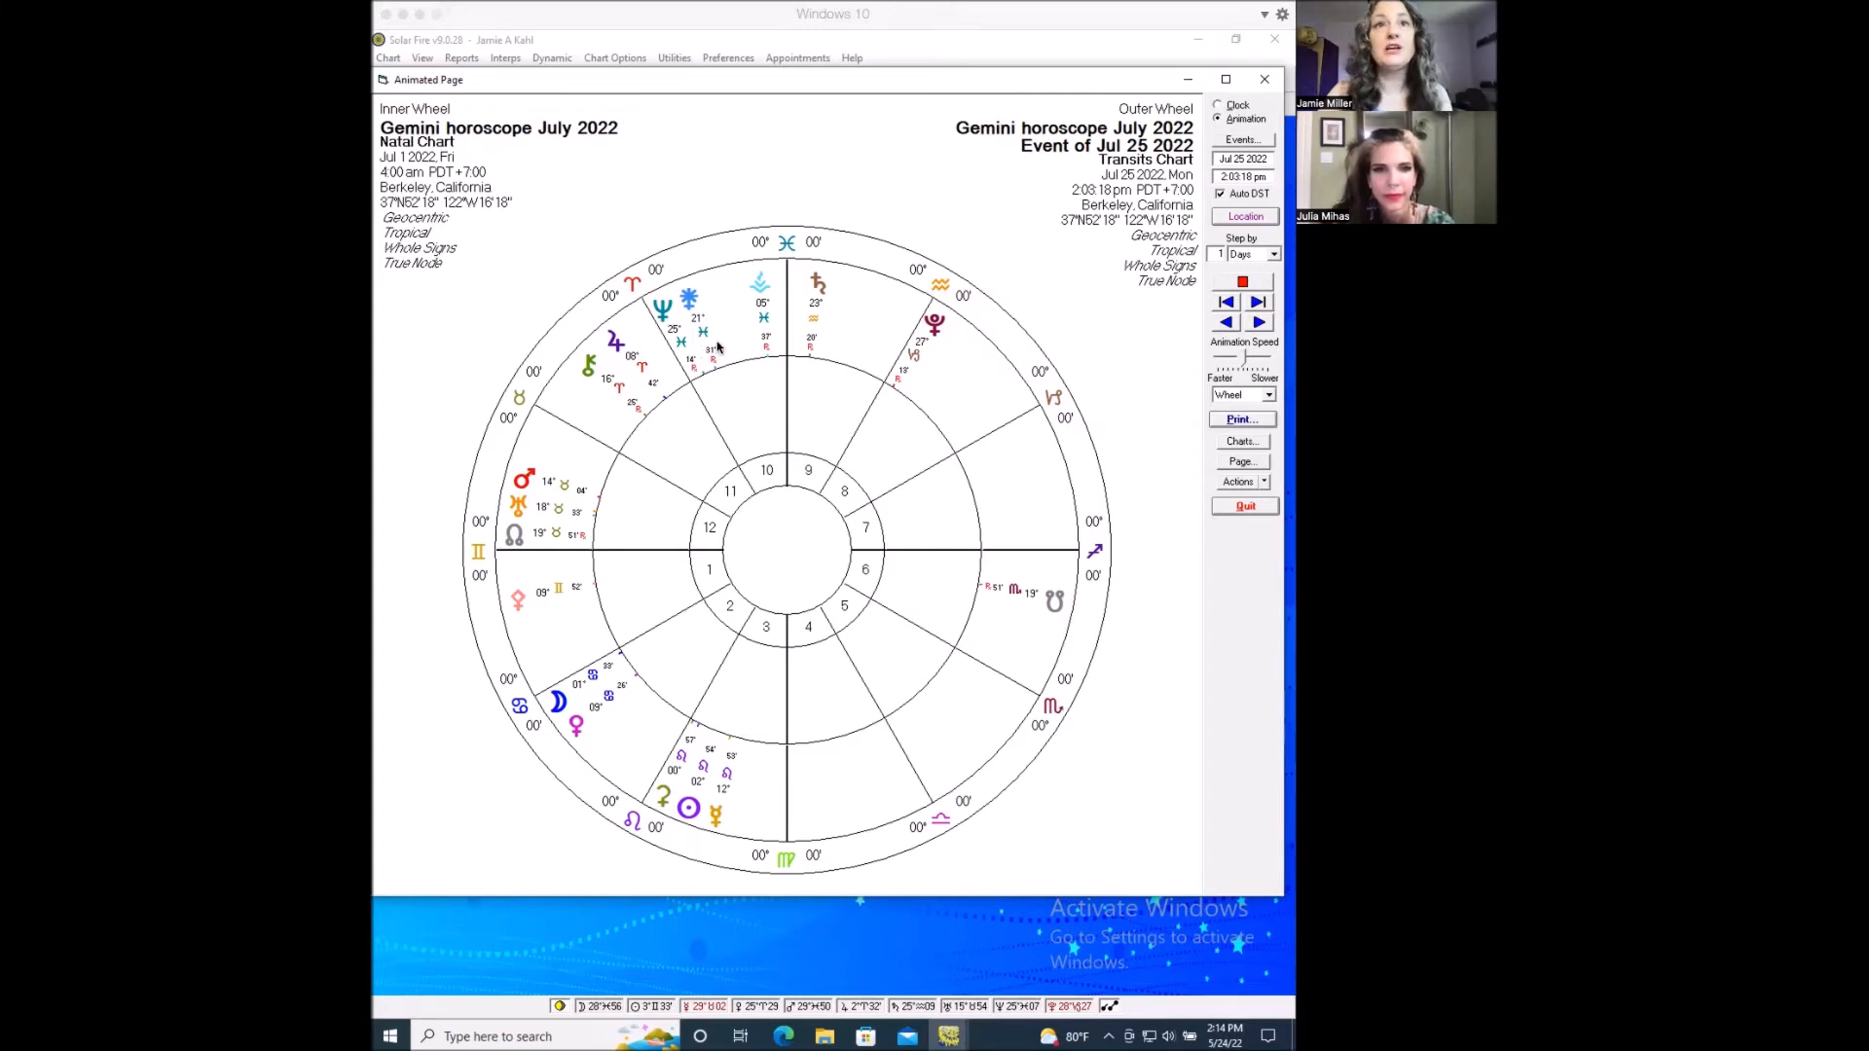
mouse_move(763, 489)
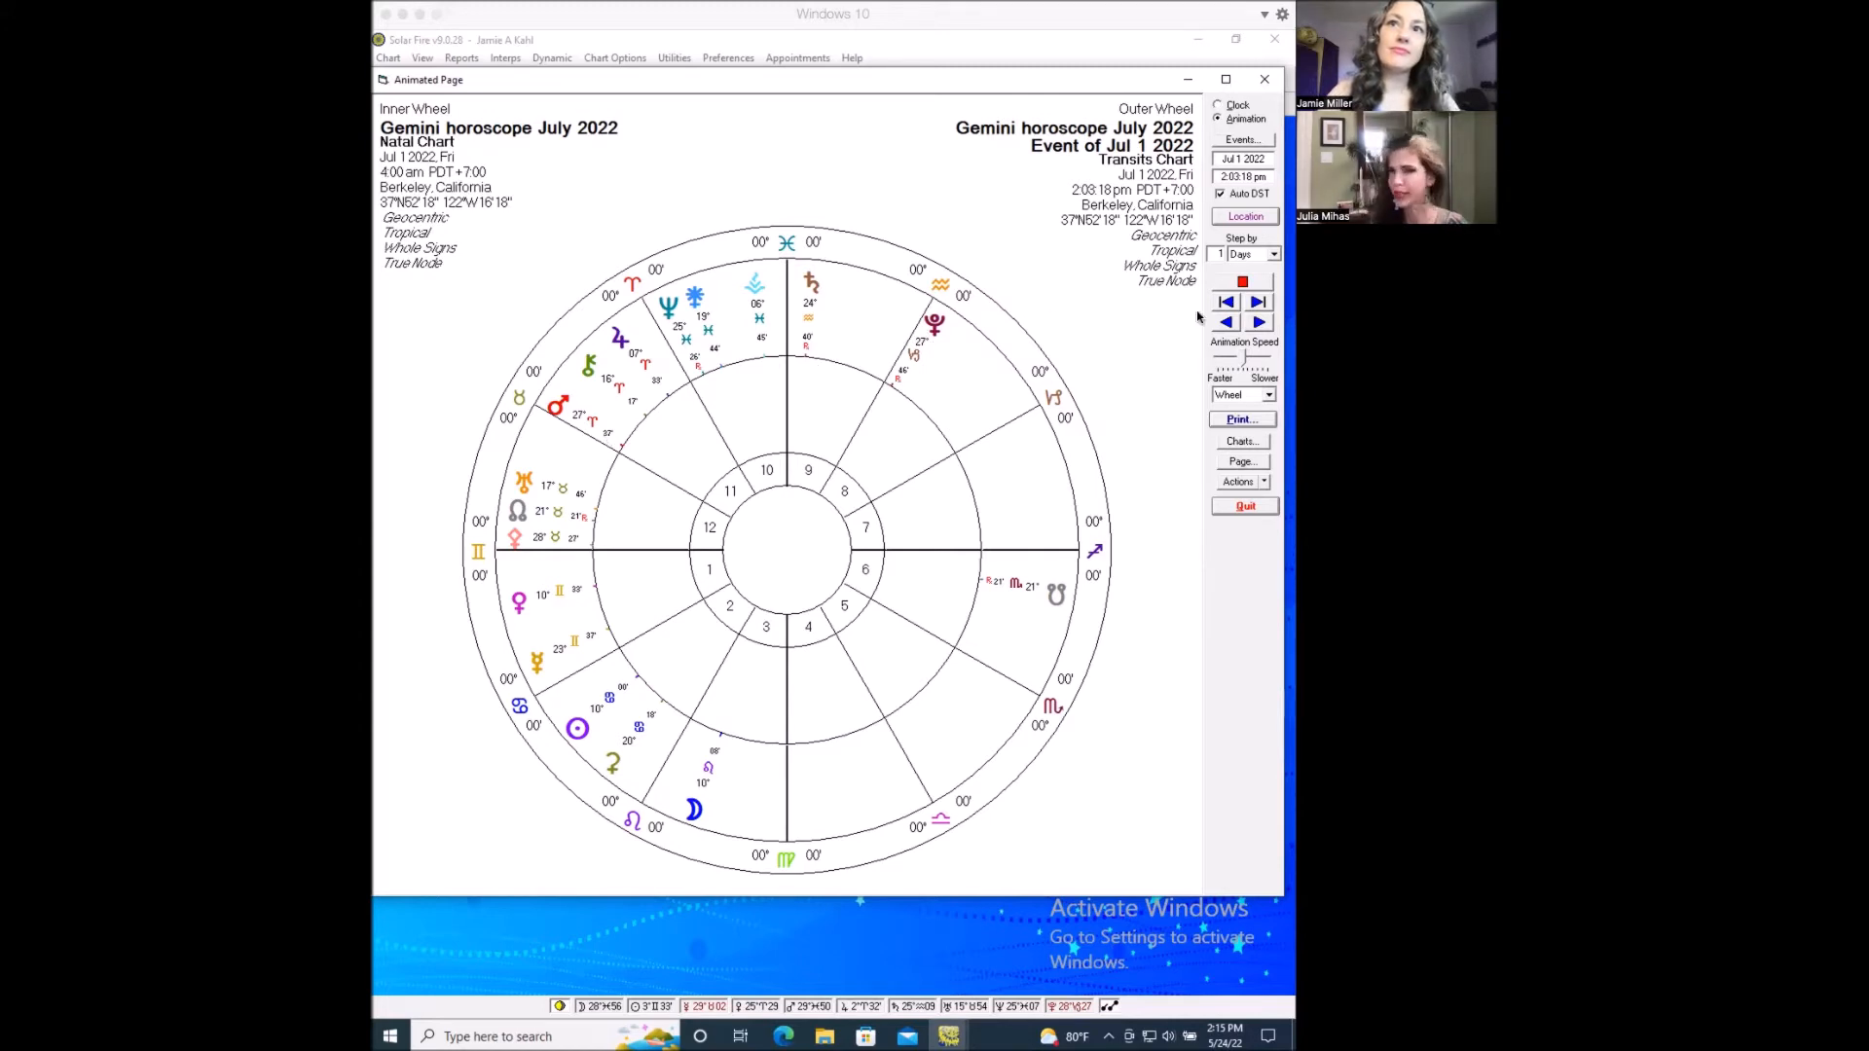
Advance the transits one day at a time through July 2 and 3 to July 4, 2022.
left_click(1257, 322)
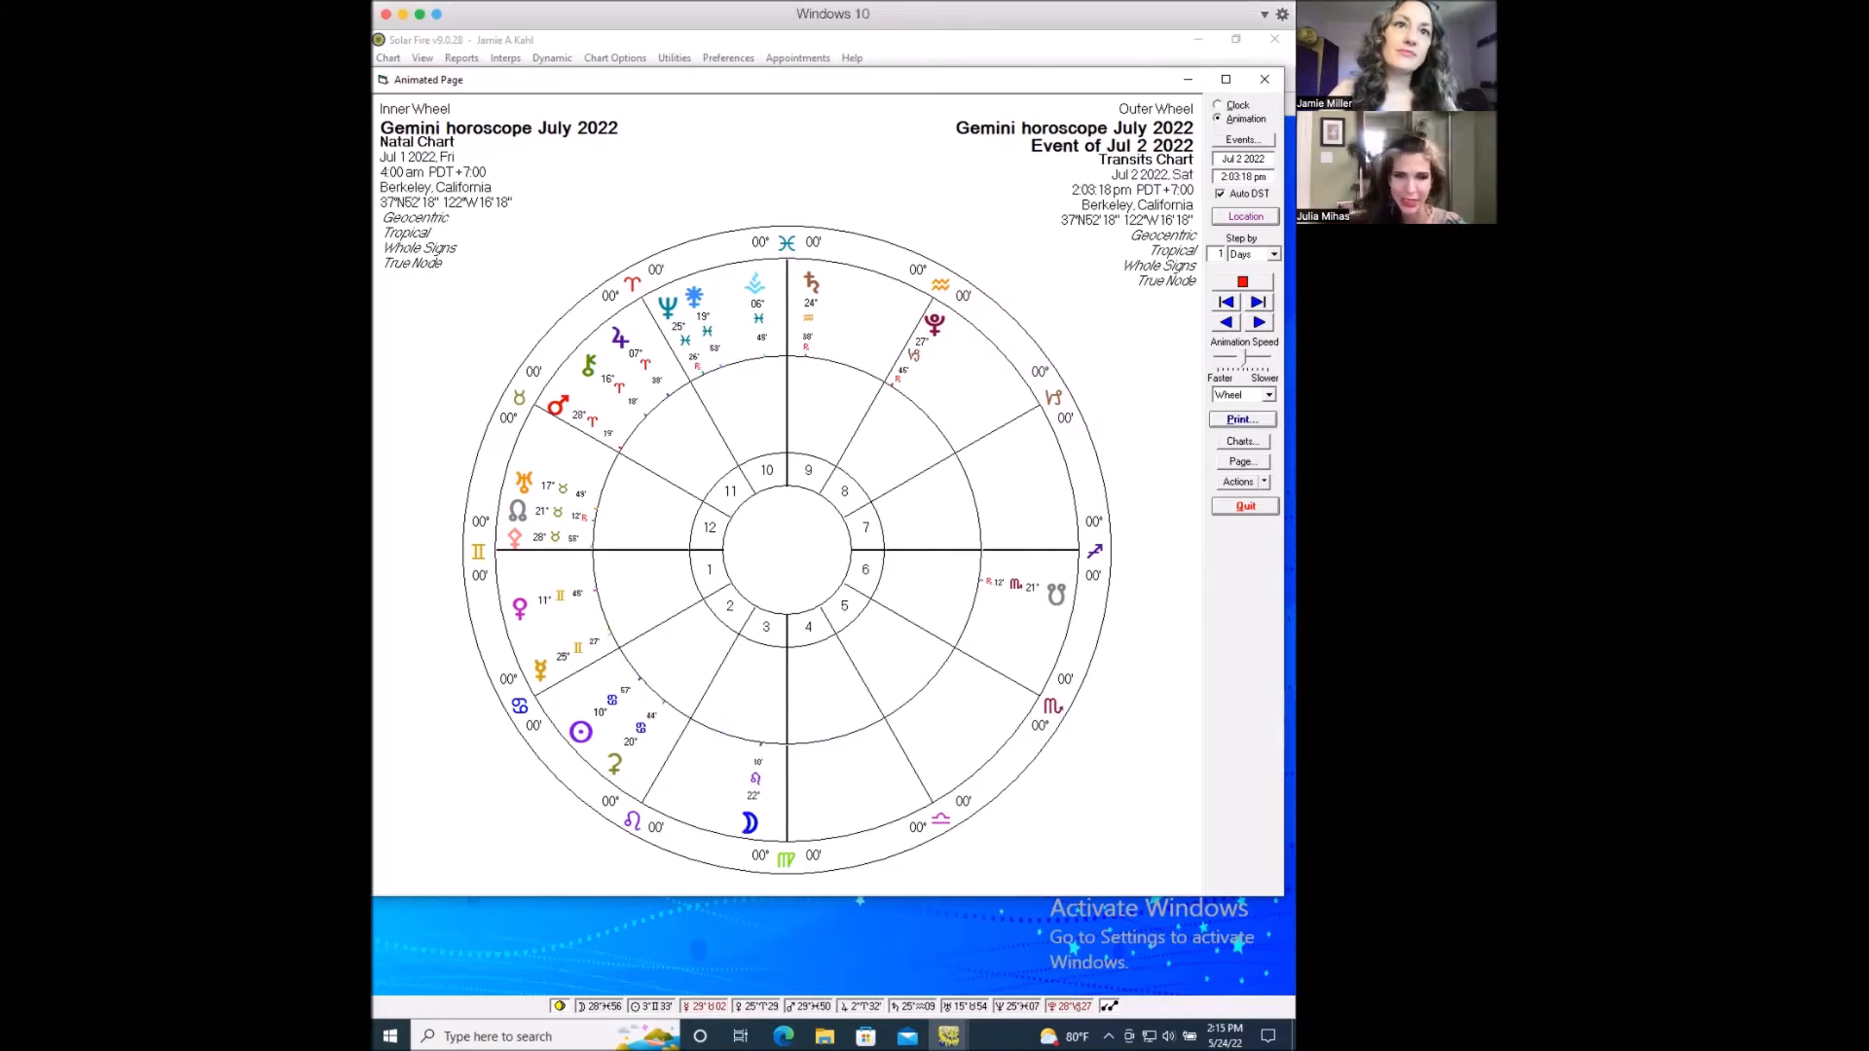
left_click(1258, 323)
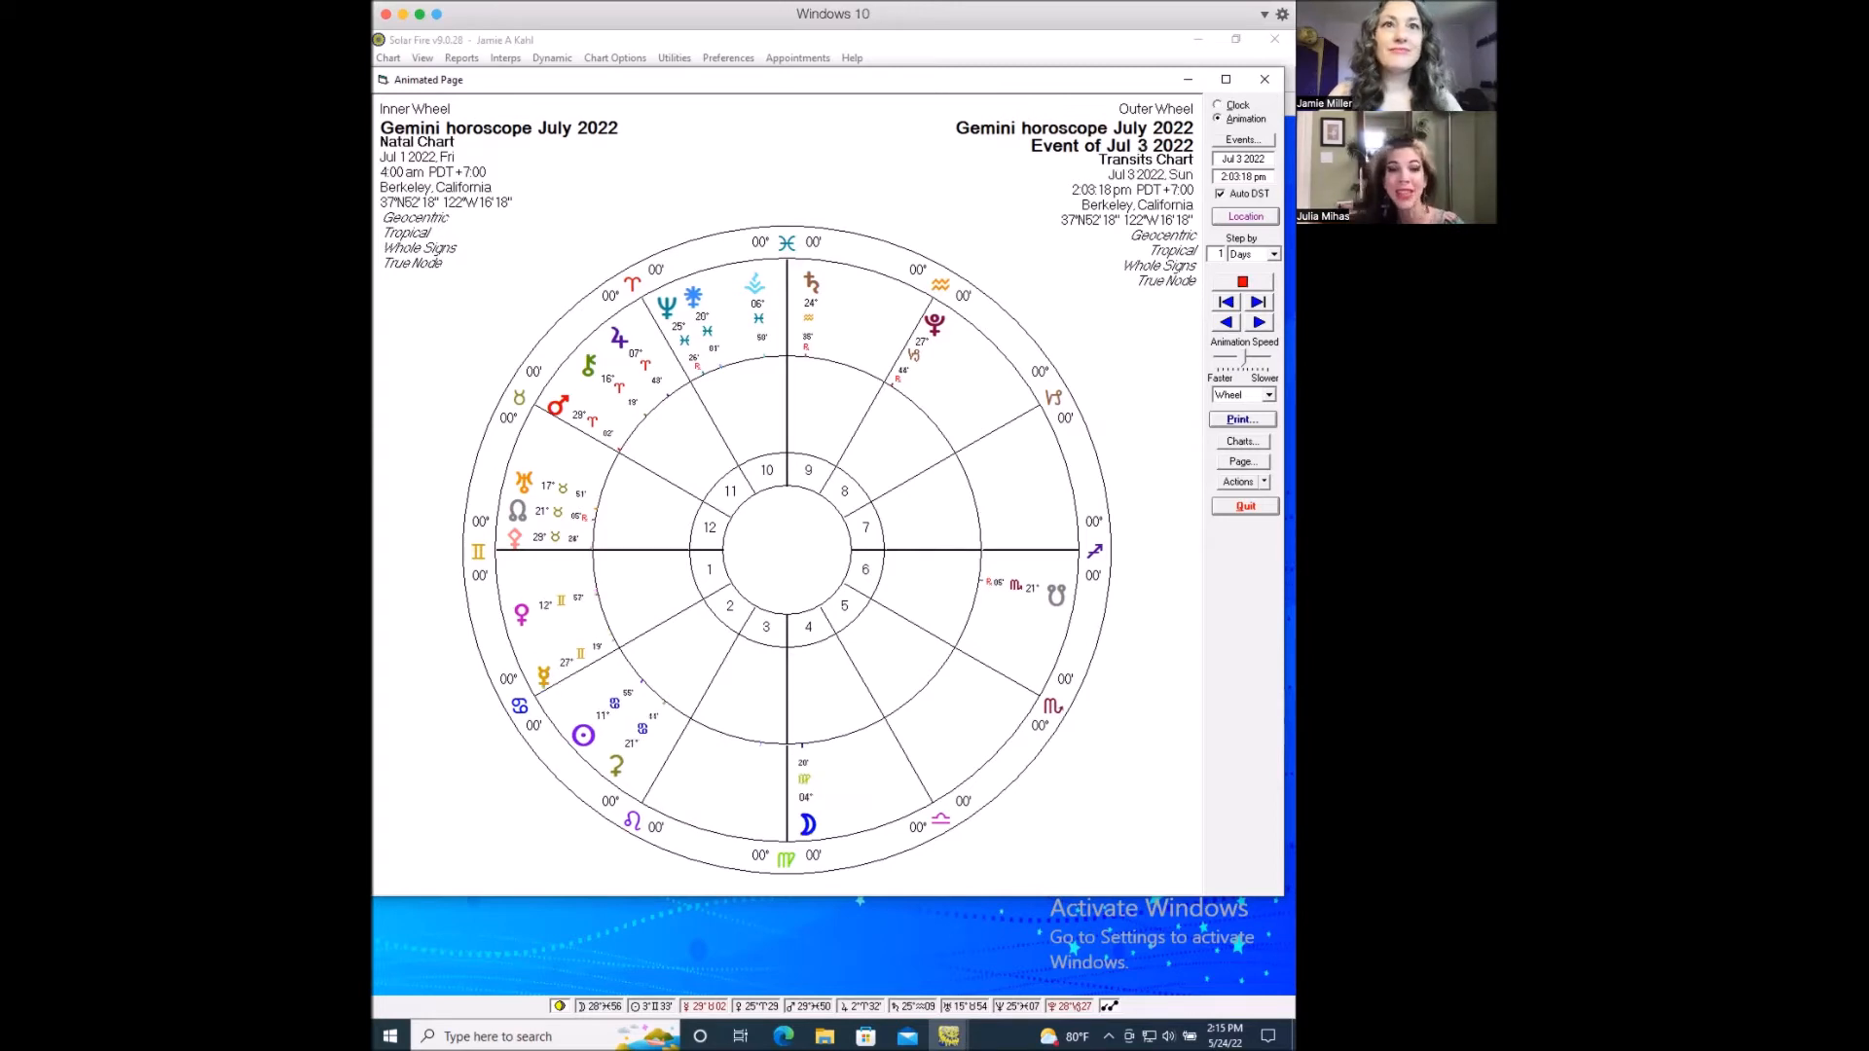
left_click(1259, 302)
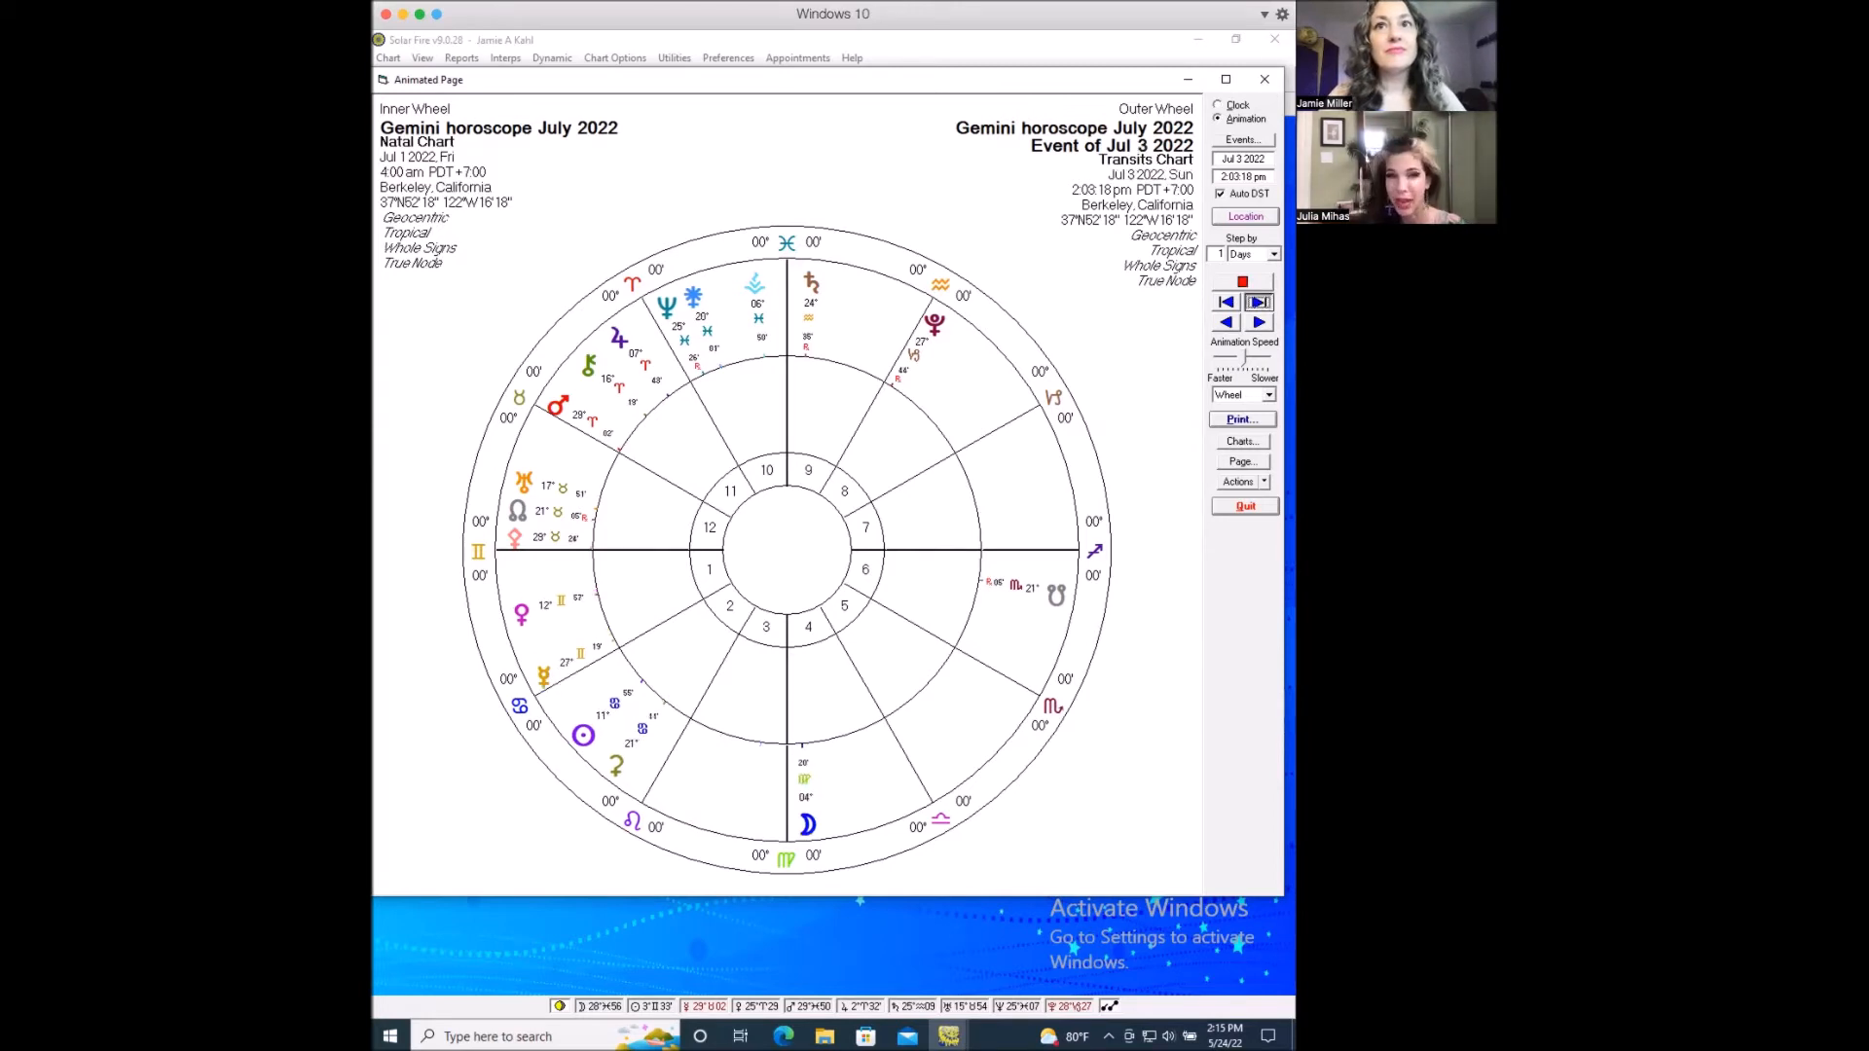
left_click(1258, 322)
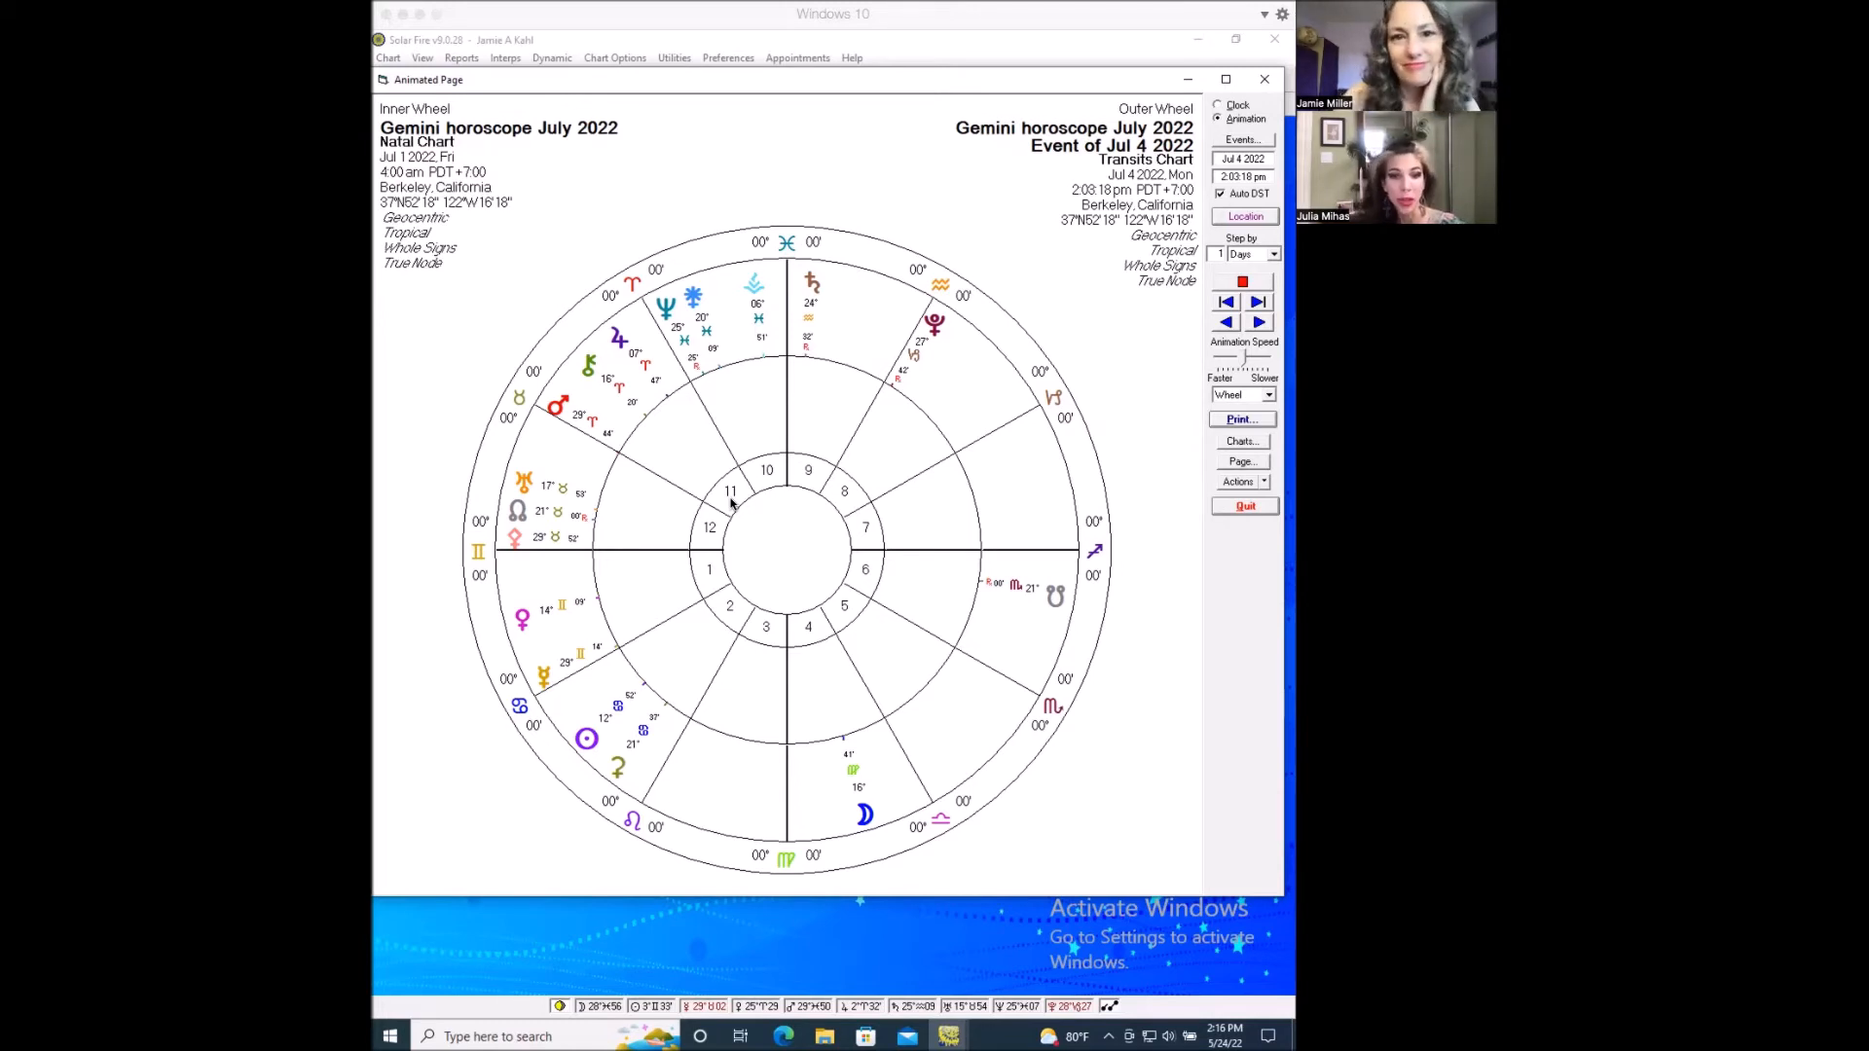
mouse_move(834, 298)
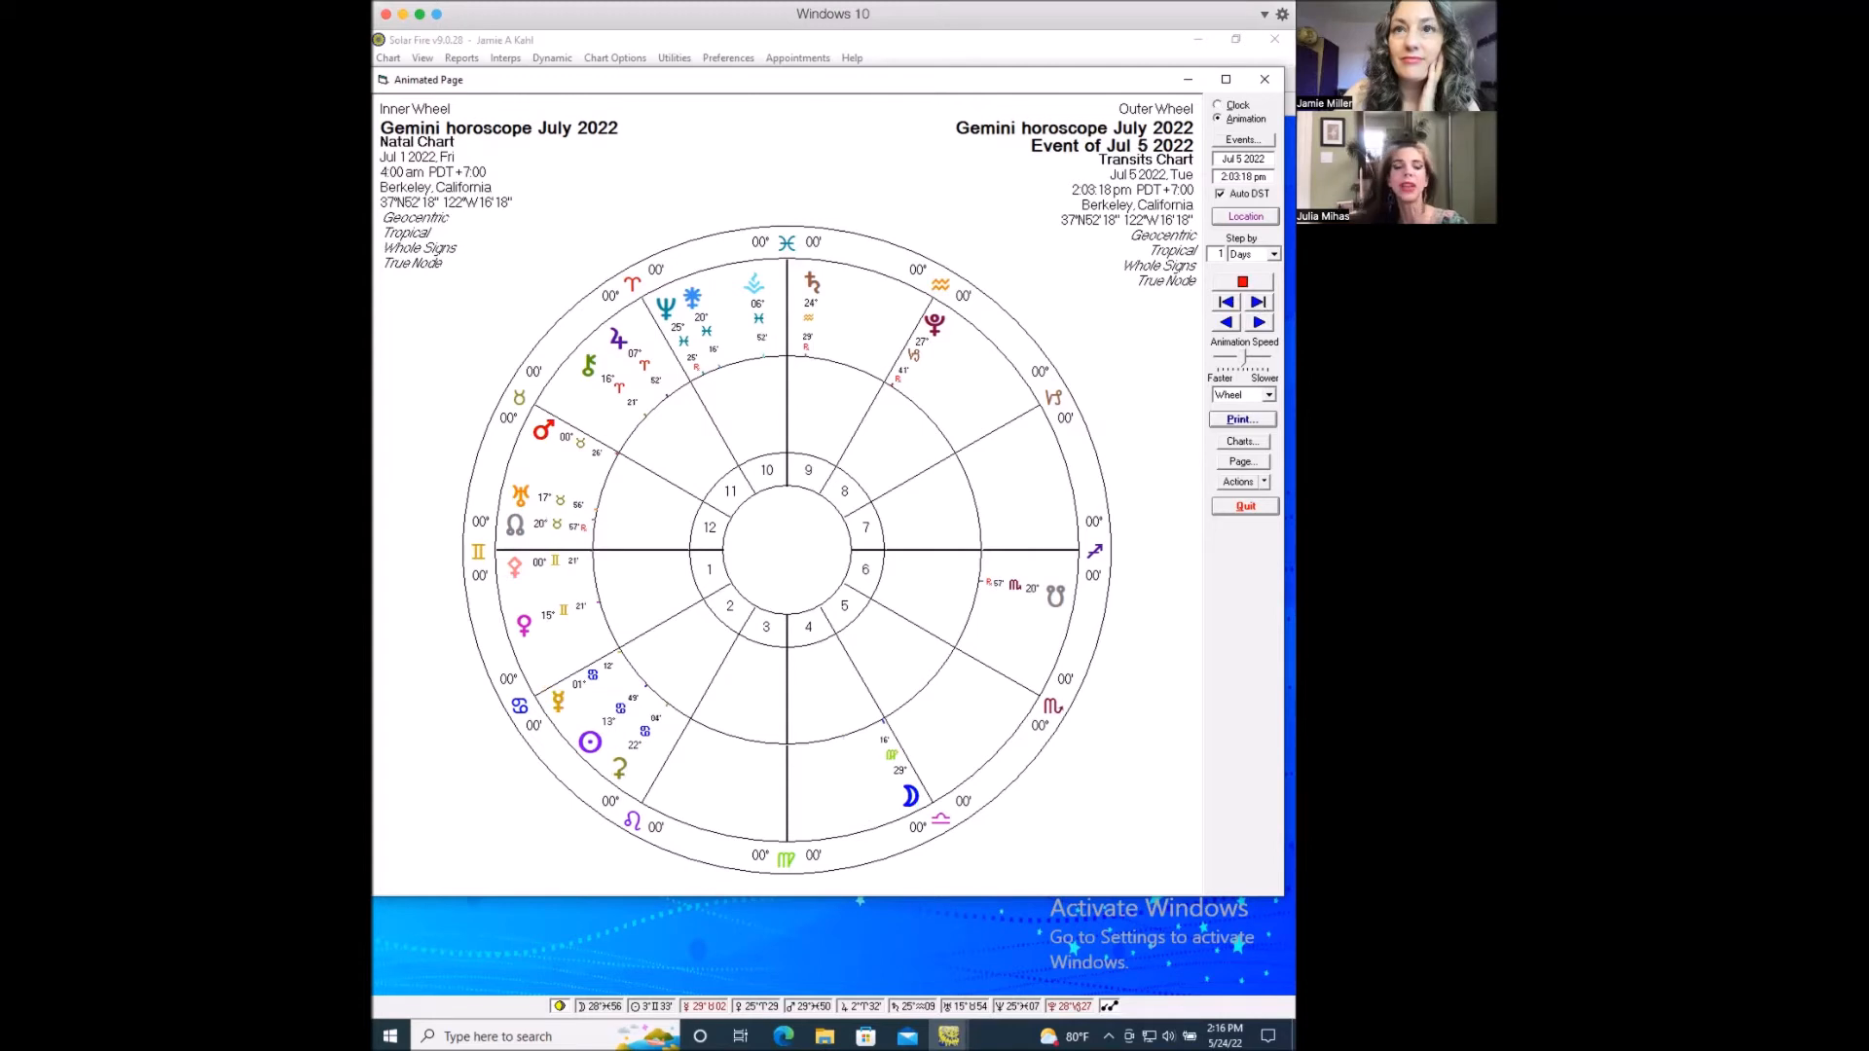
mouse_move(596, 458)
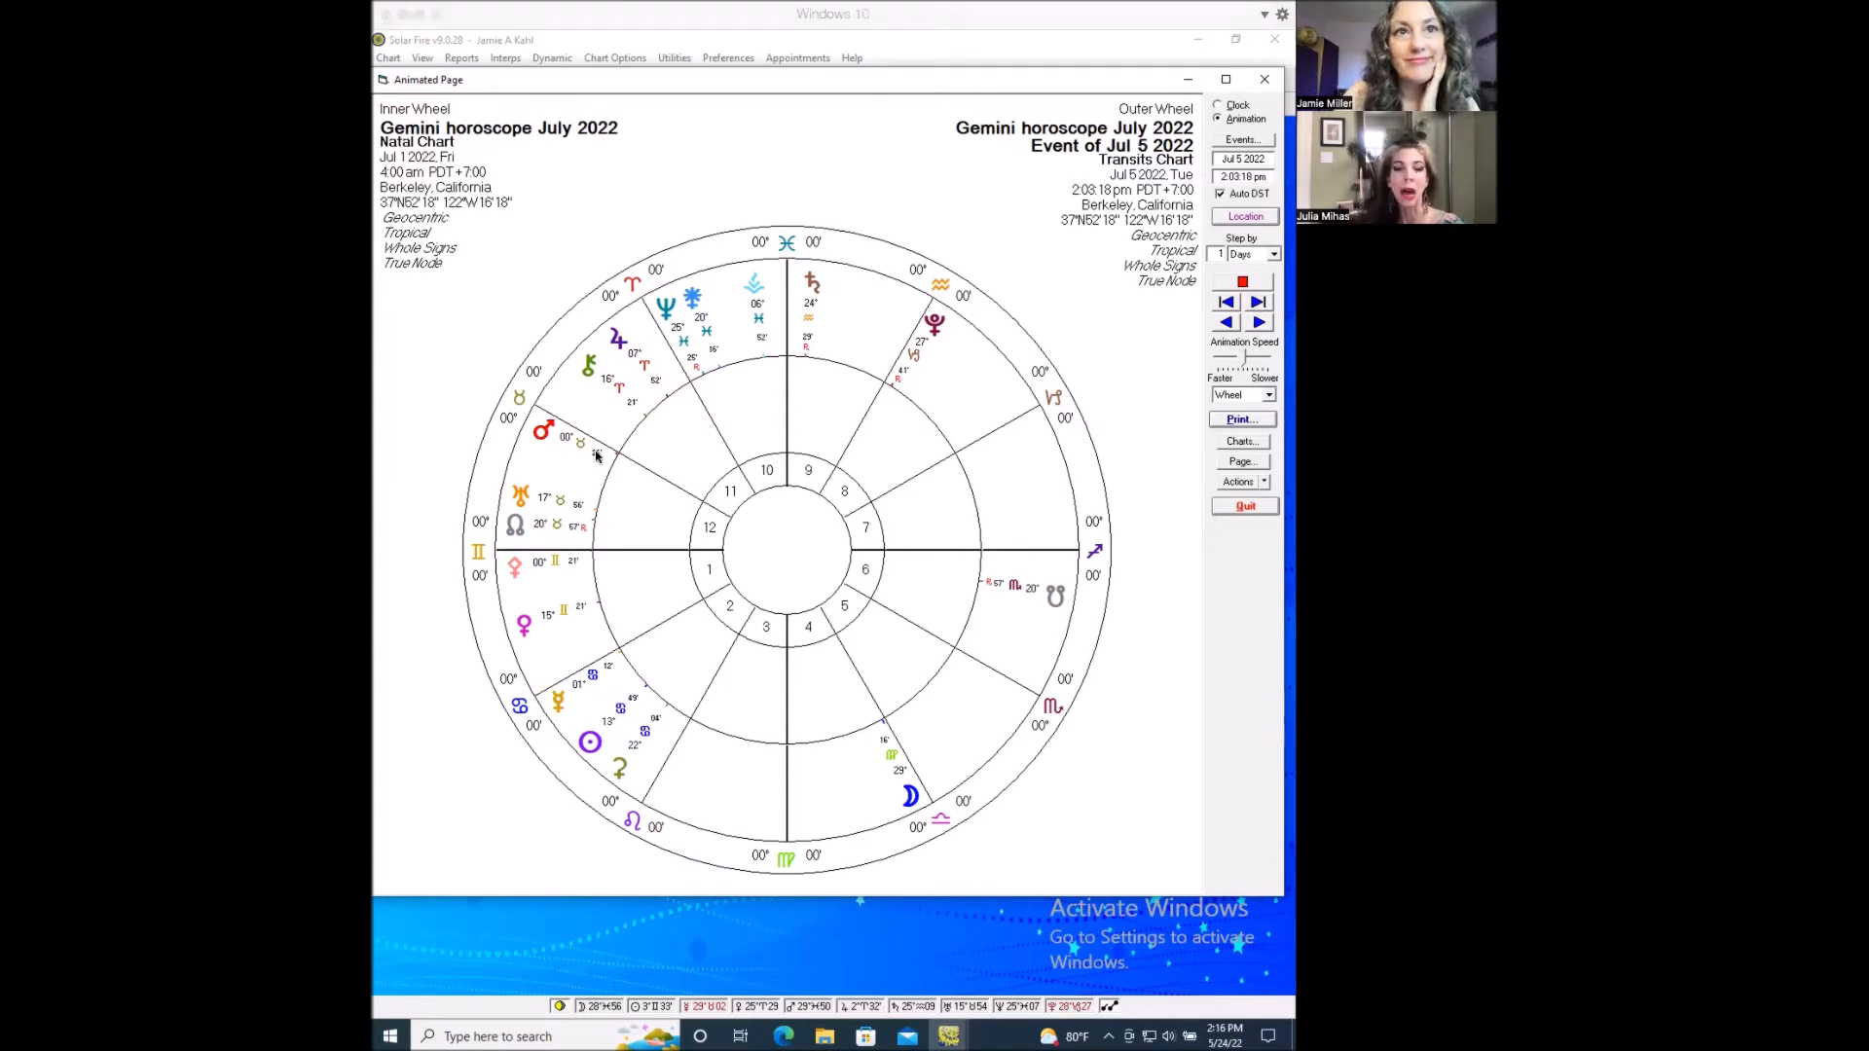
mouse_move(711, 543)
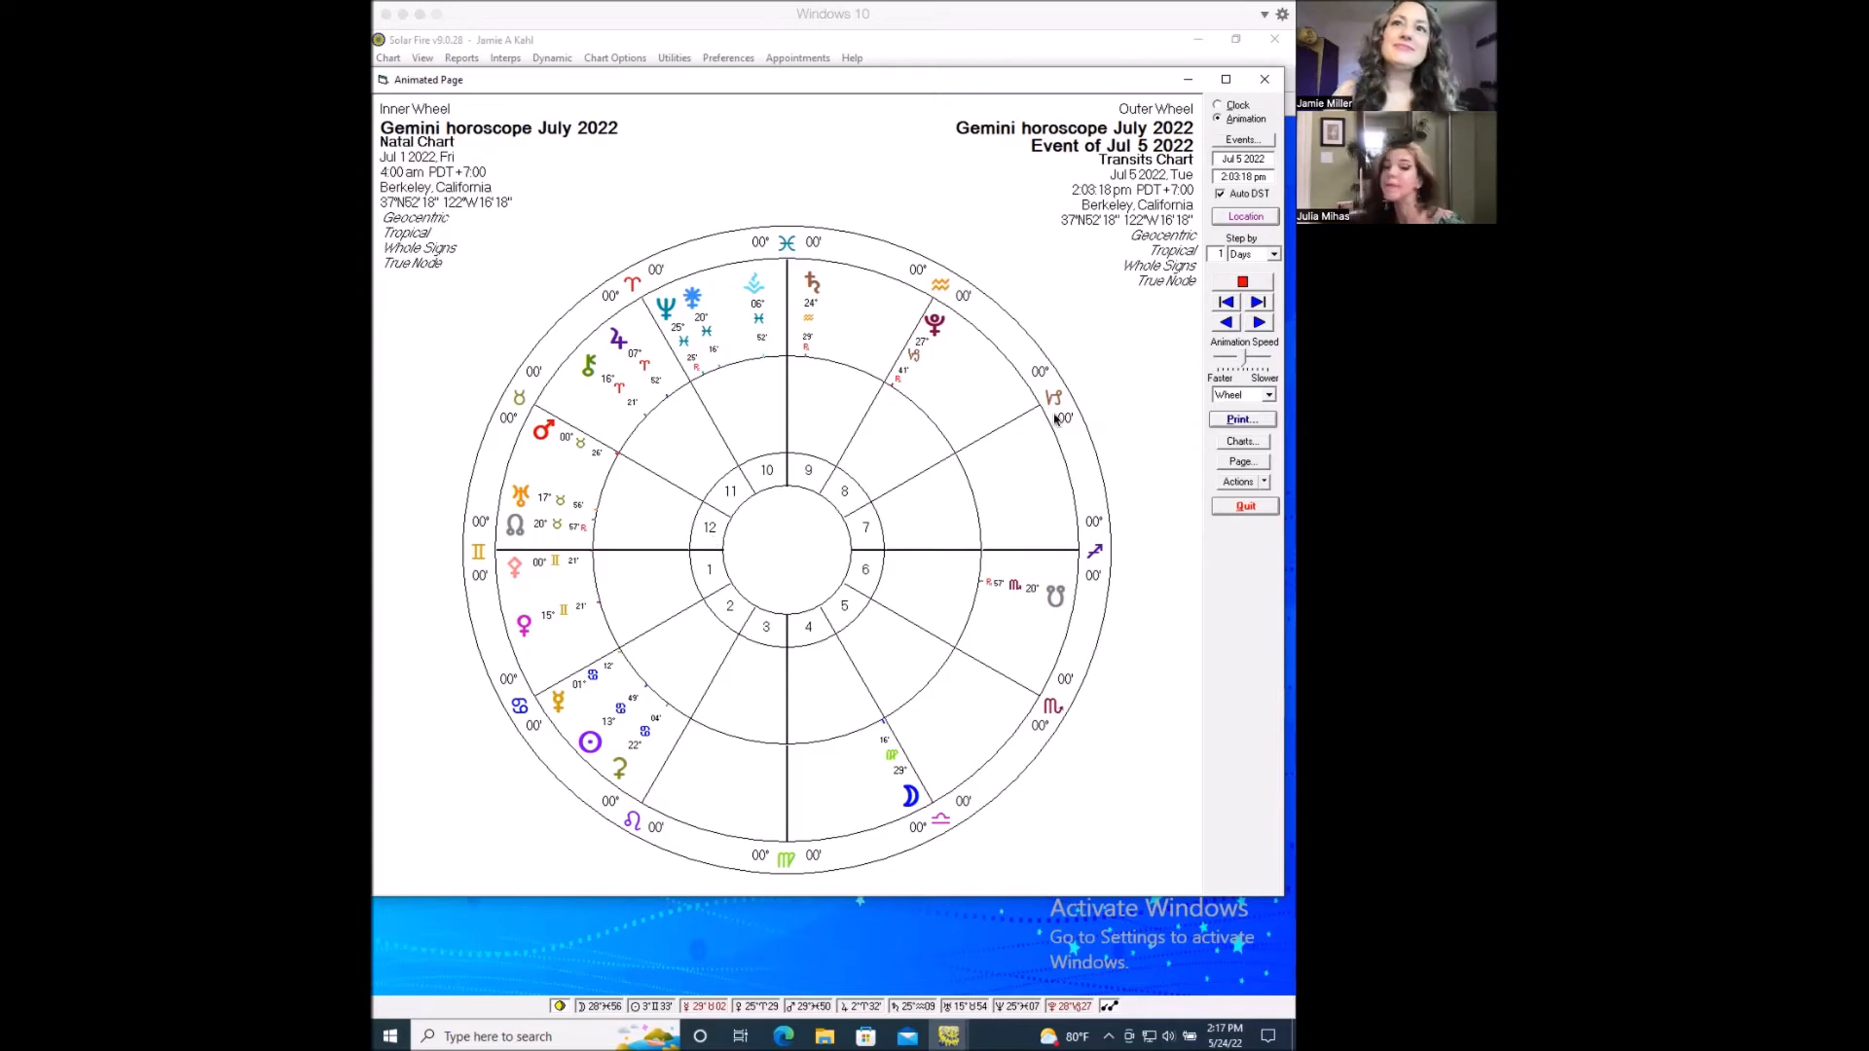
Step the transits through July 7 and 9 to July 10, 2022, Moon in Sagittarius.
left_click(1256, 302)
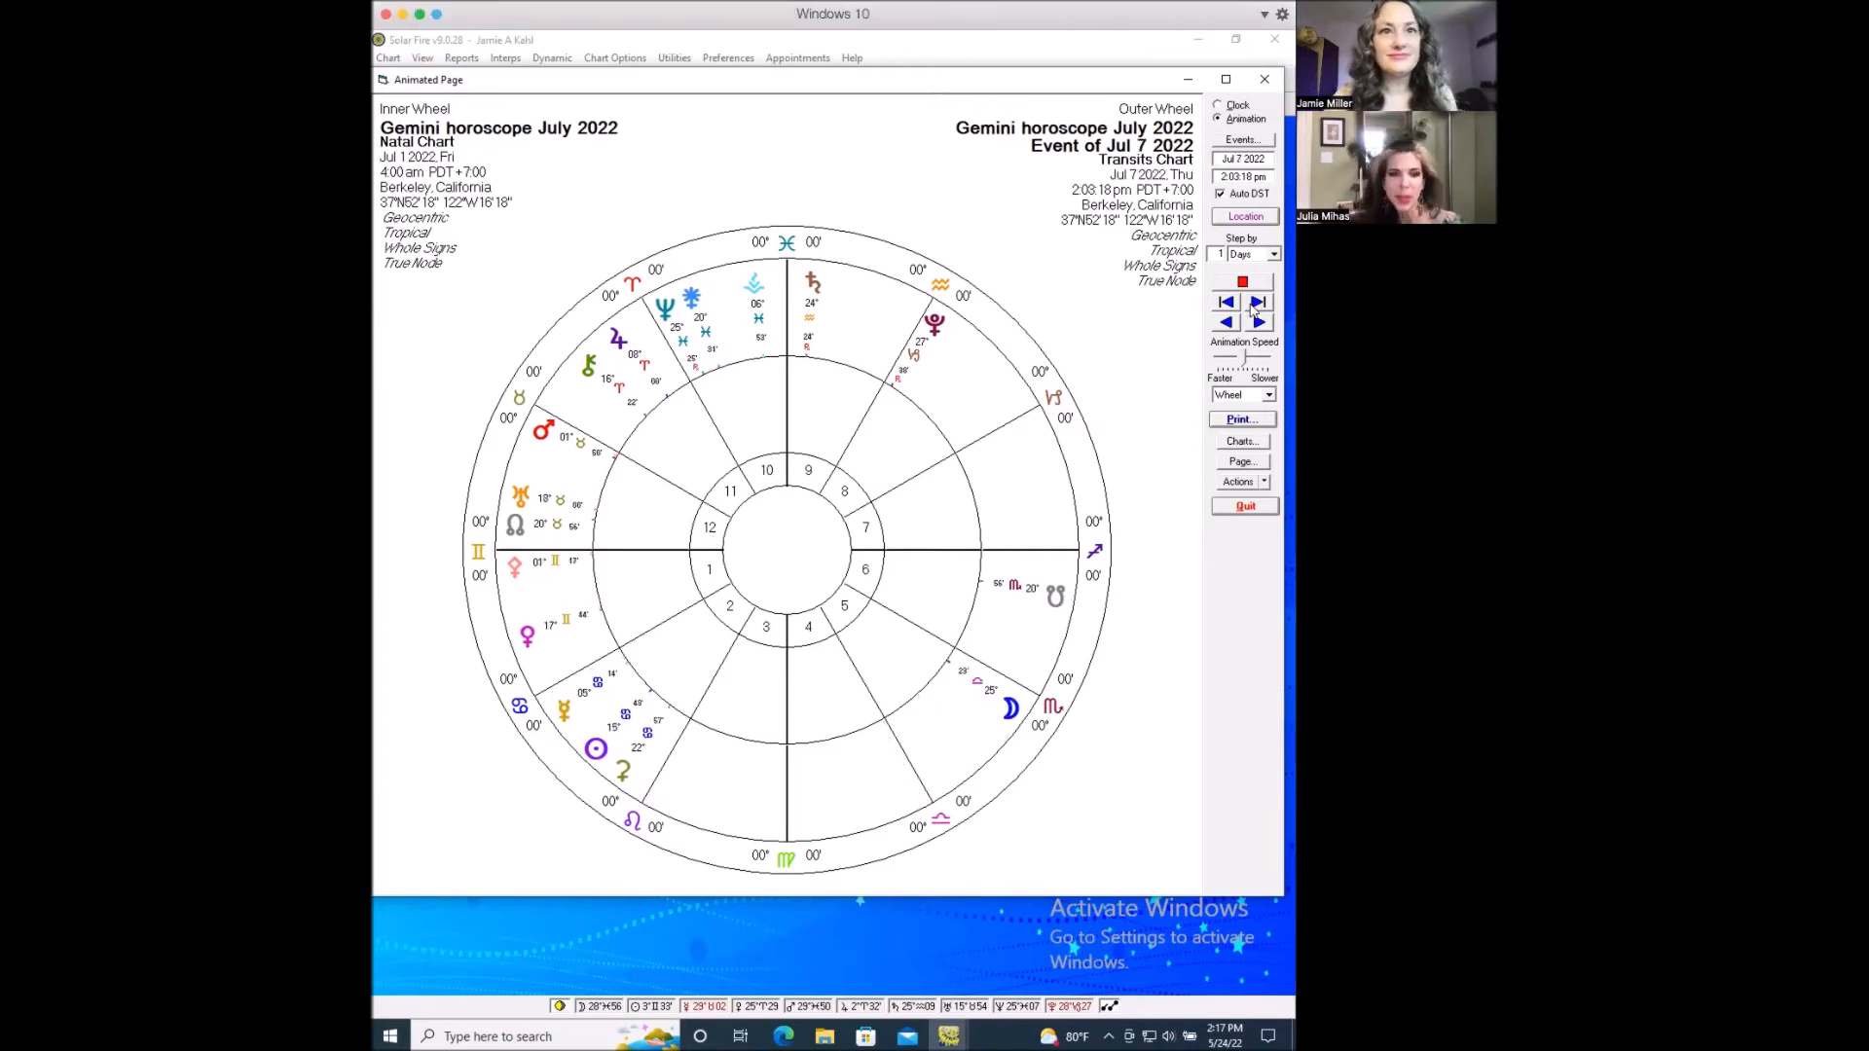
left_click(1257, 302)
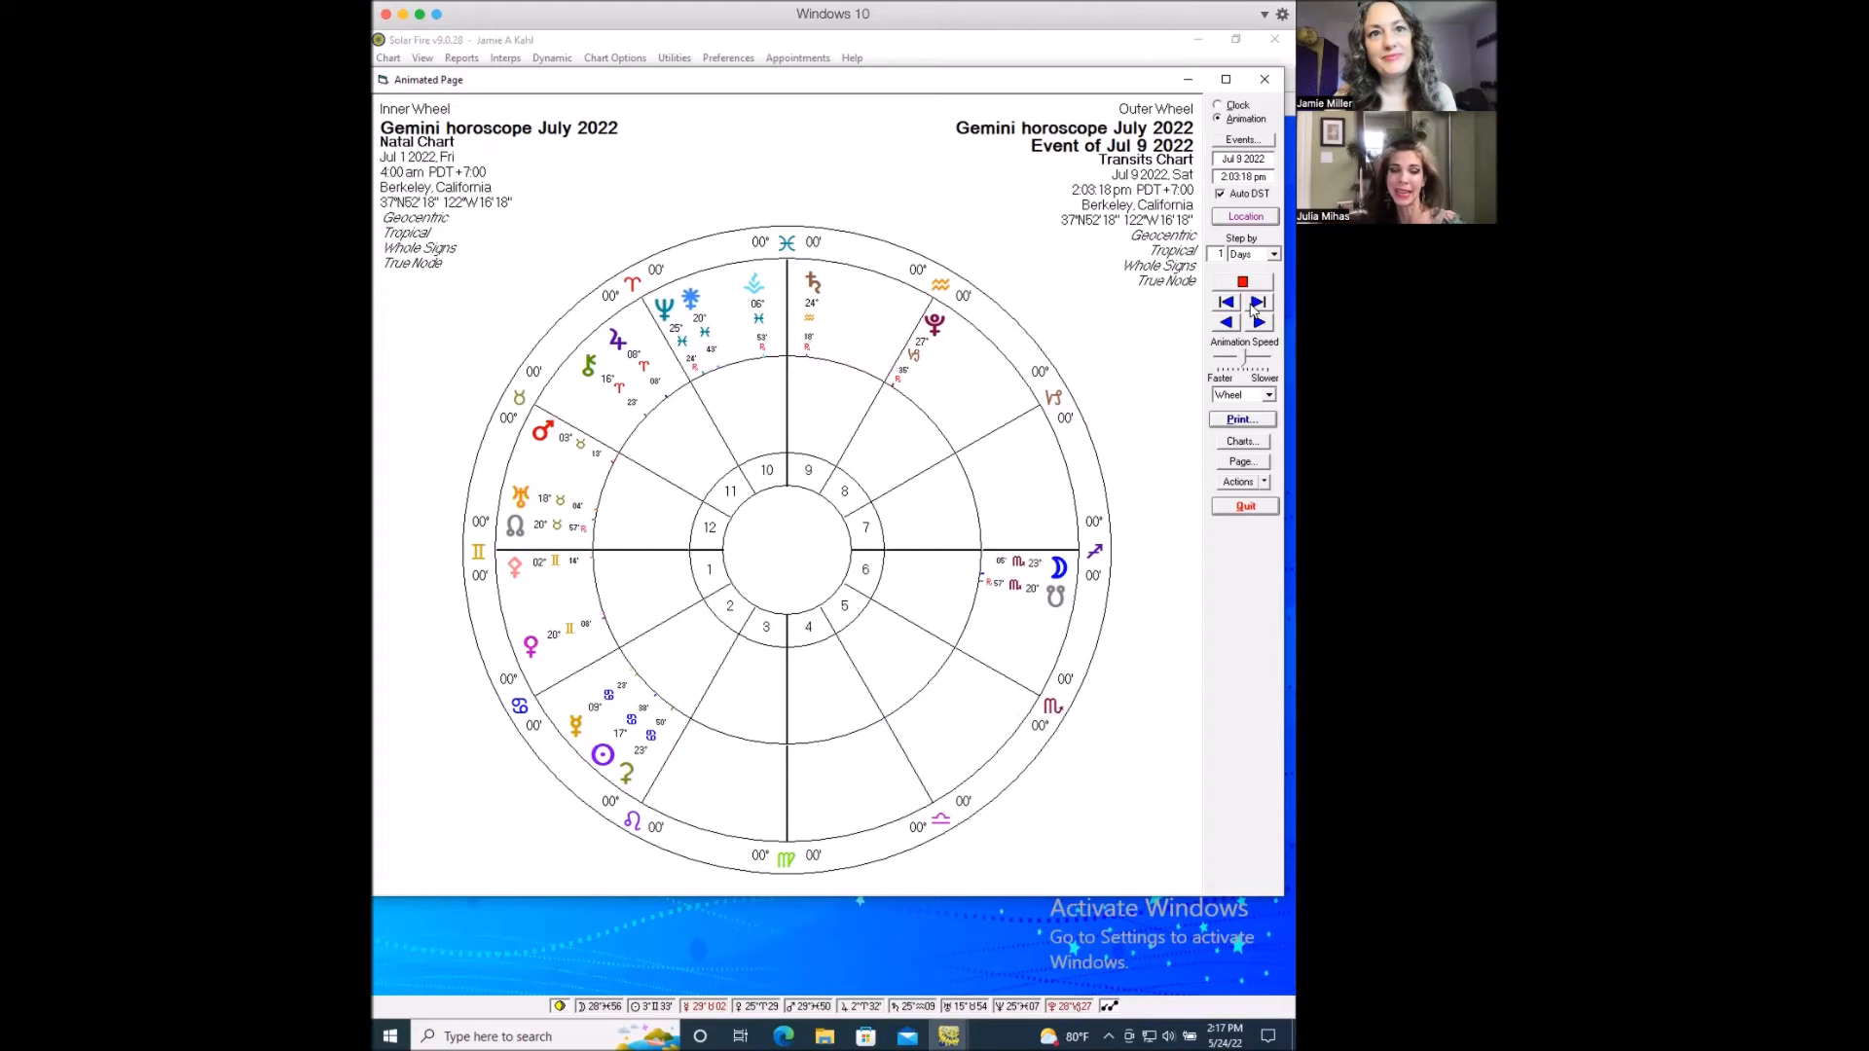
left_click(1259, 301)
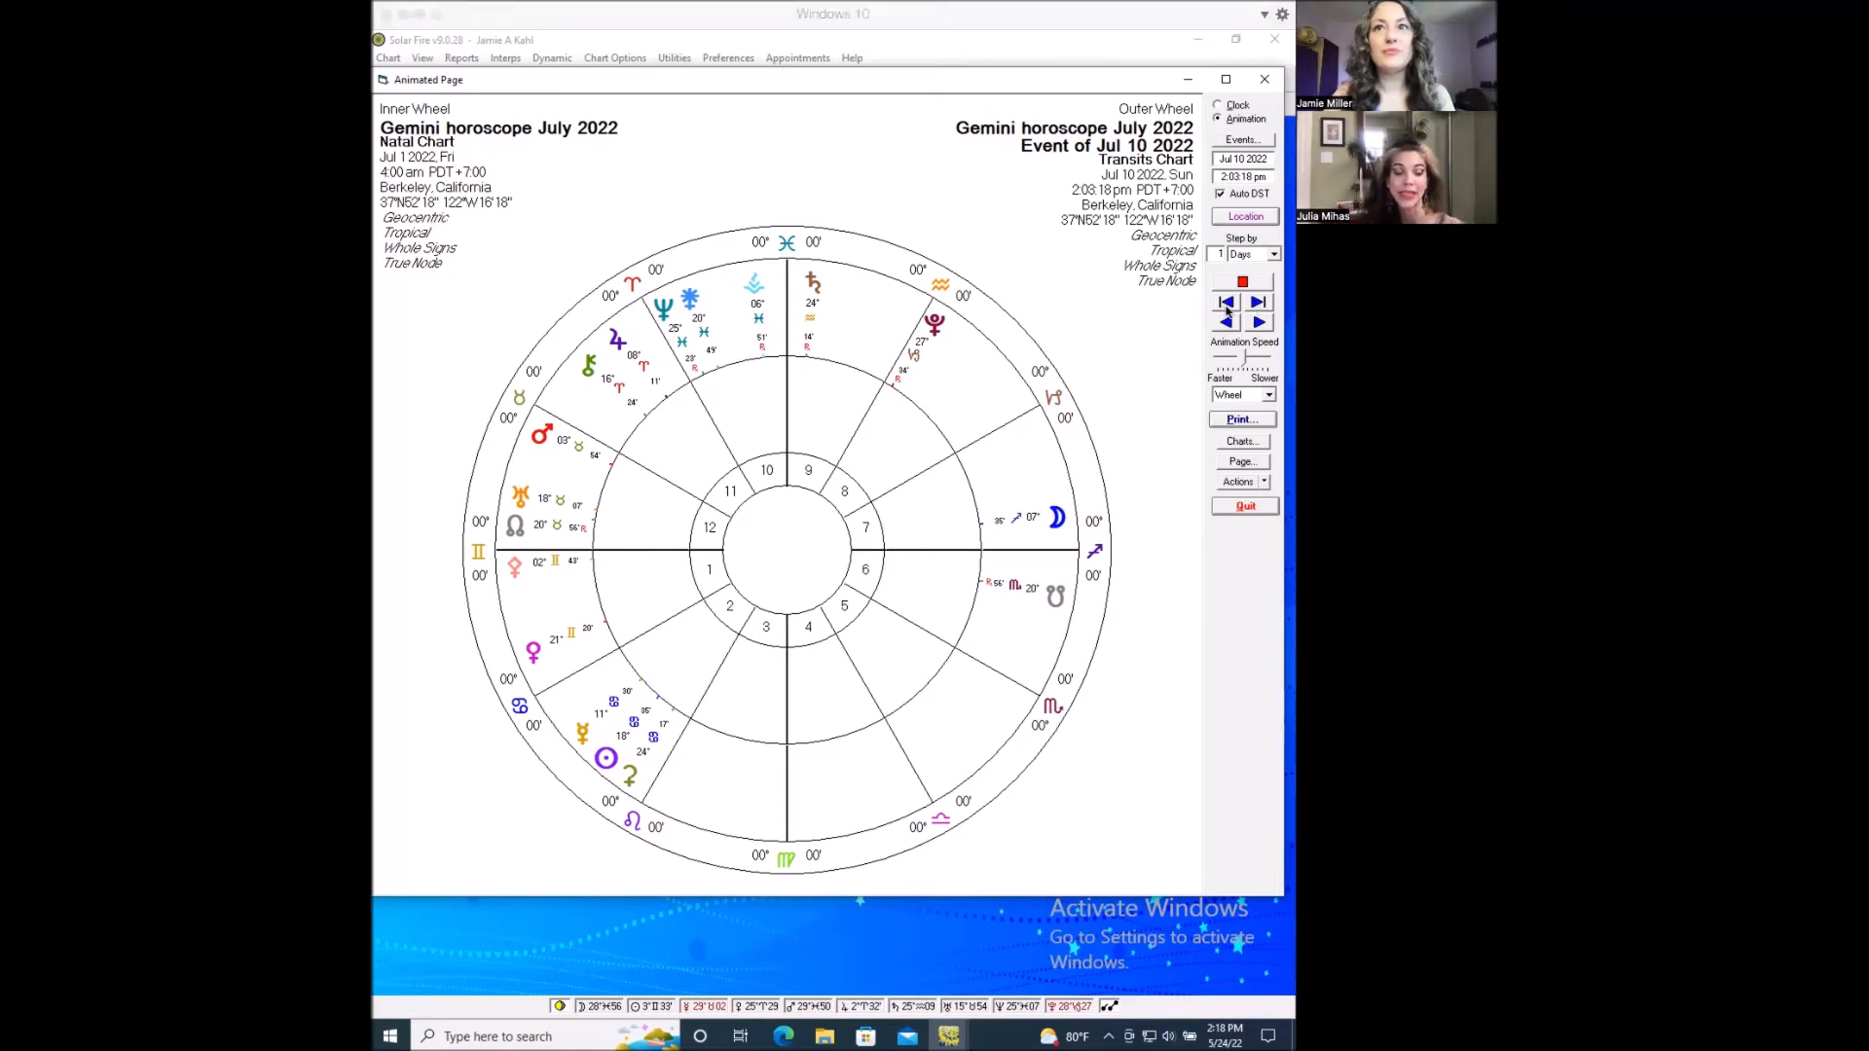
Step the transits back to July 1, then forward through July 4 to July 5, 2022.
left_click(1225, 302)
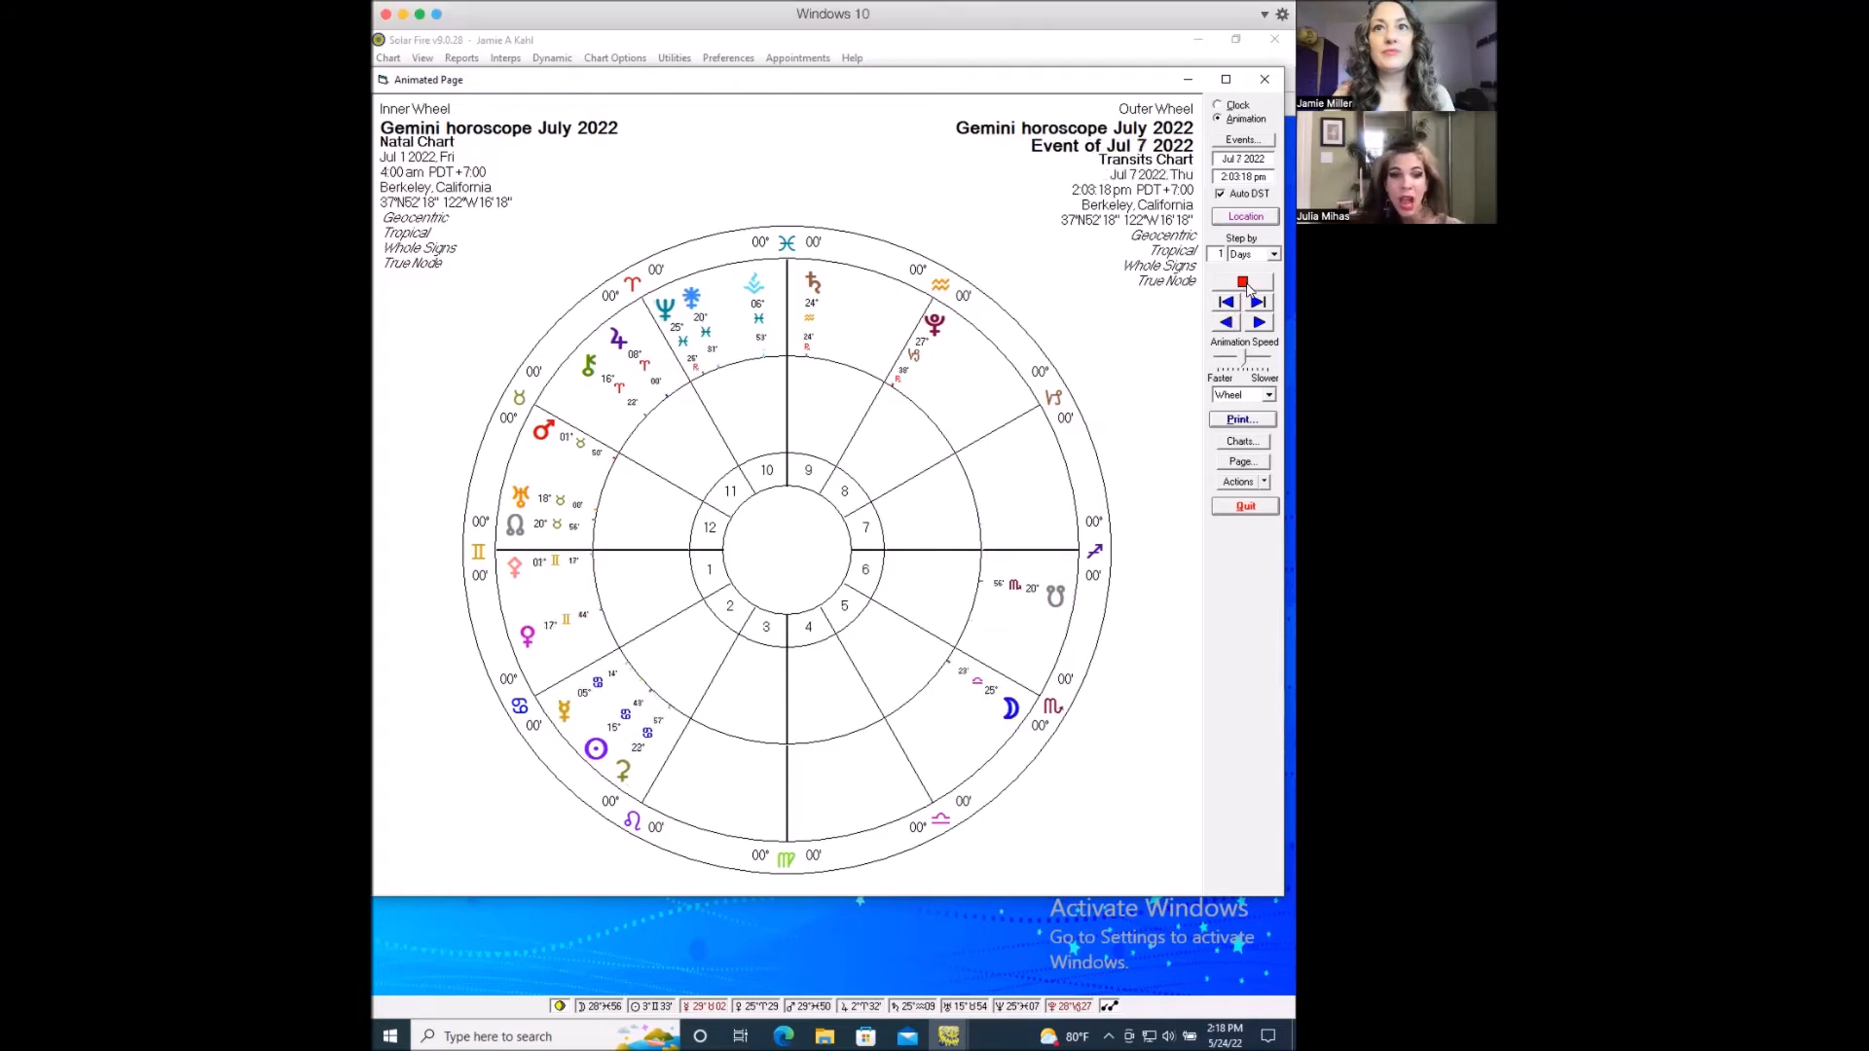
left_click(1226, 301)
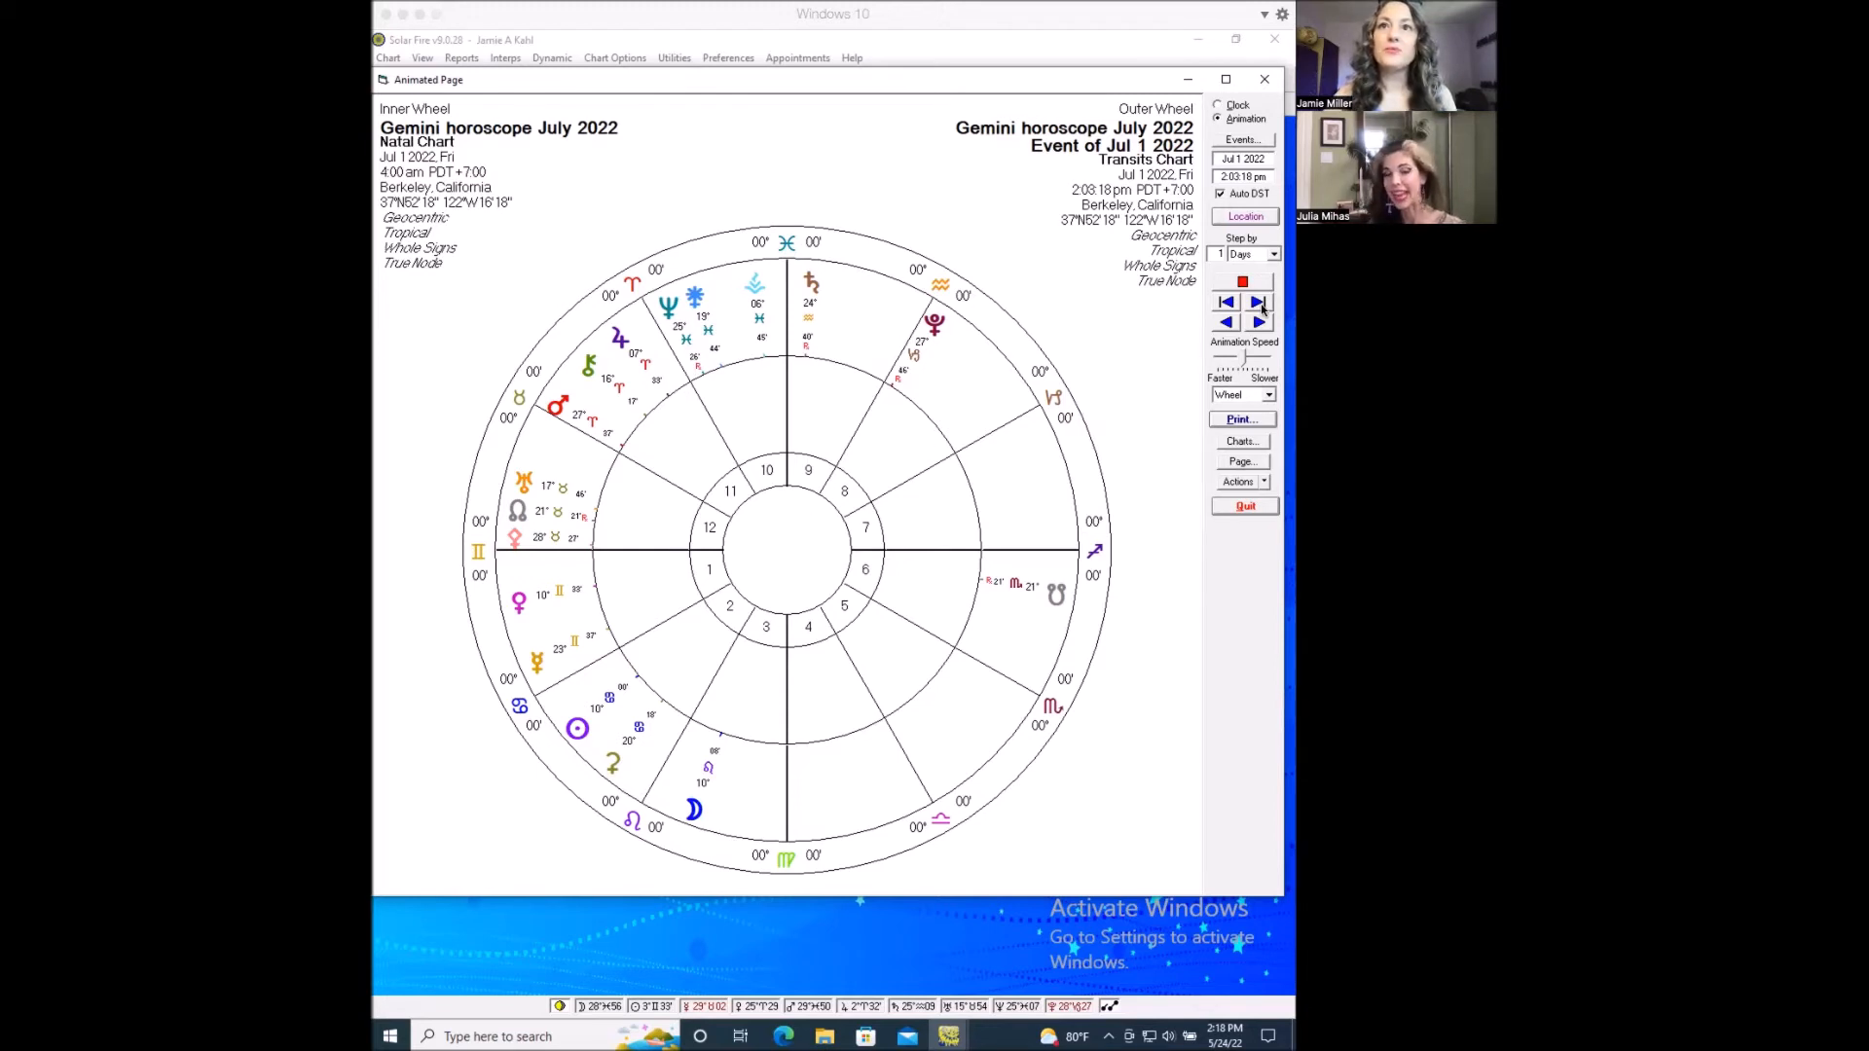
left_click(1257, 322)
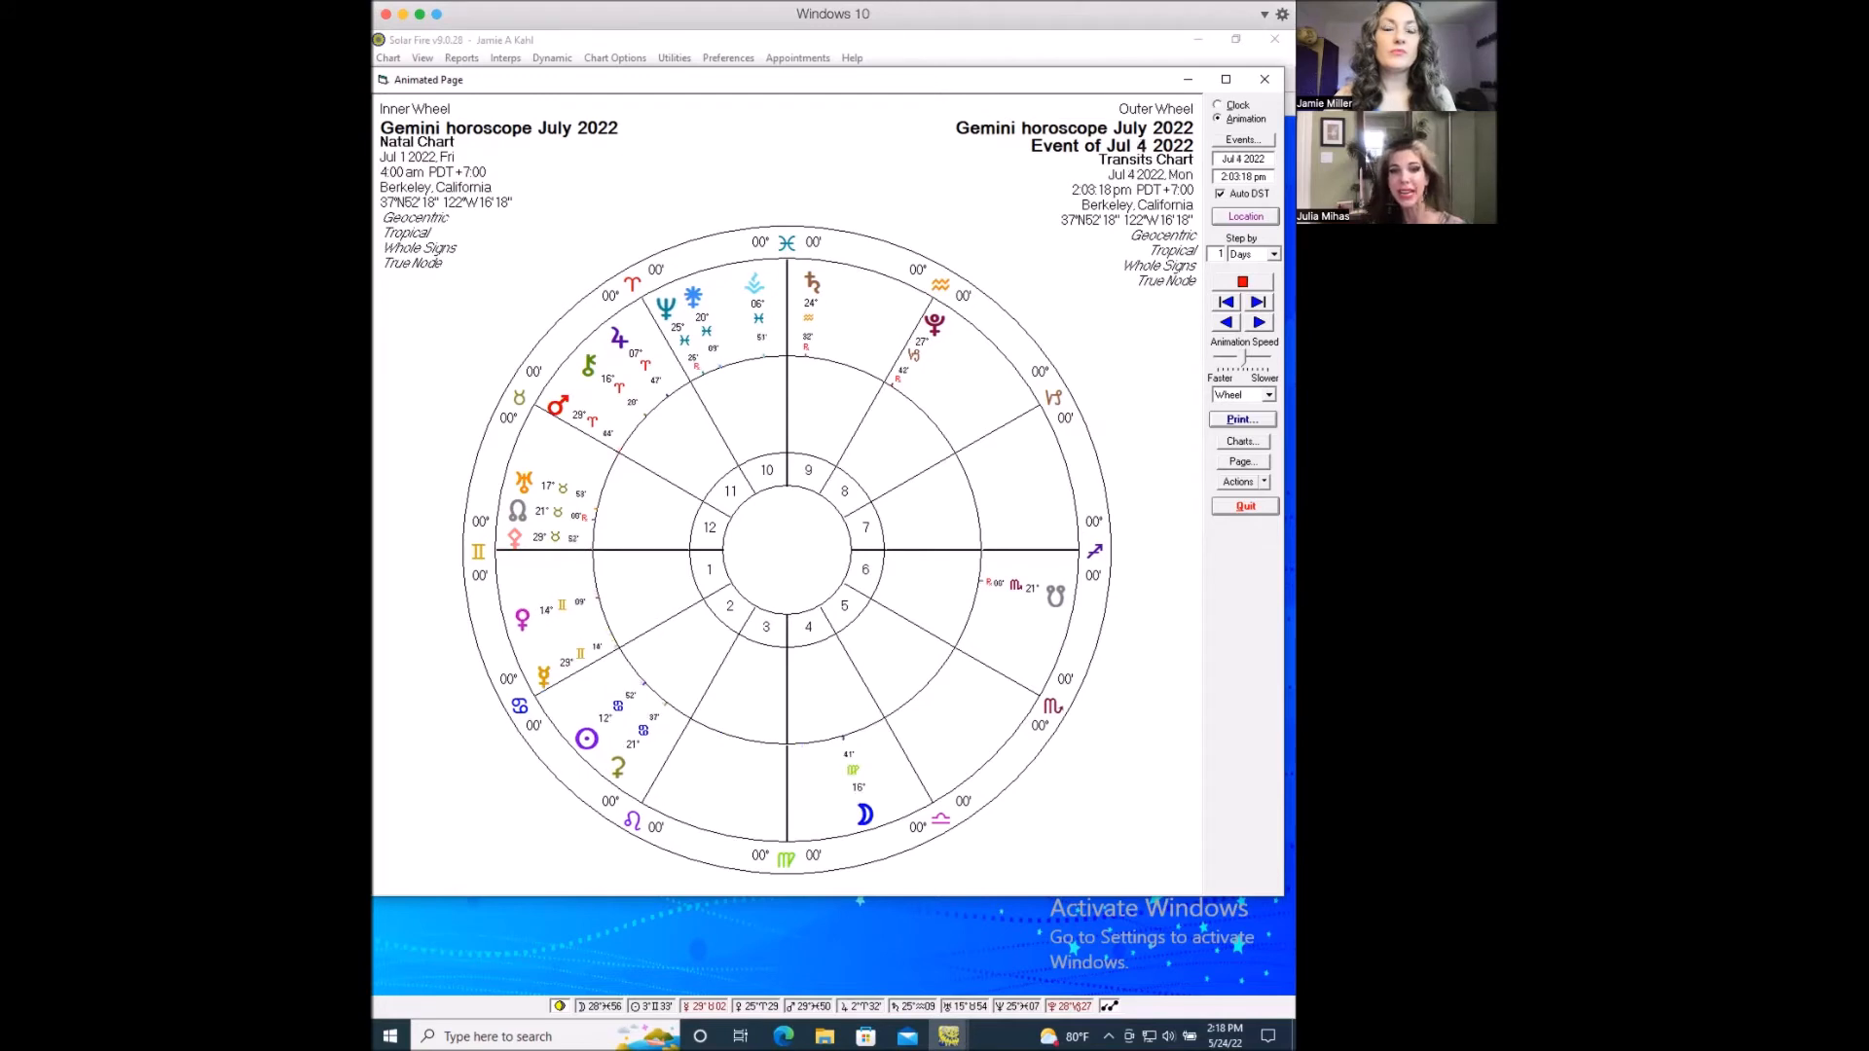
left_click(1258, 322)
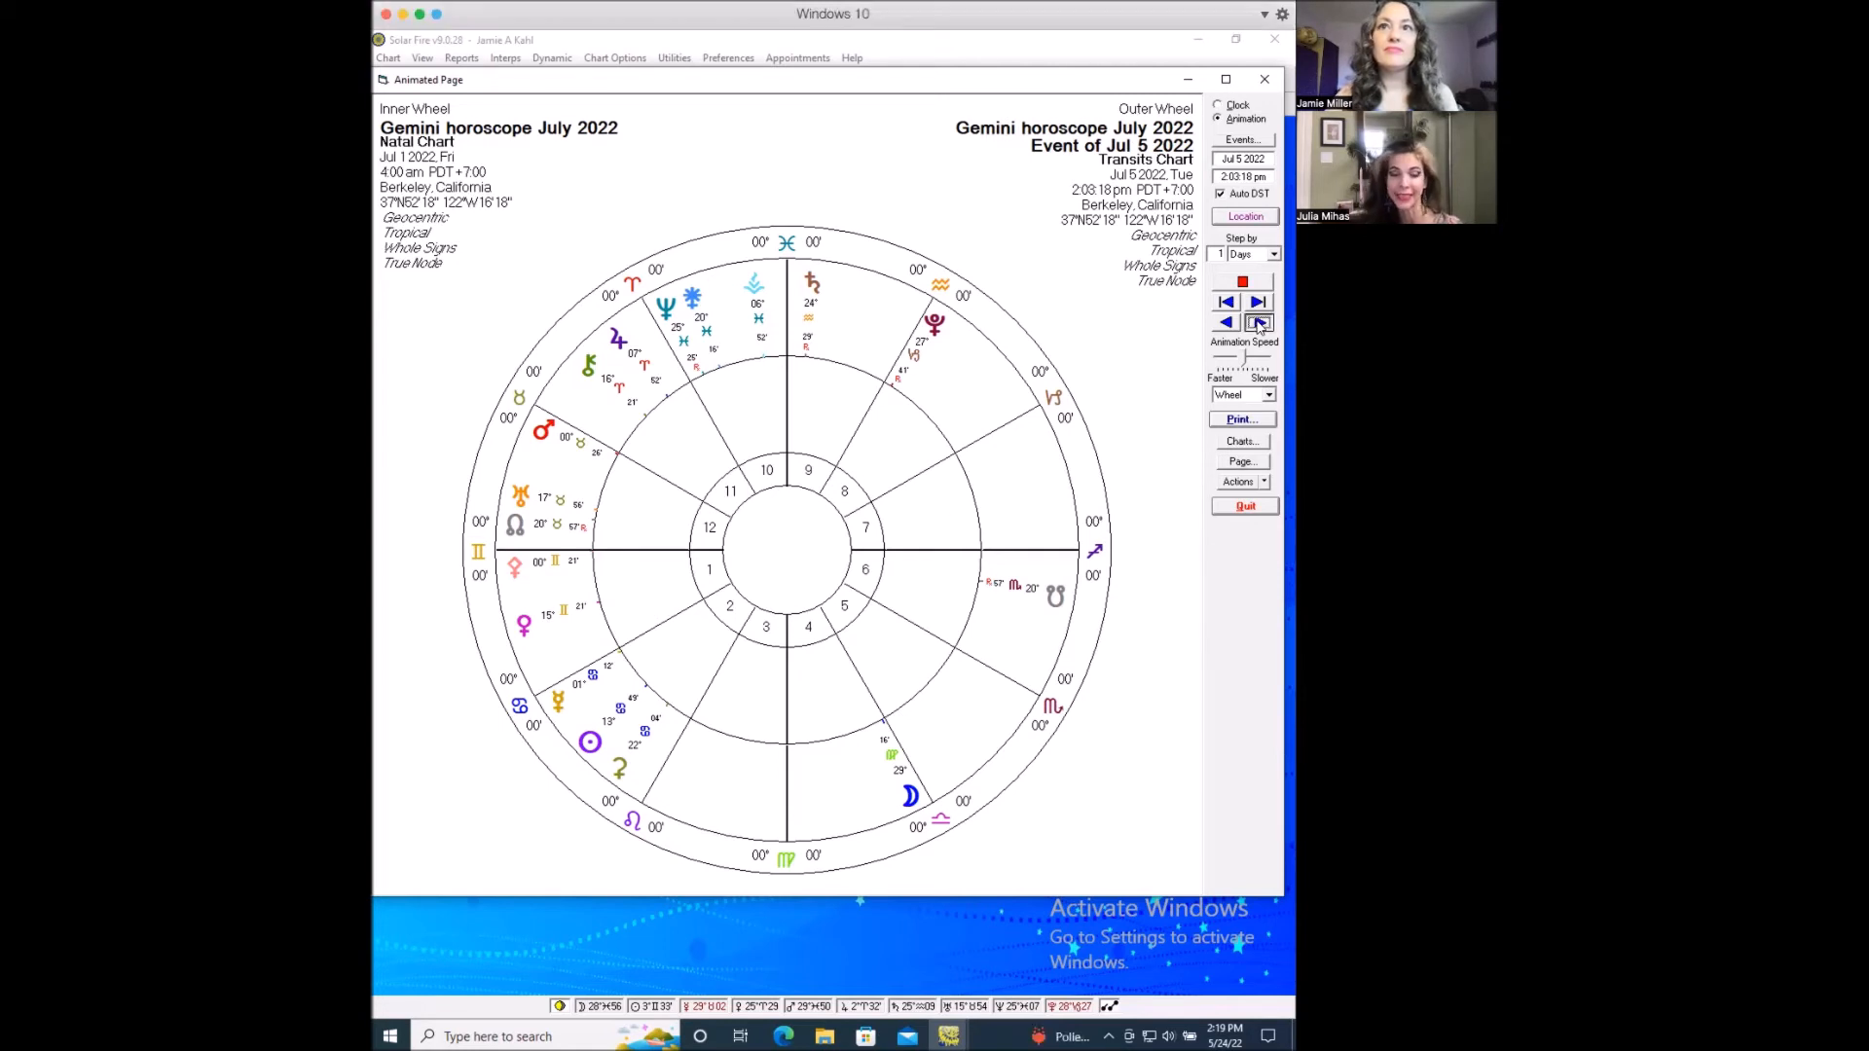
Run the forward transit animation and stop it at July 16, 2022, Moon near Pisces.
left_click(1258, 301)
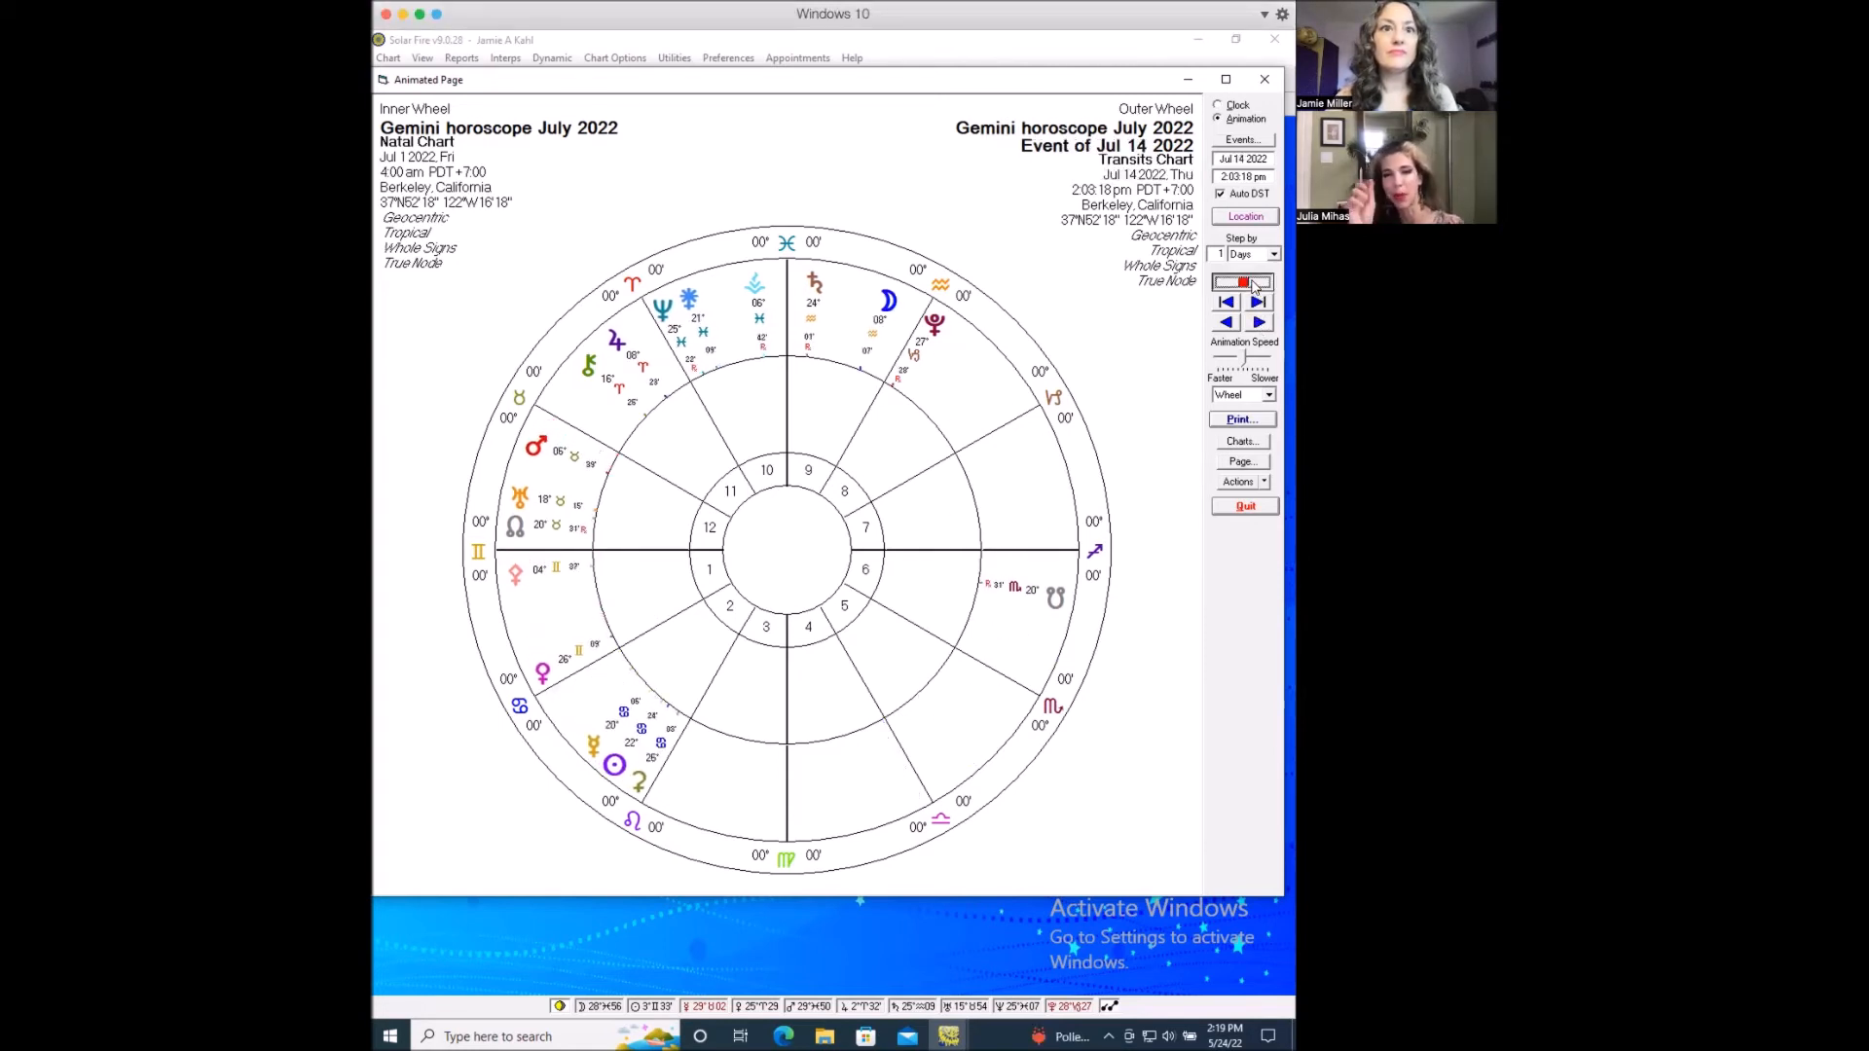
left_click(1257, 302)
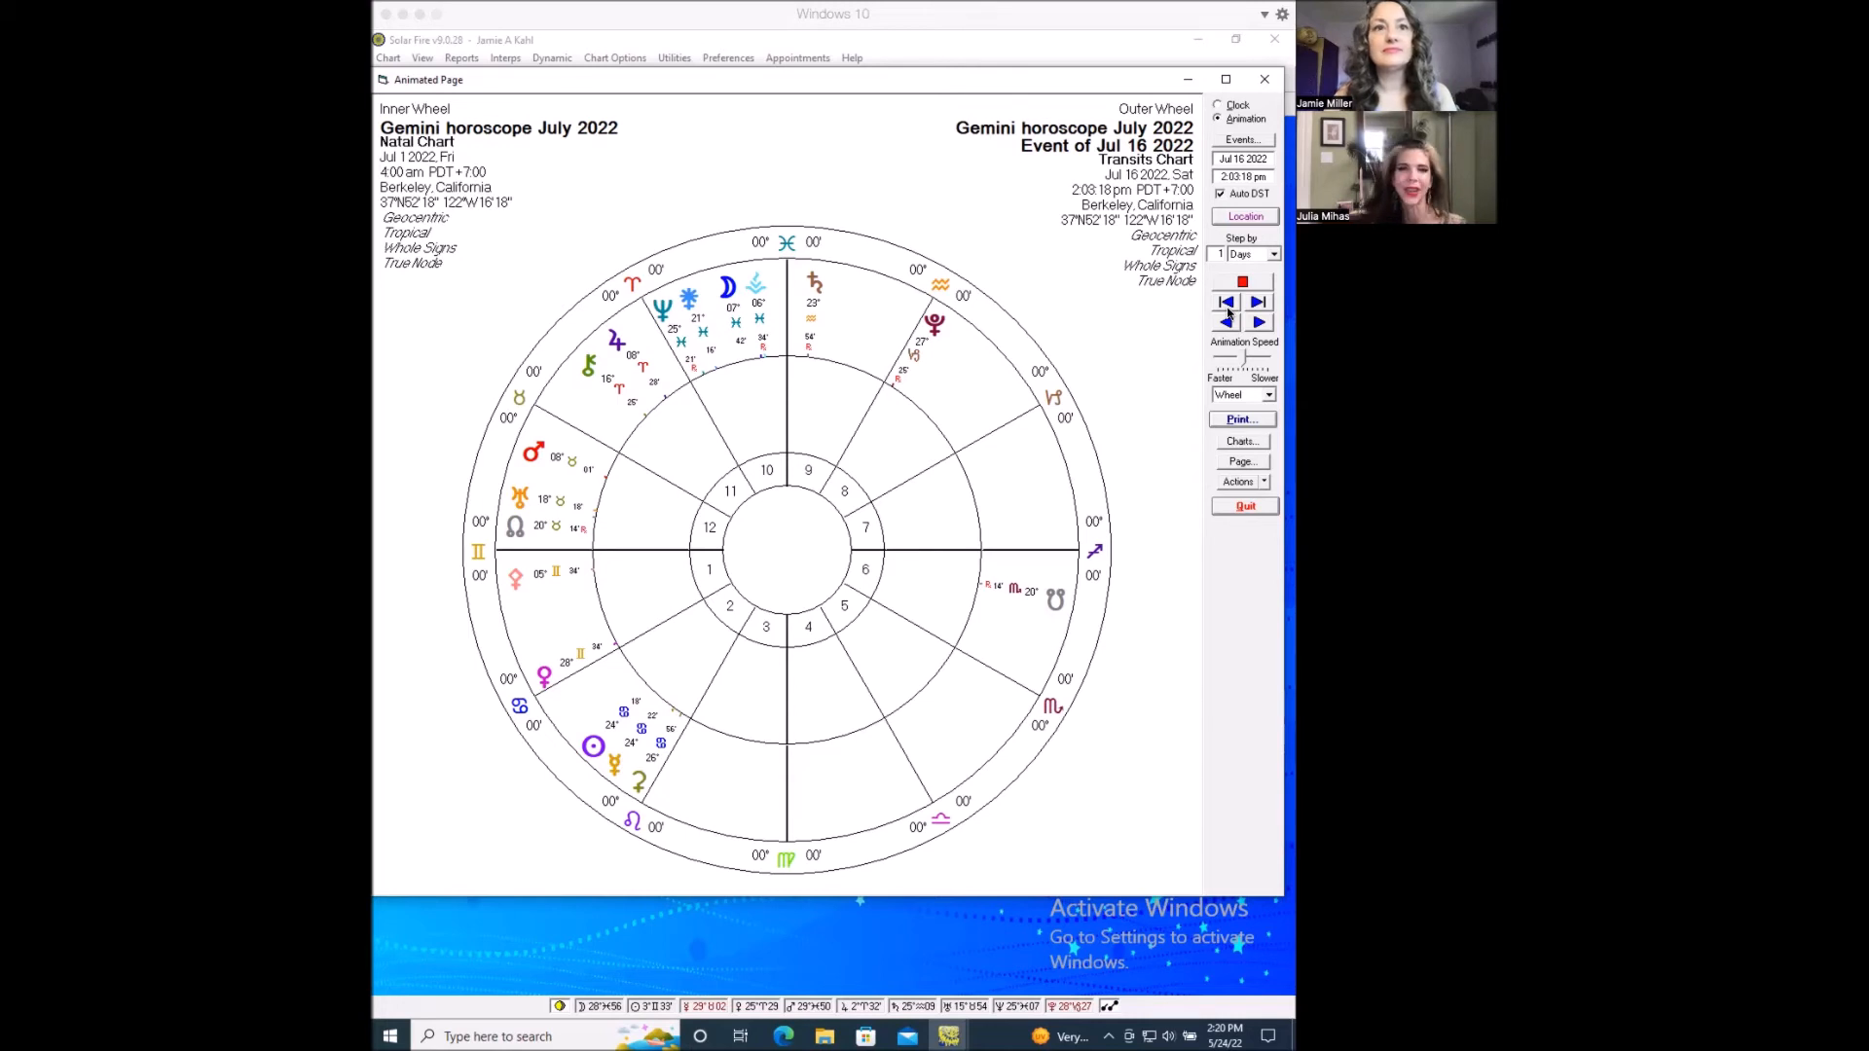
mouse_move(570, 664)
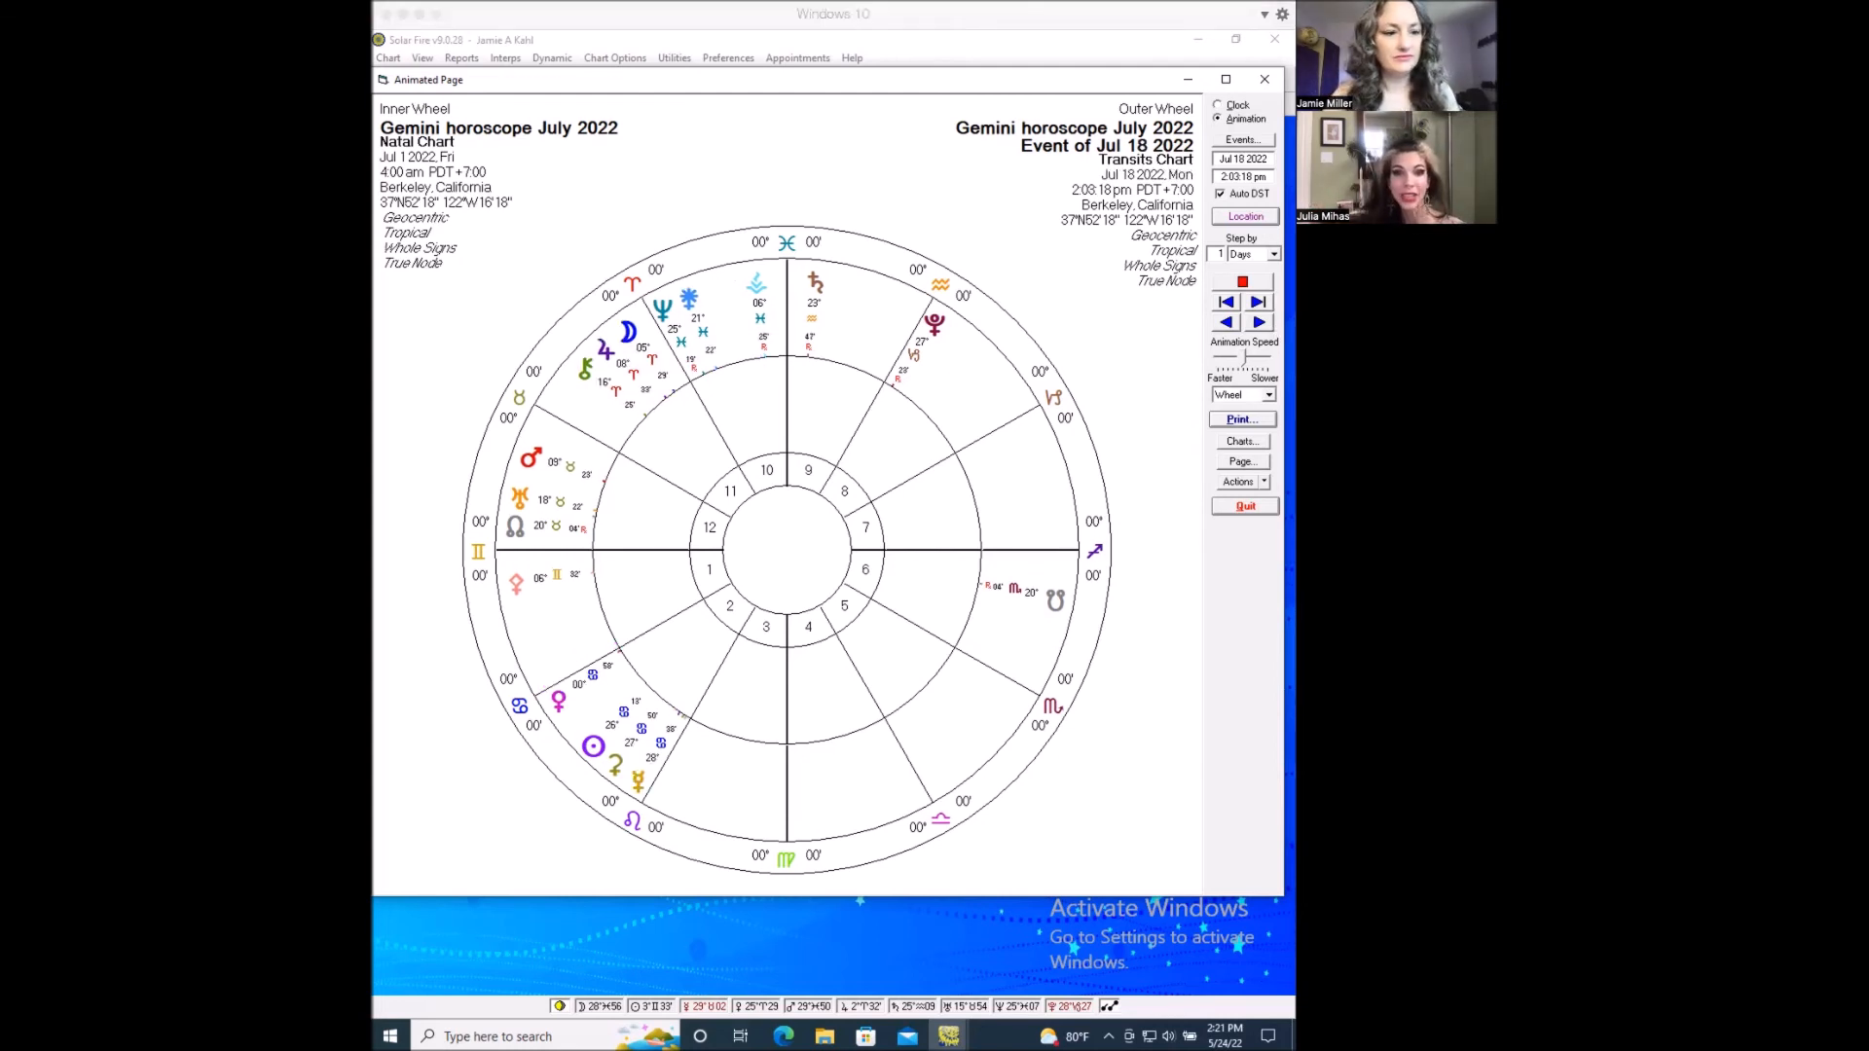
left_click(1242, 160)
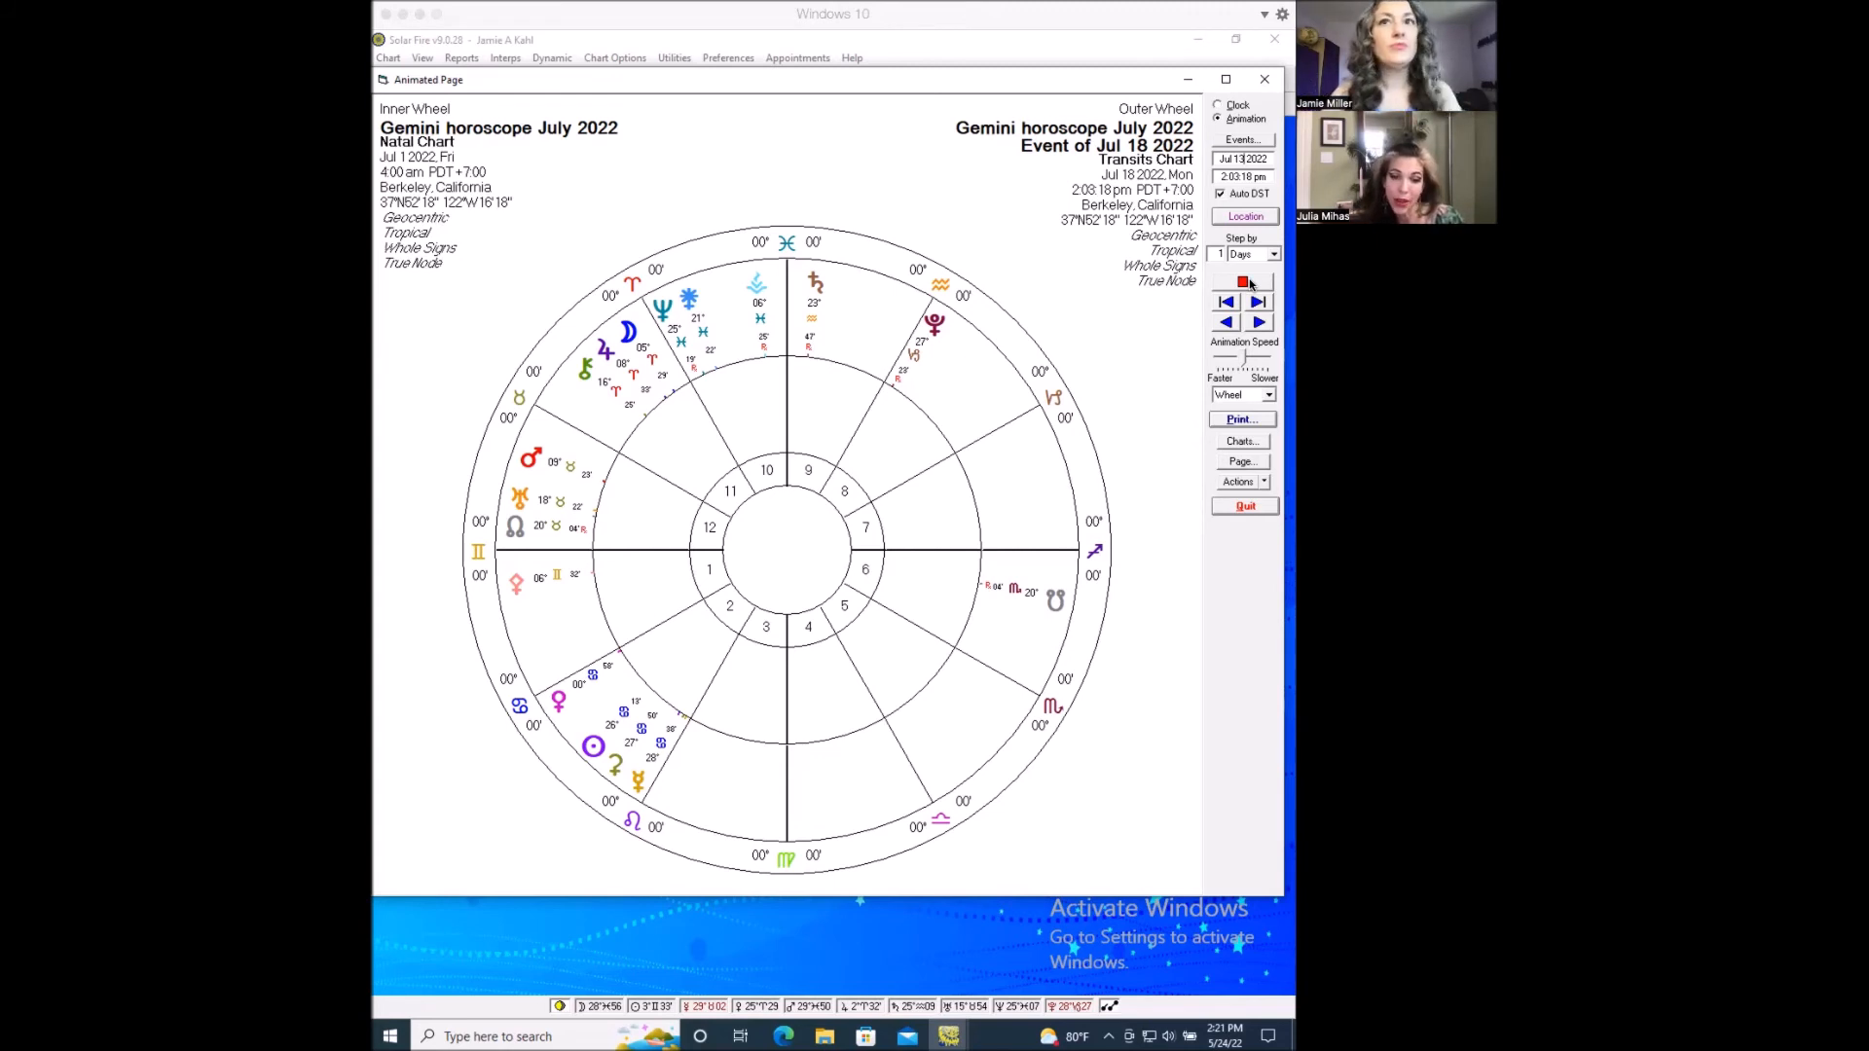
mouse_move(569, 705)
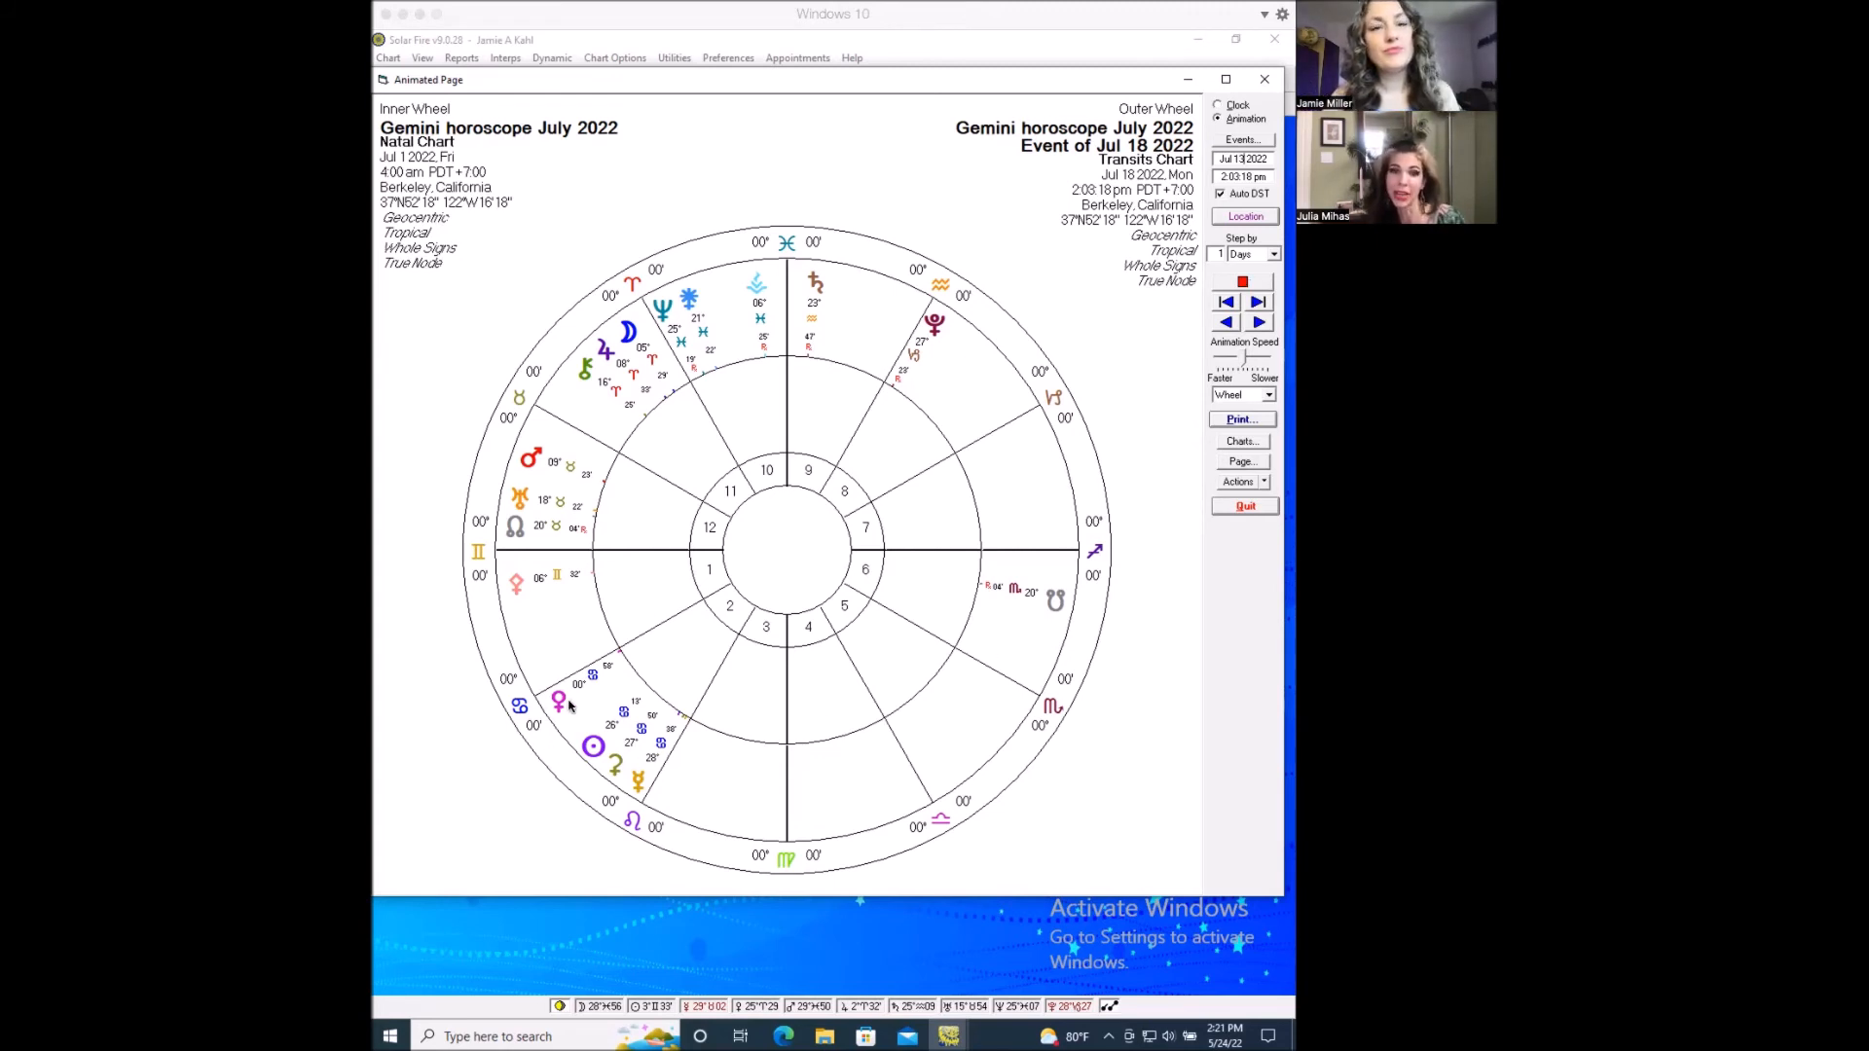
mouse_move(728, 621)
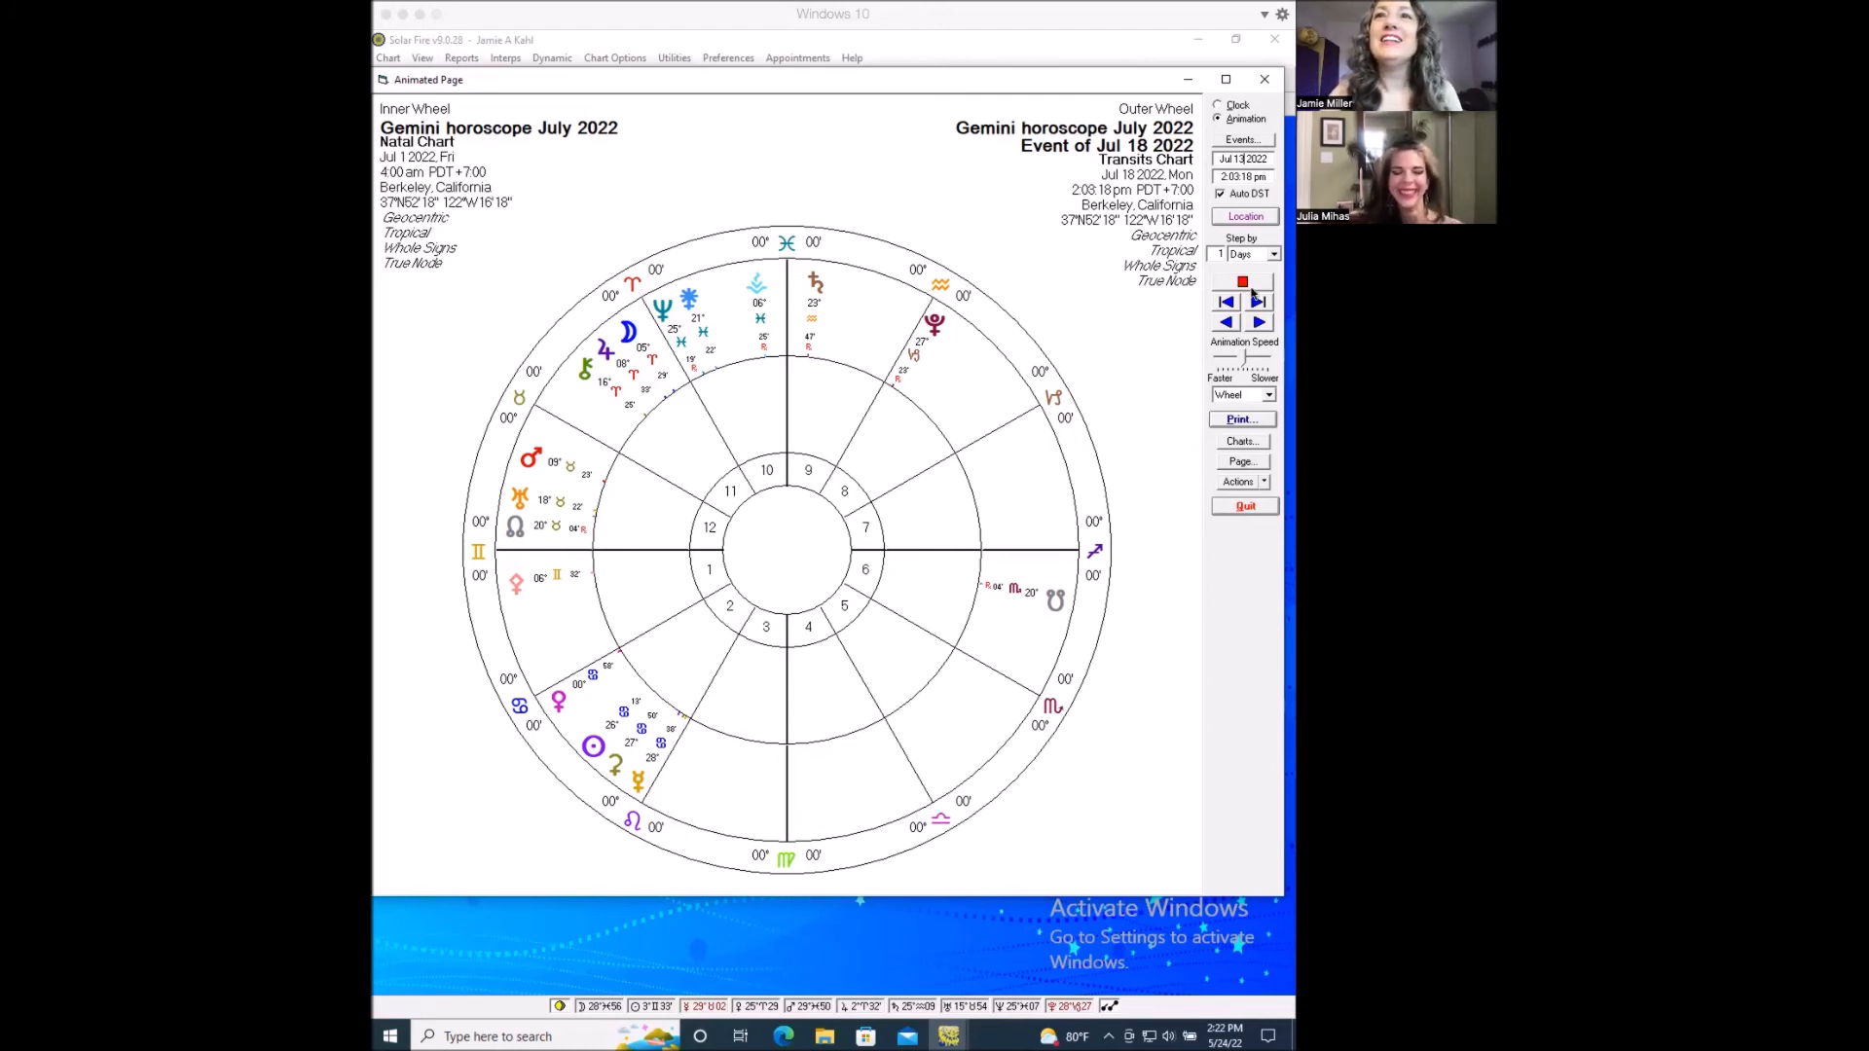
Jump the transits back from July 18 to the July 13, 2022 Full Moon event.
left_click(1224, 322)
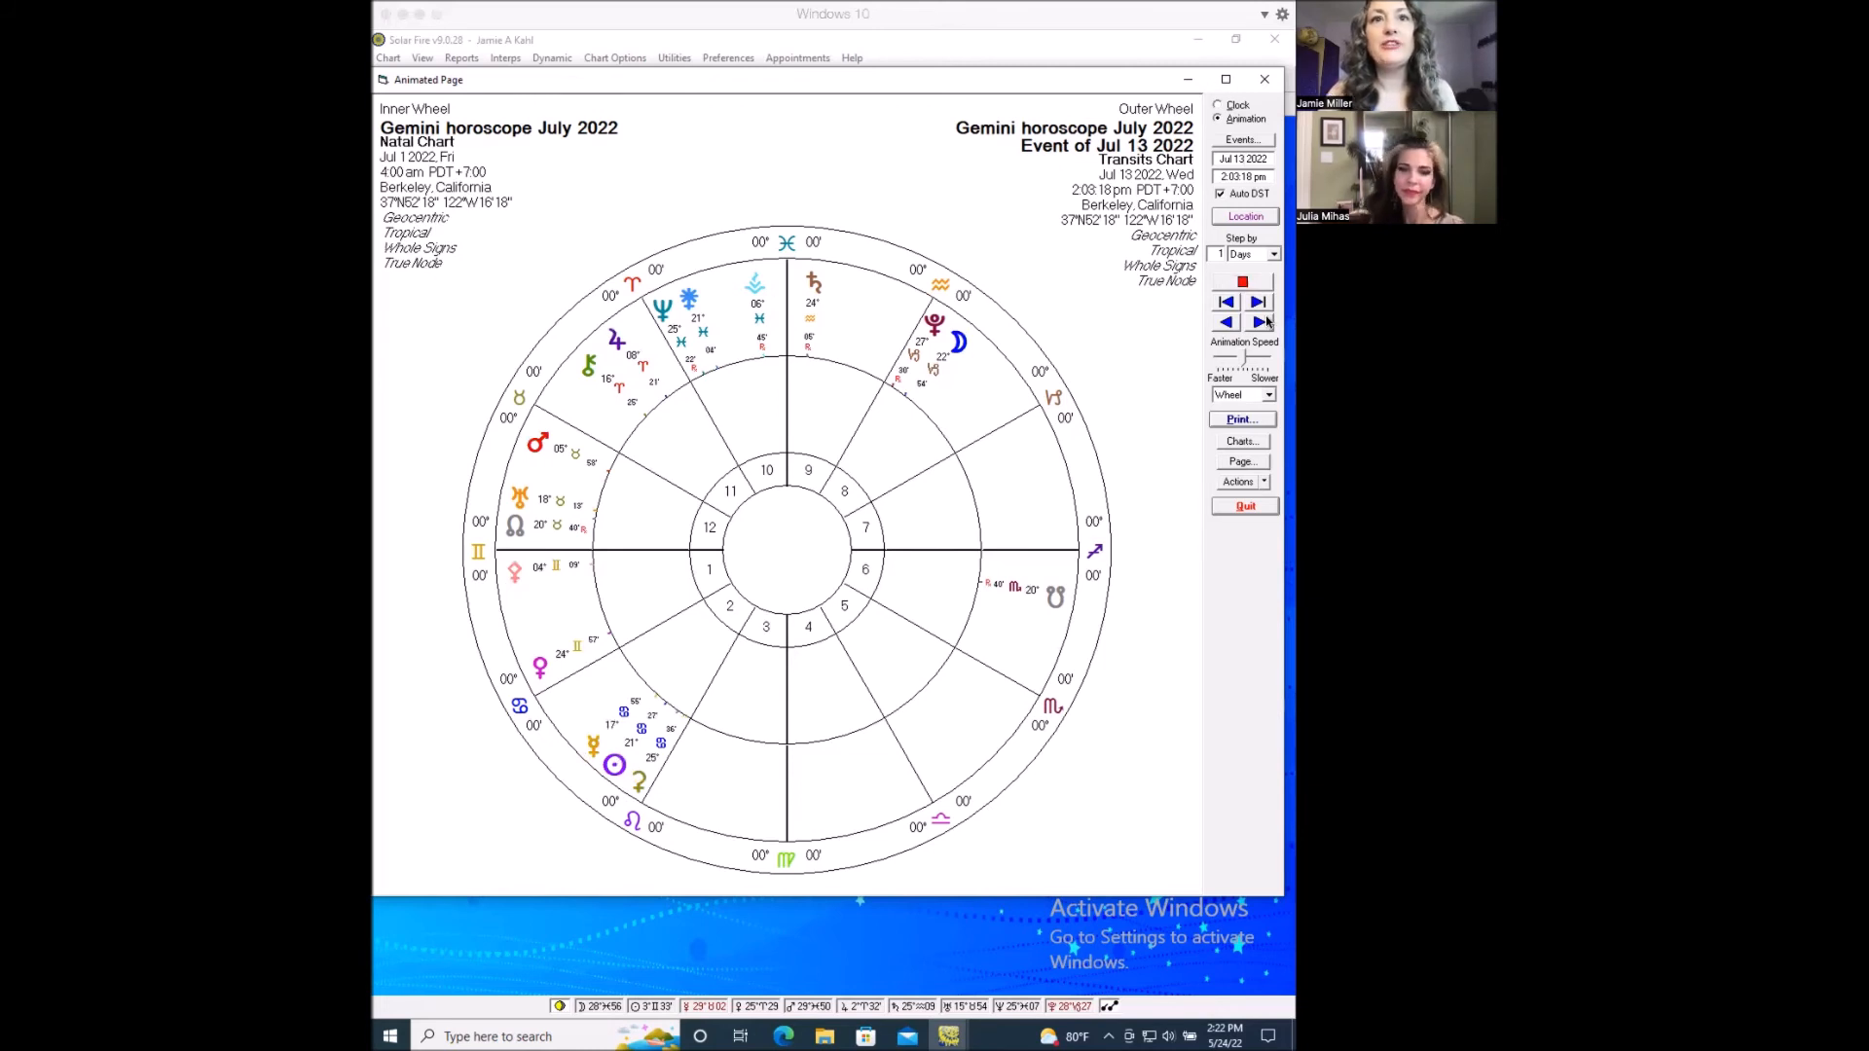
mouse_move(591, 789)
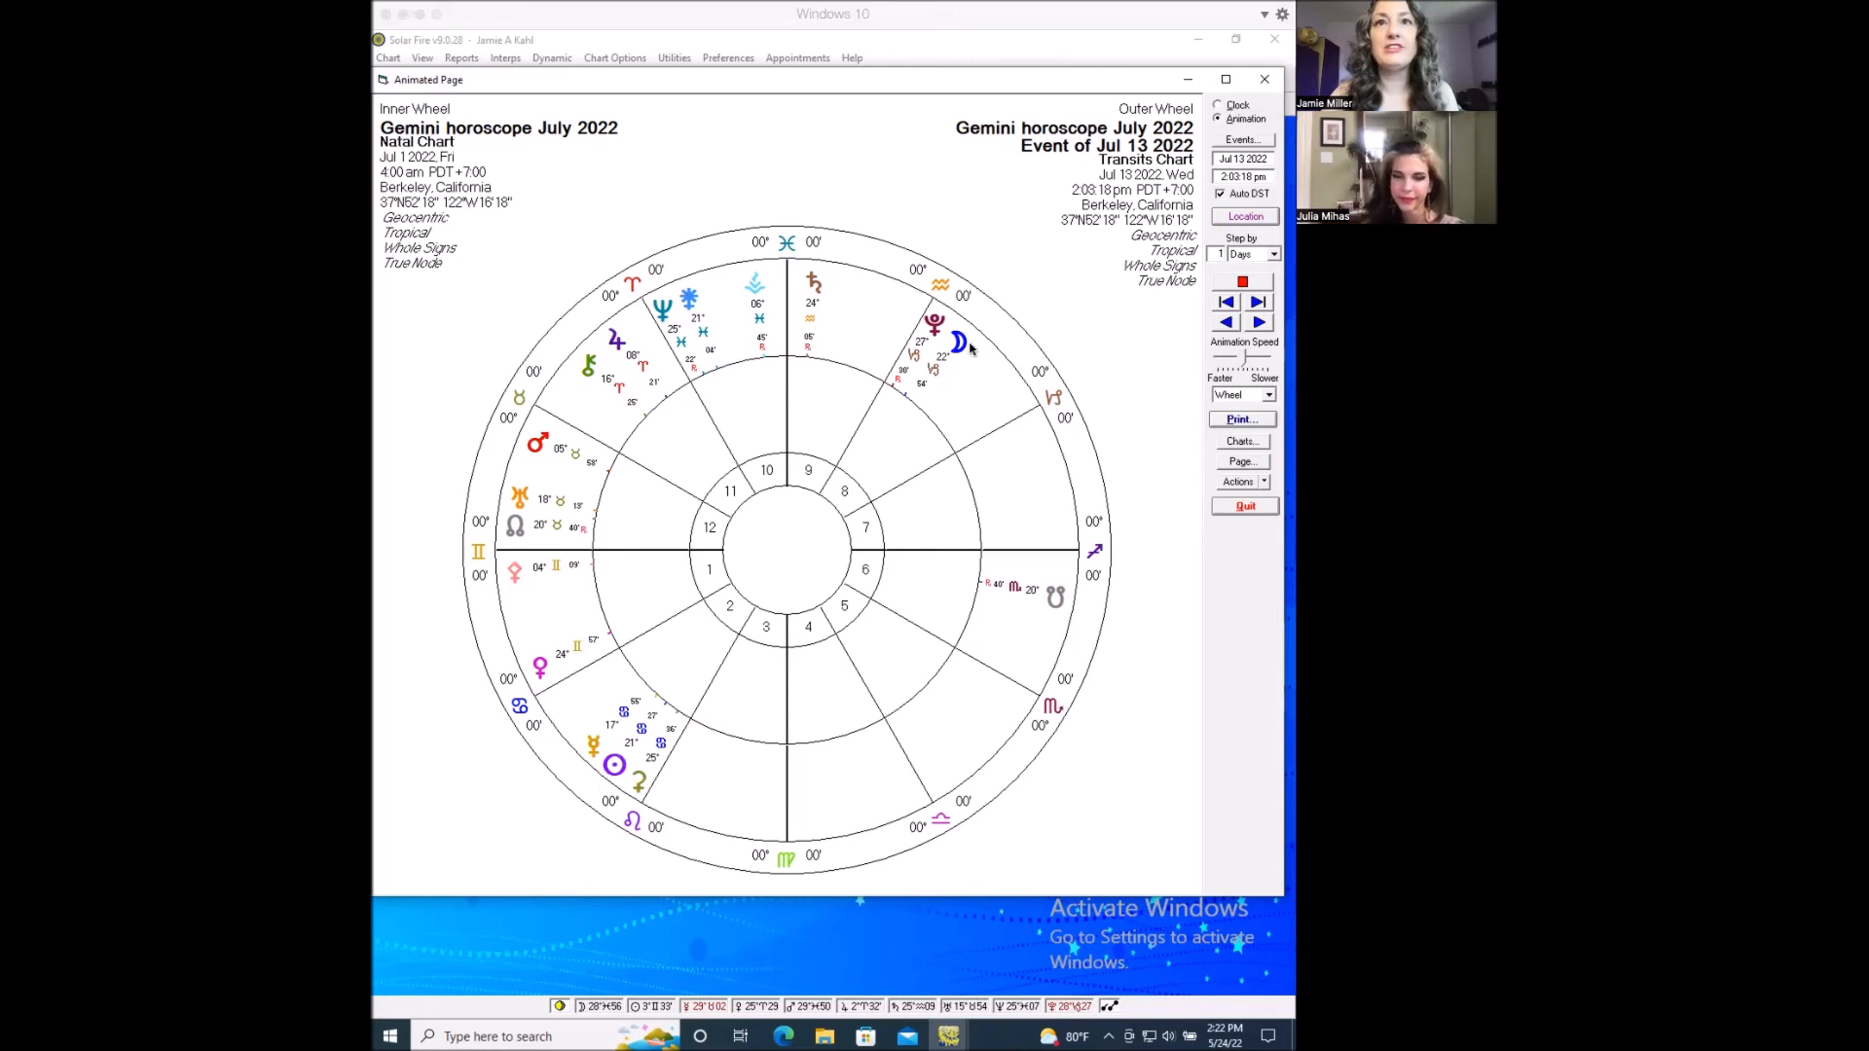
mouse_move(741, 644)
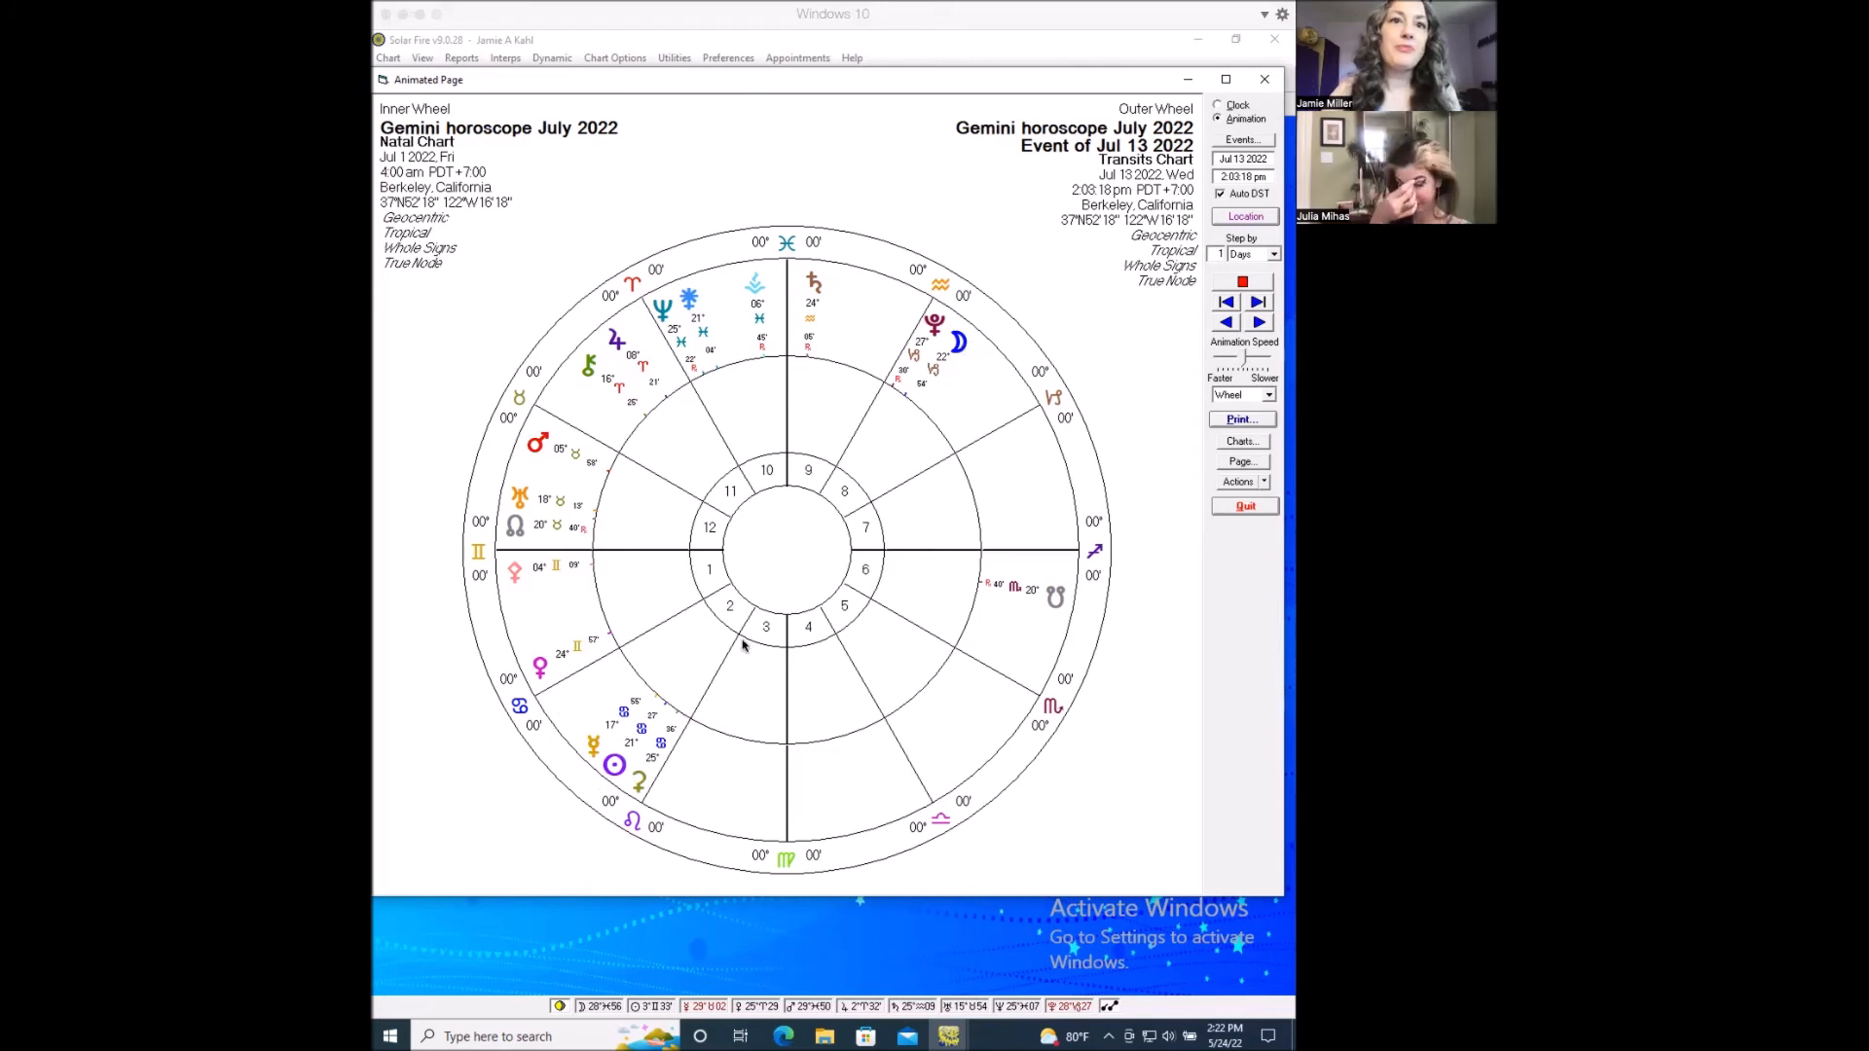
mouse_move(578, 748)
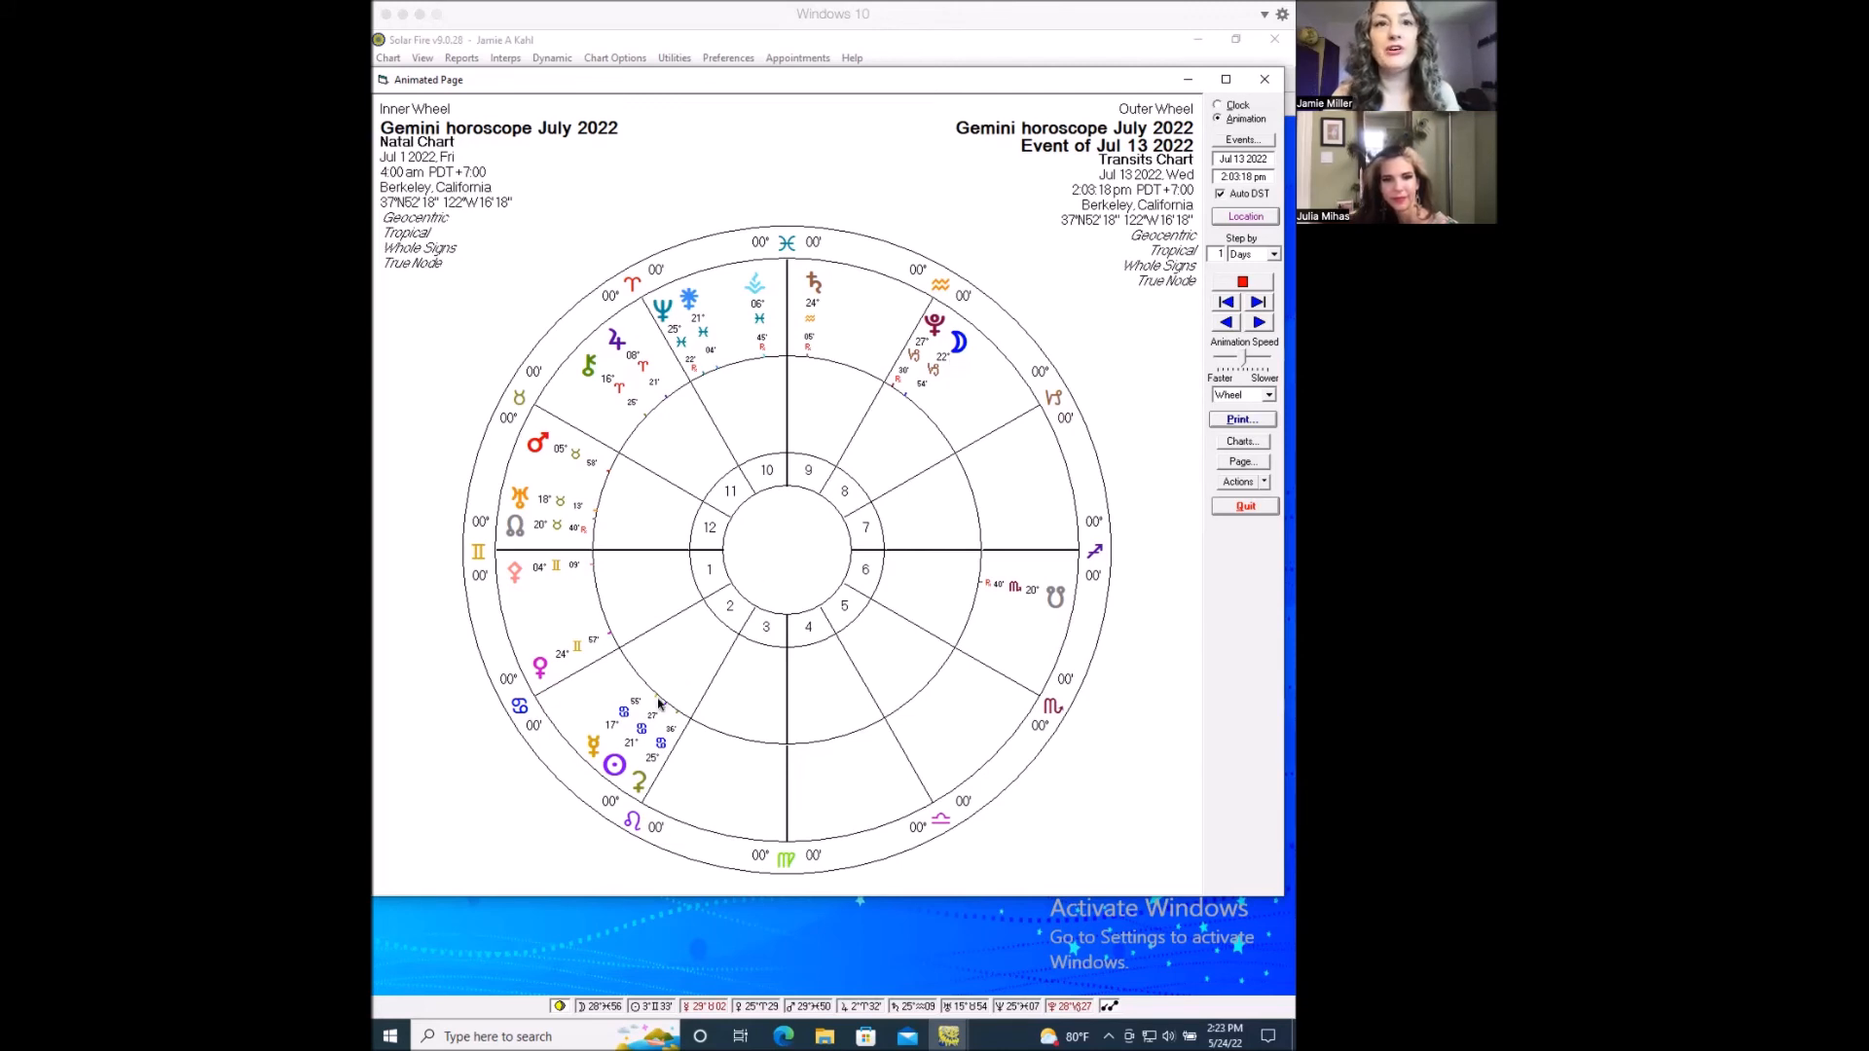
mouse_move(941, 367)
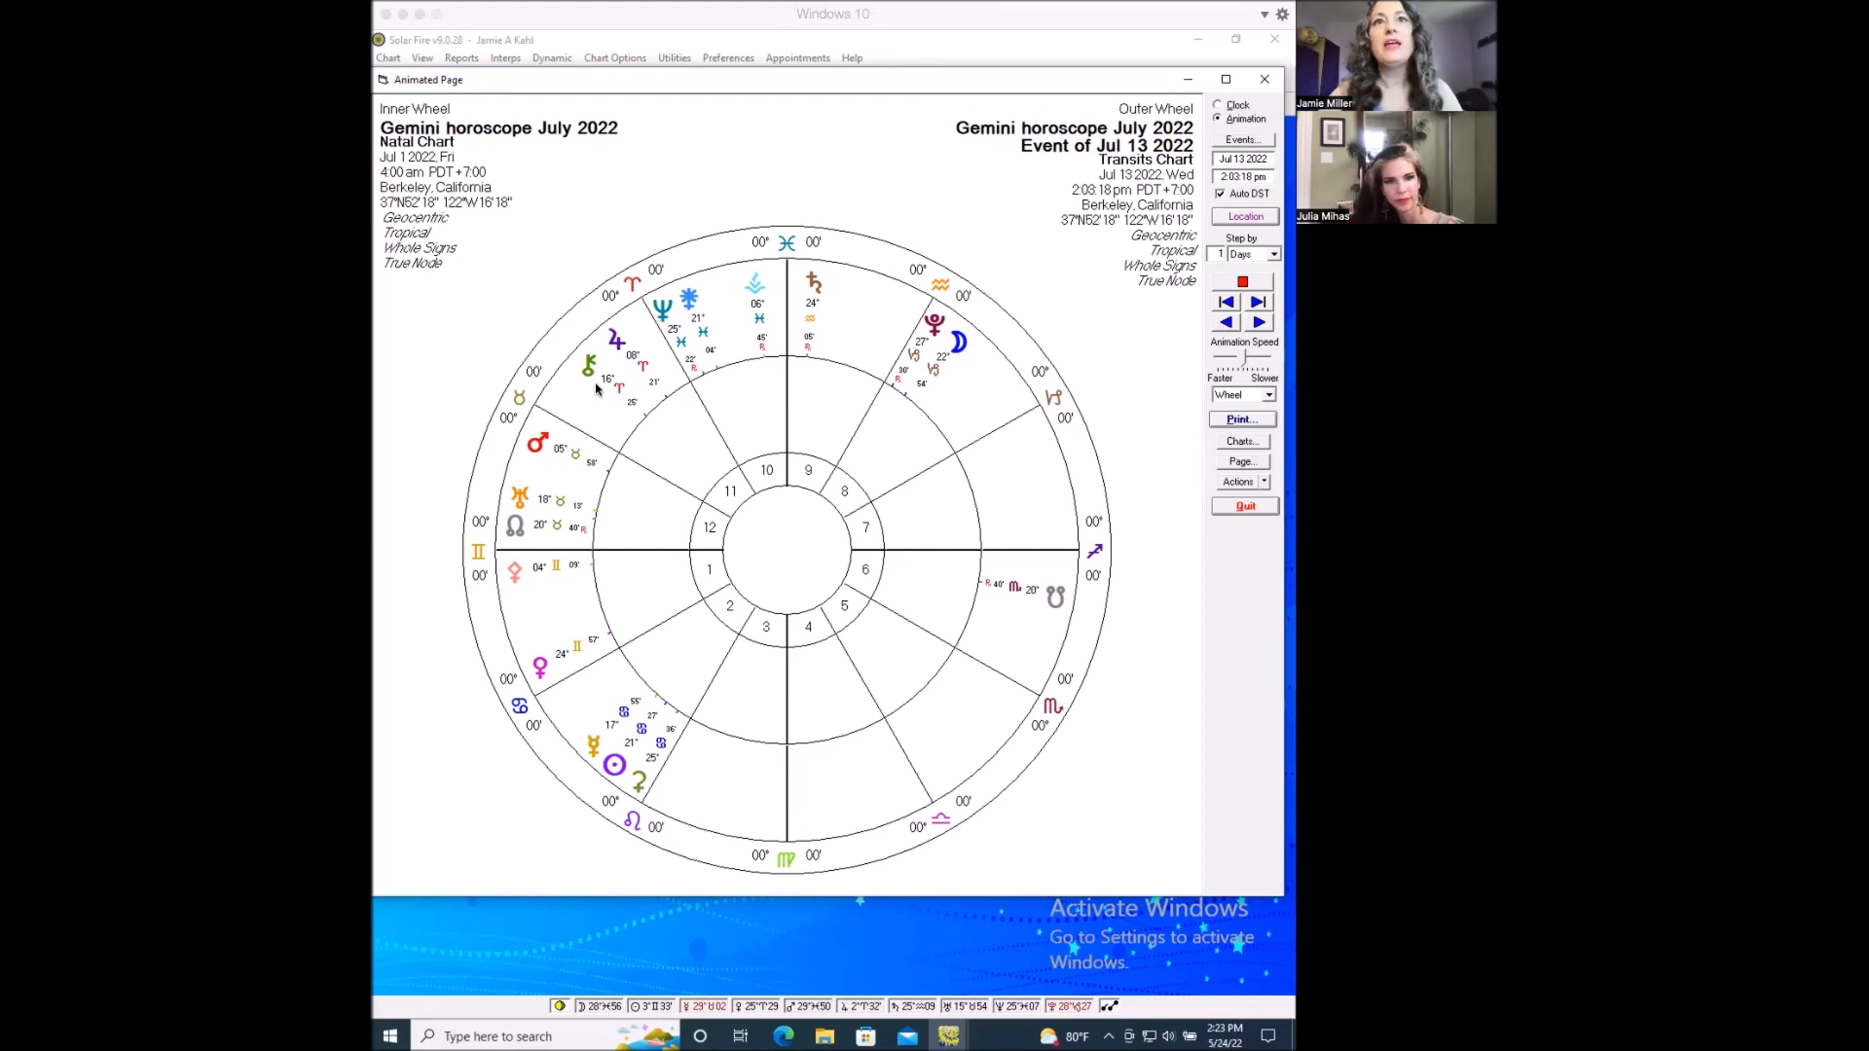
mouse_move(597, 432)
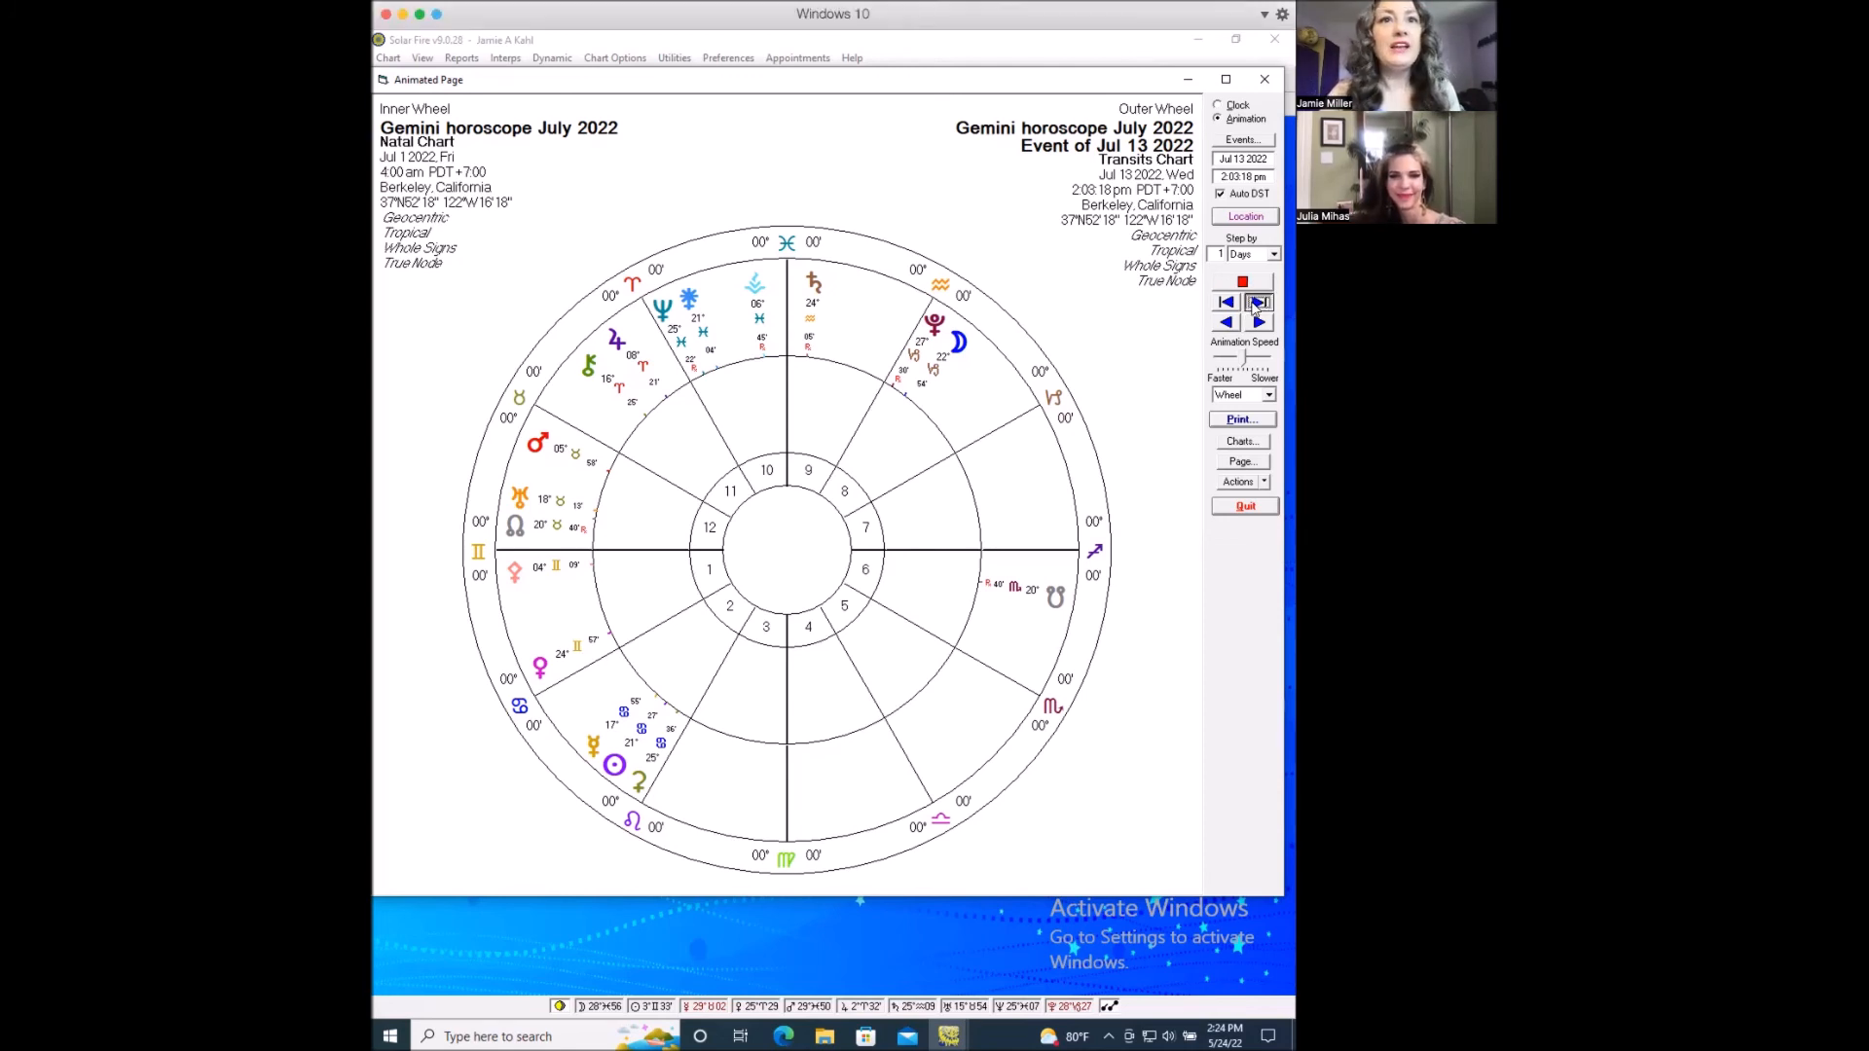
Step forward by event from July 13 through July 19 to July 22, 2022.
left_click(1258, 302)
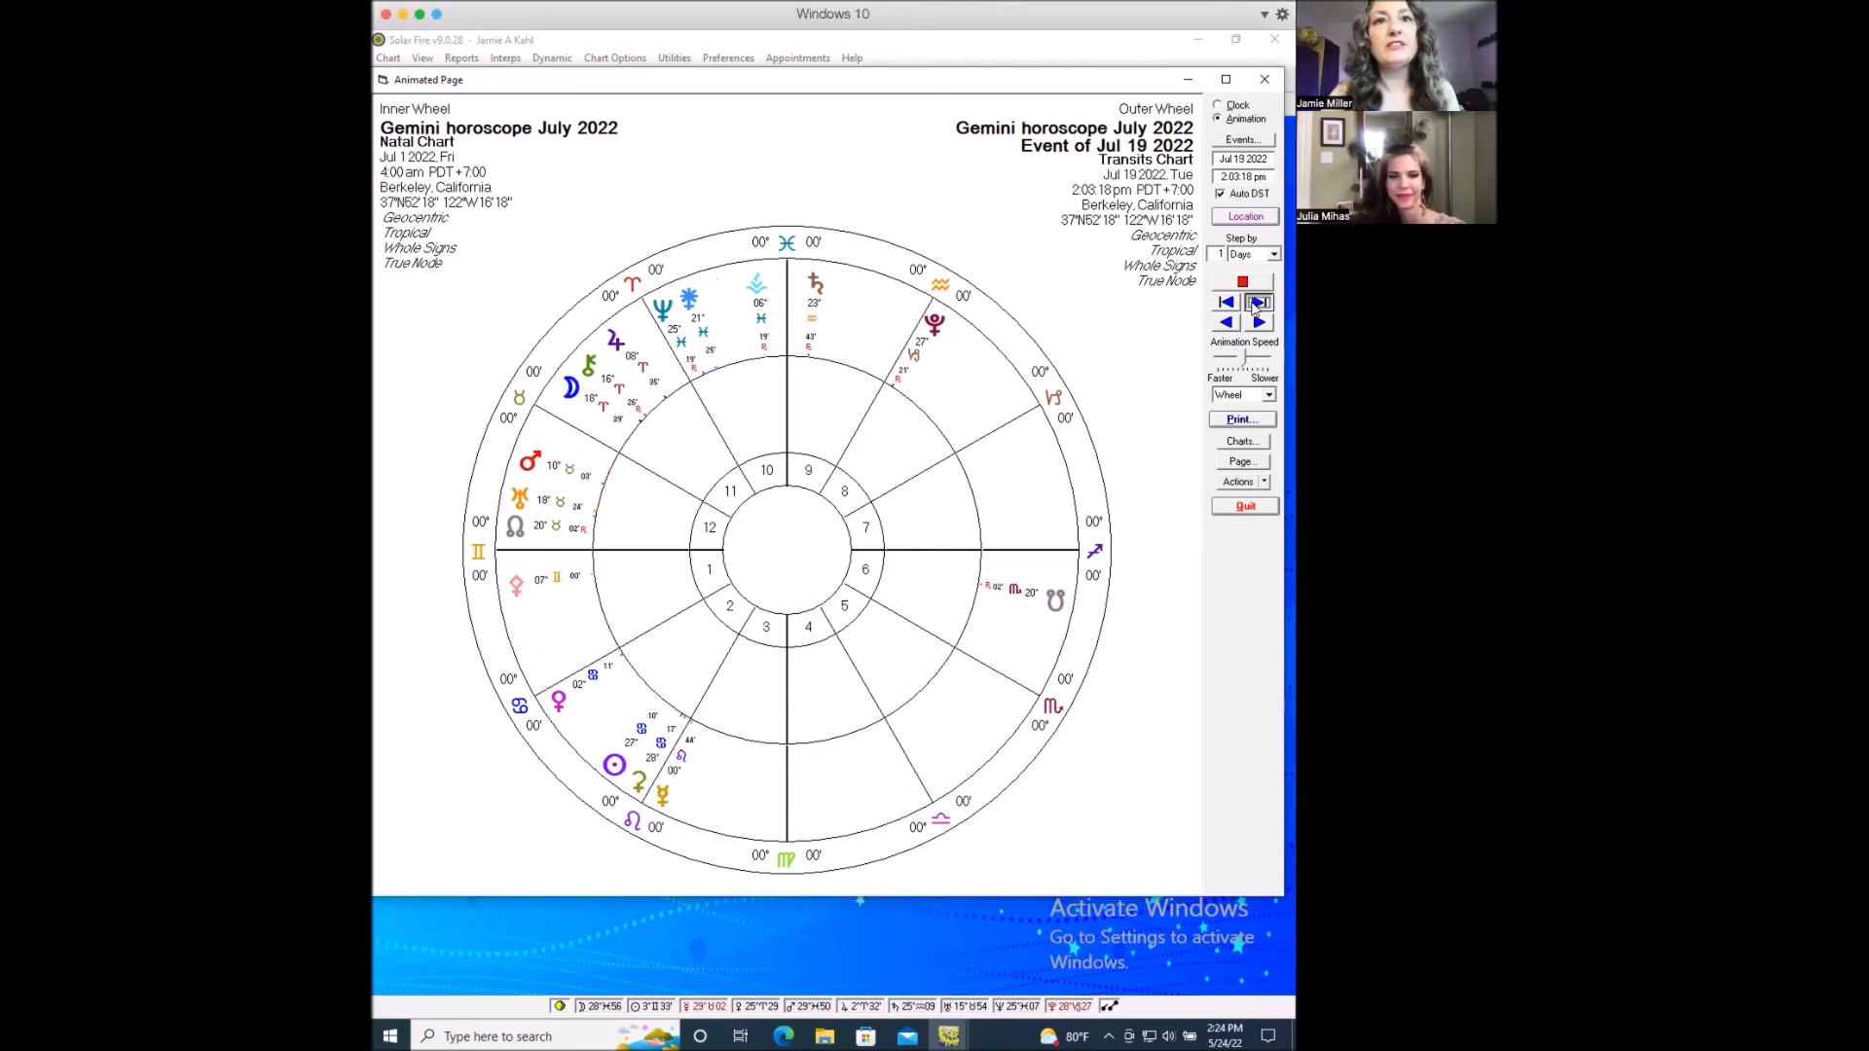
left_click(1257, 322)
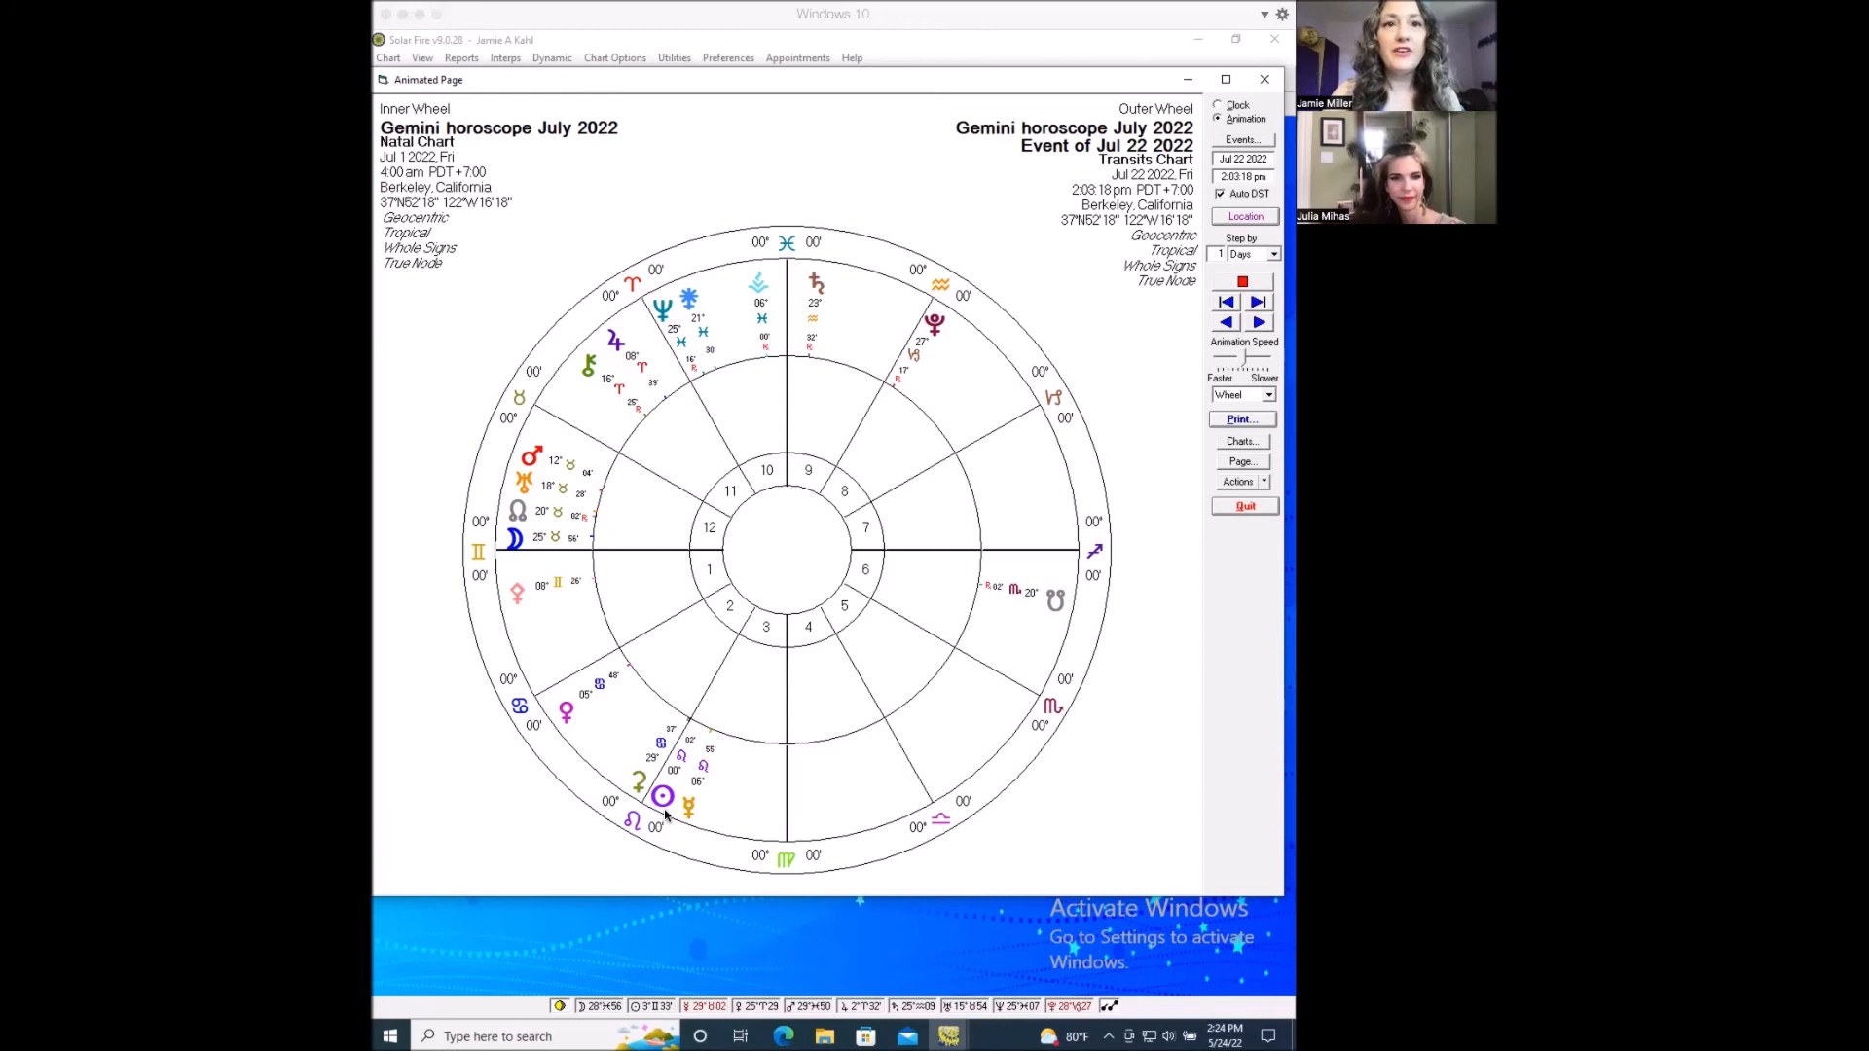
mouse_move(772, 640)
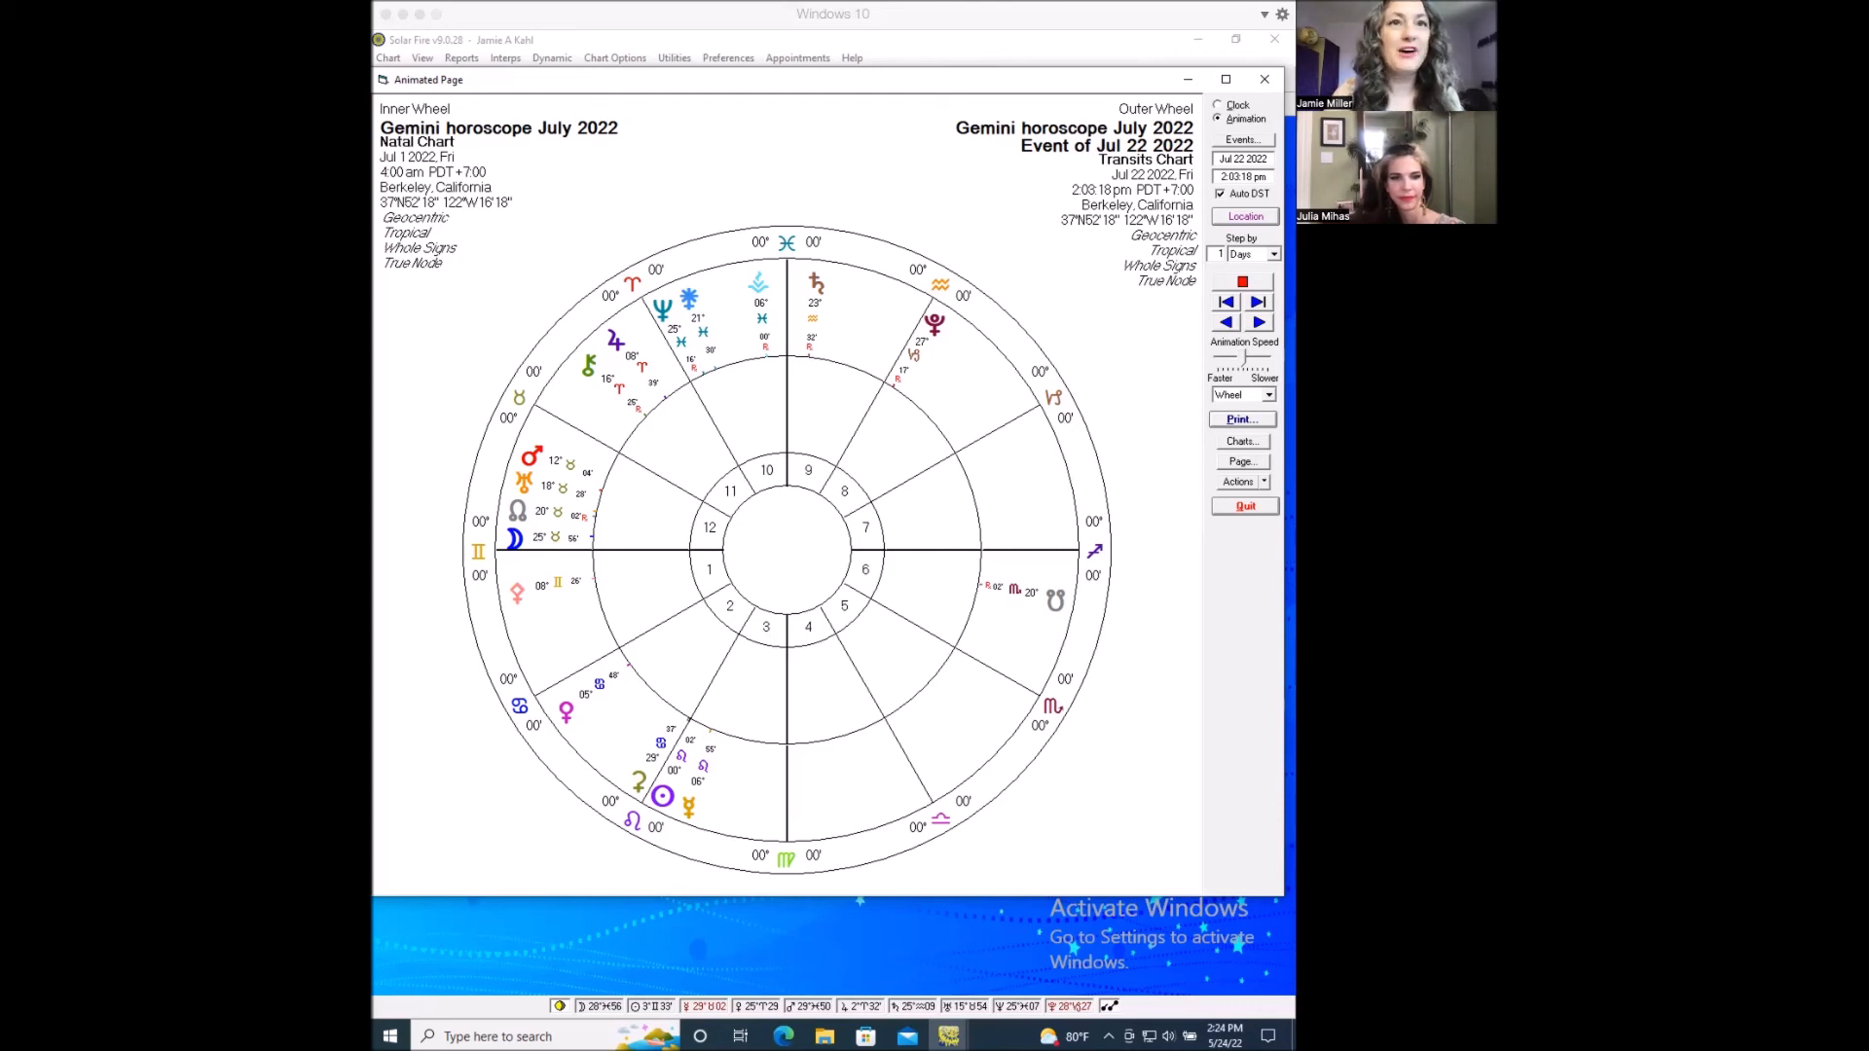
mouse_move(641, 838)
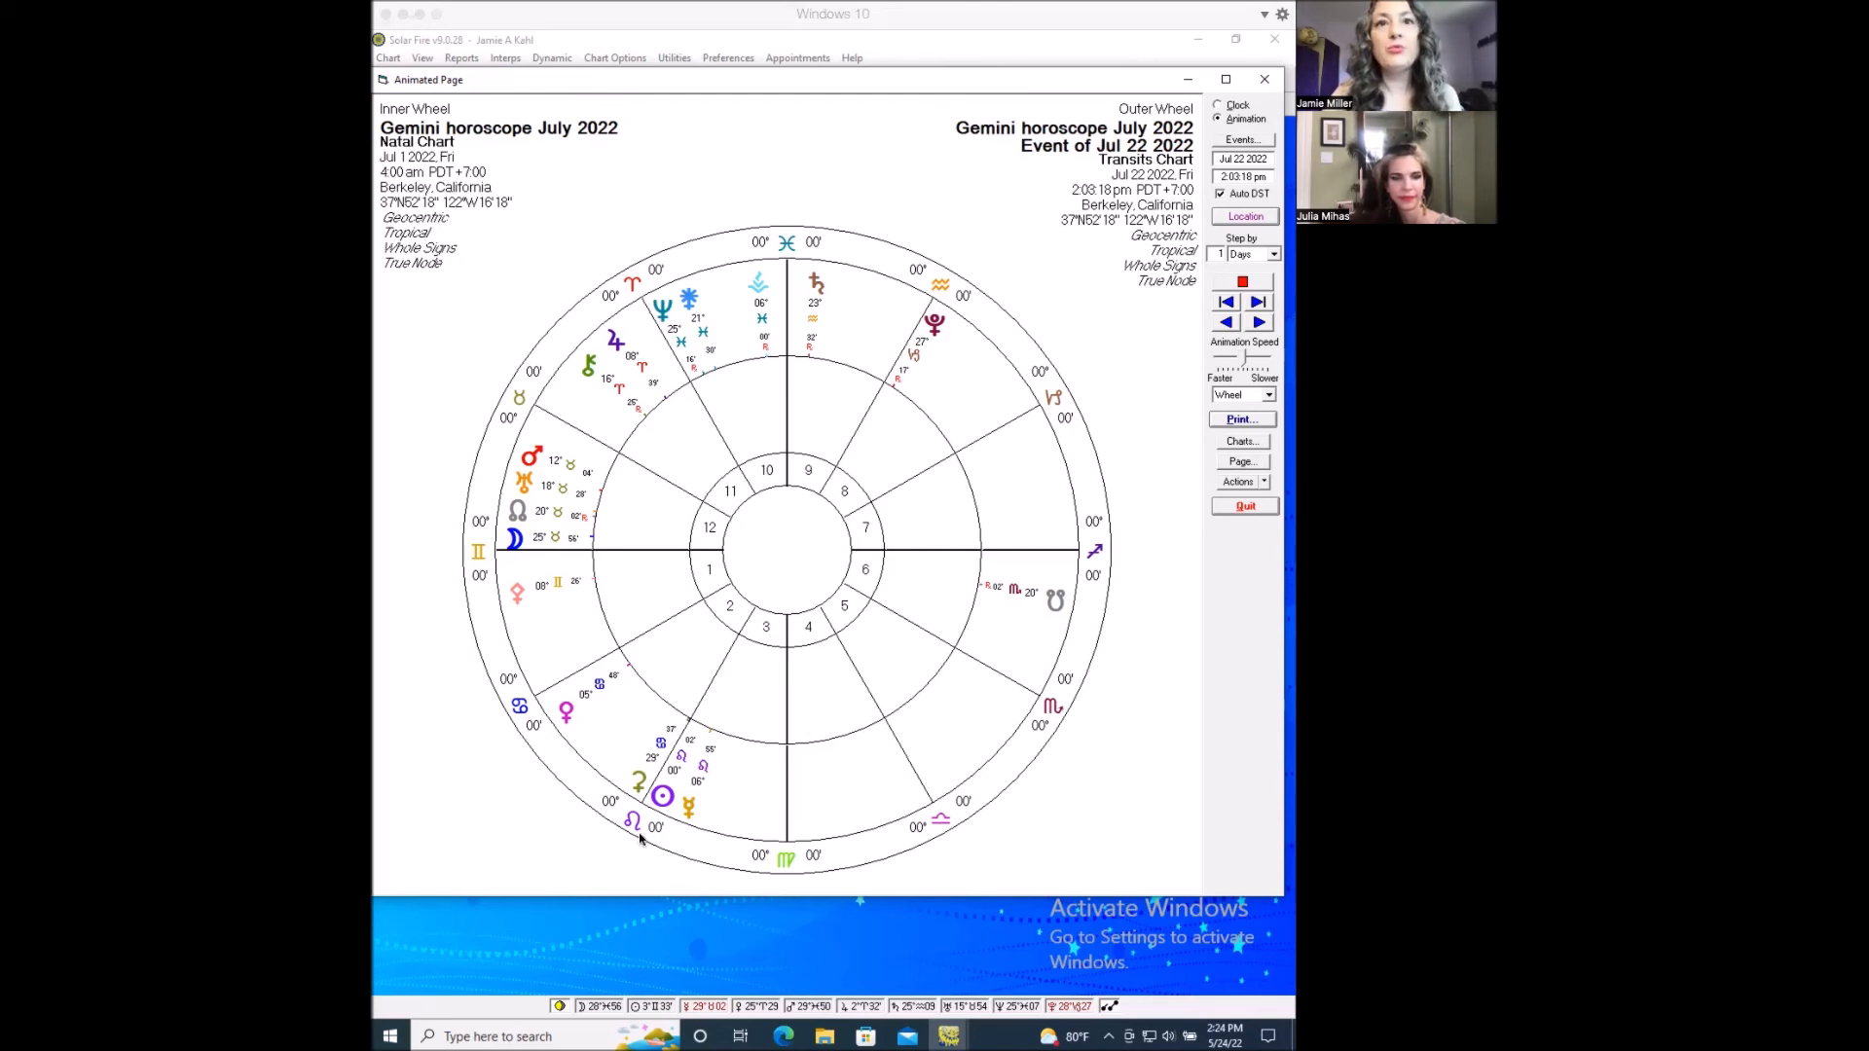
mouse_move(710, 819)
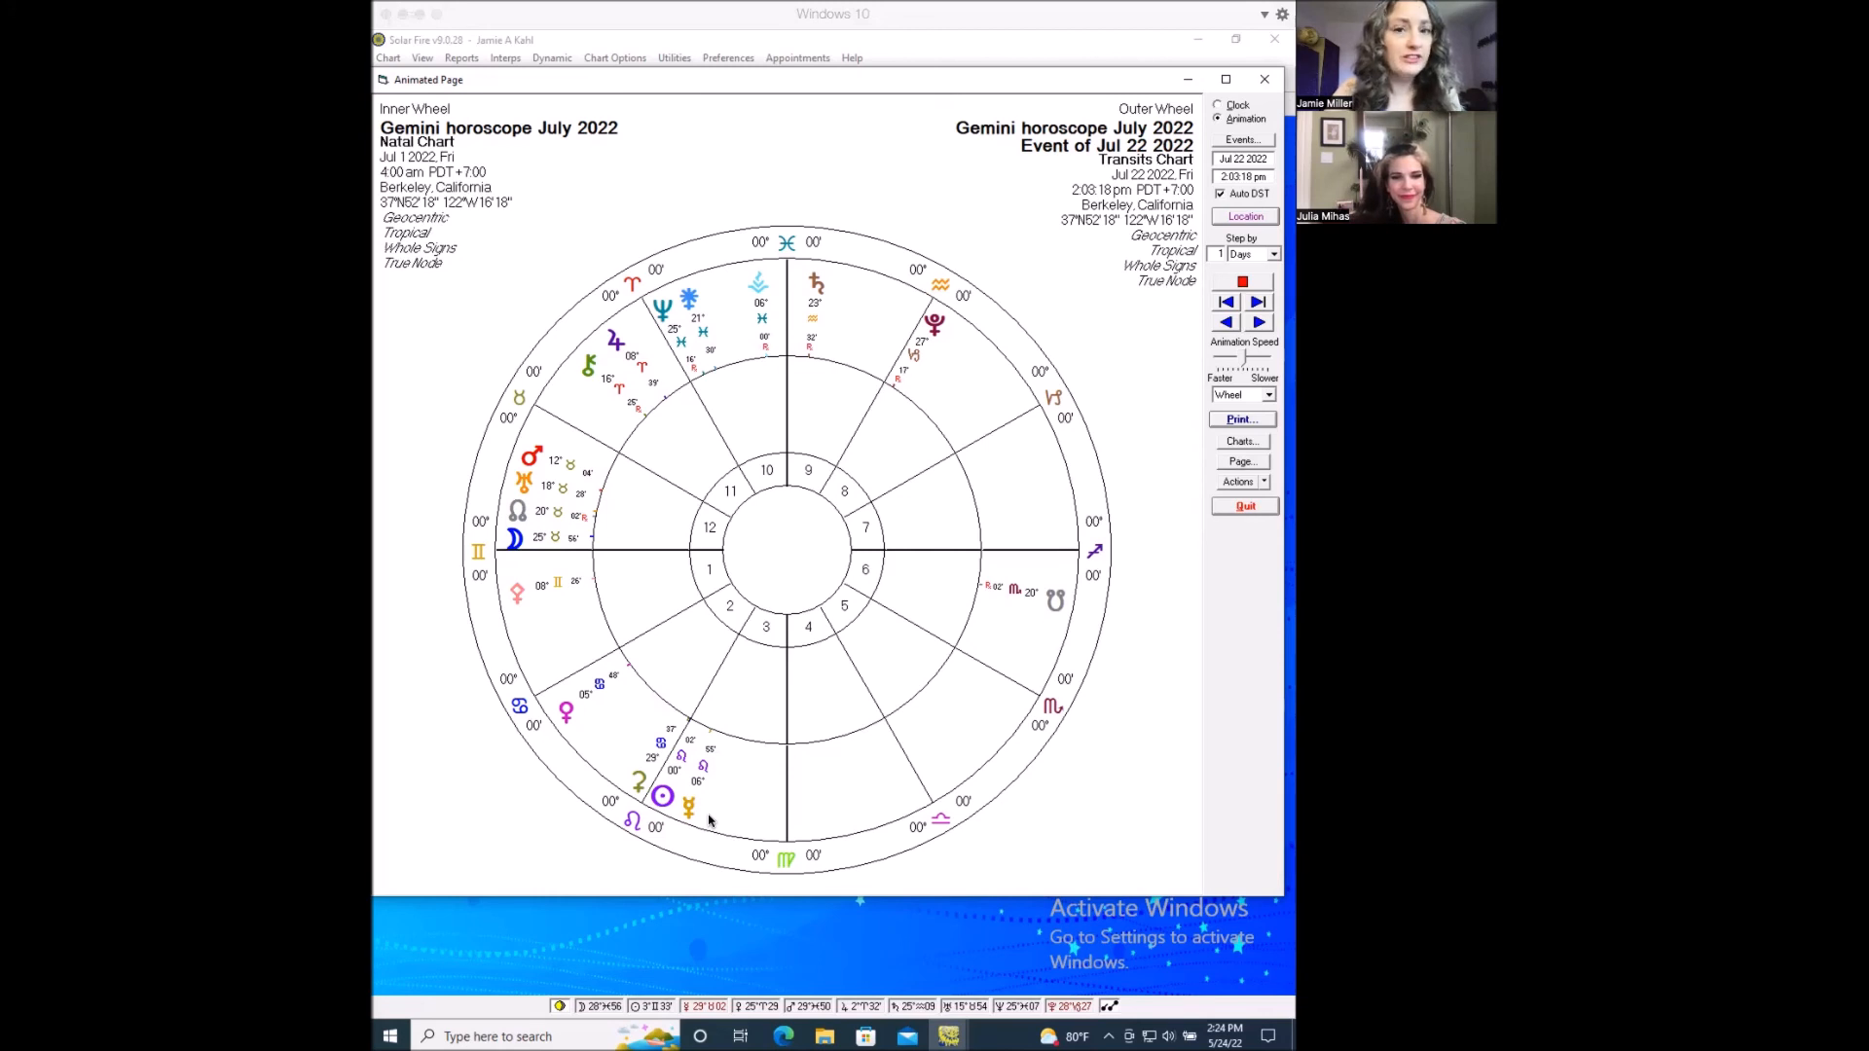
mouse_move(661, 810)
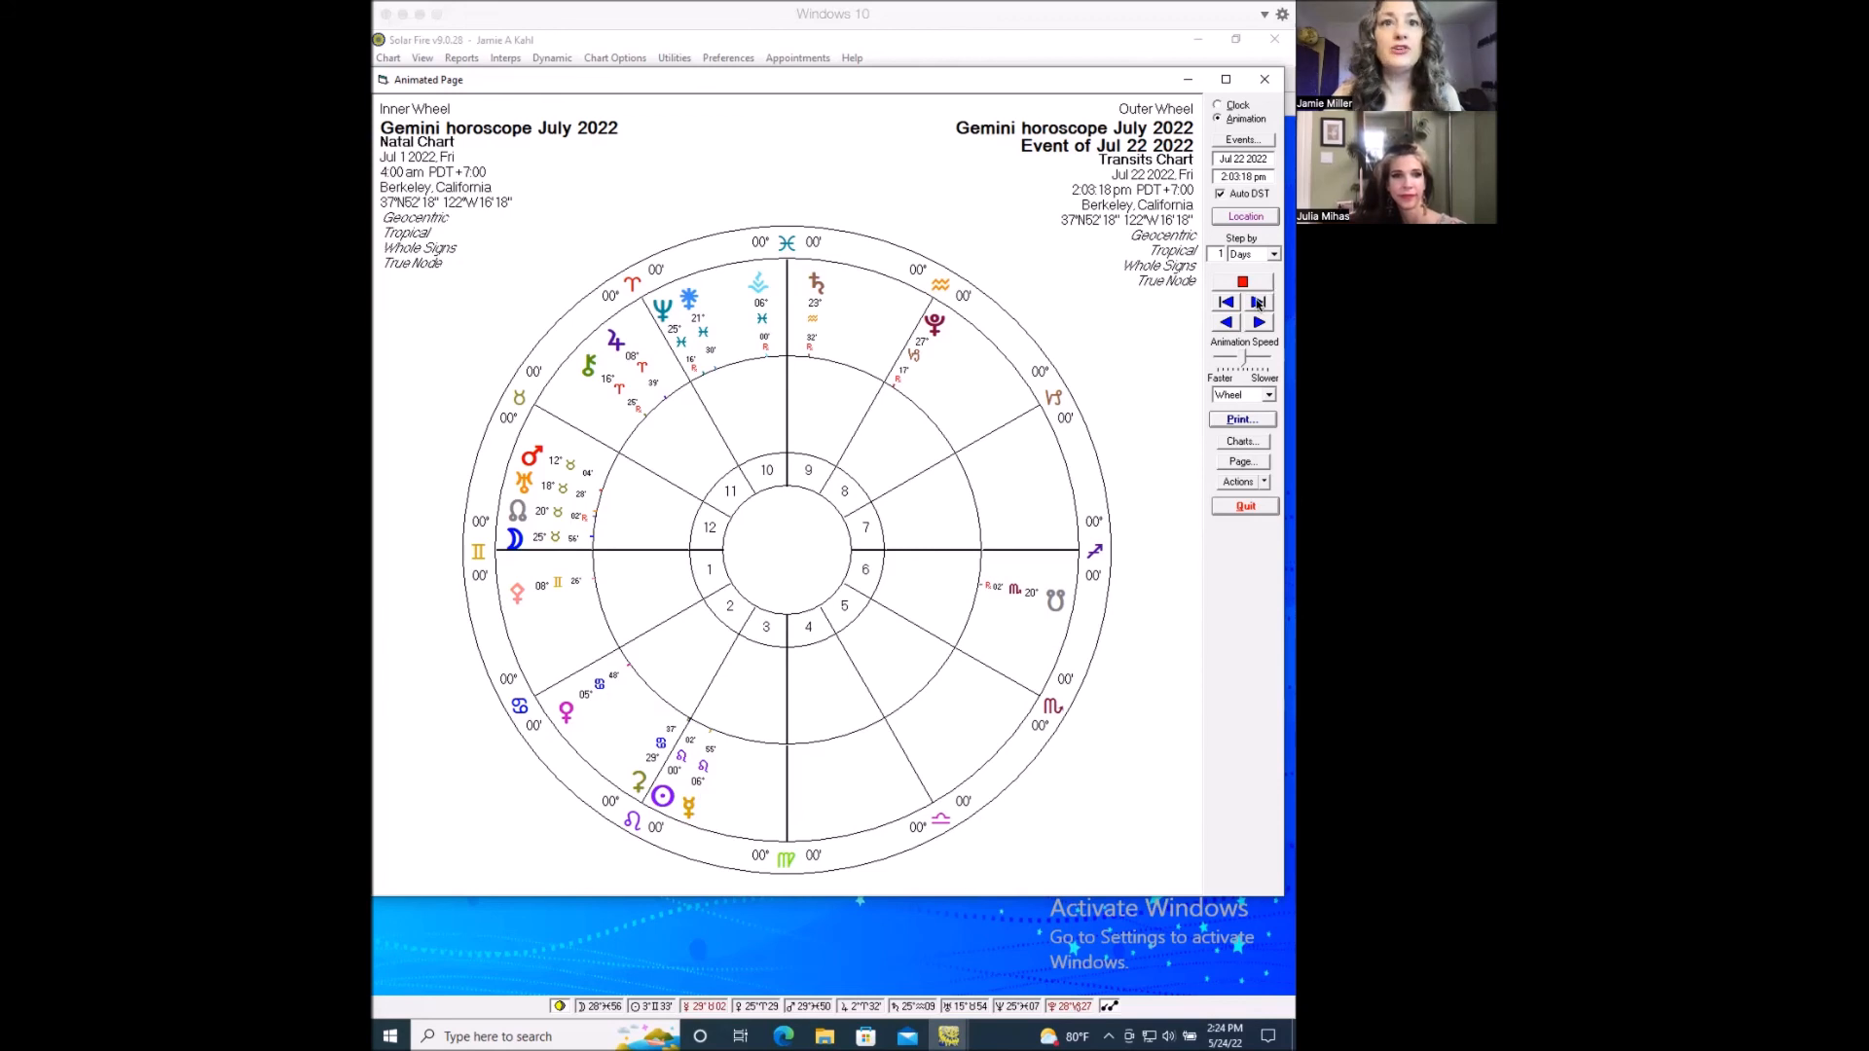
Step forward by event from July 22 through July 26 to July 28, 2022.
left_click(1258, 300)
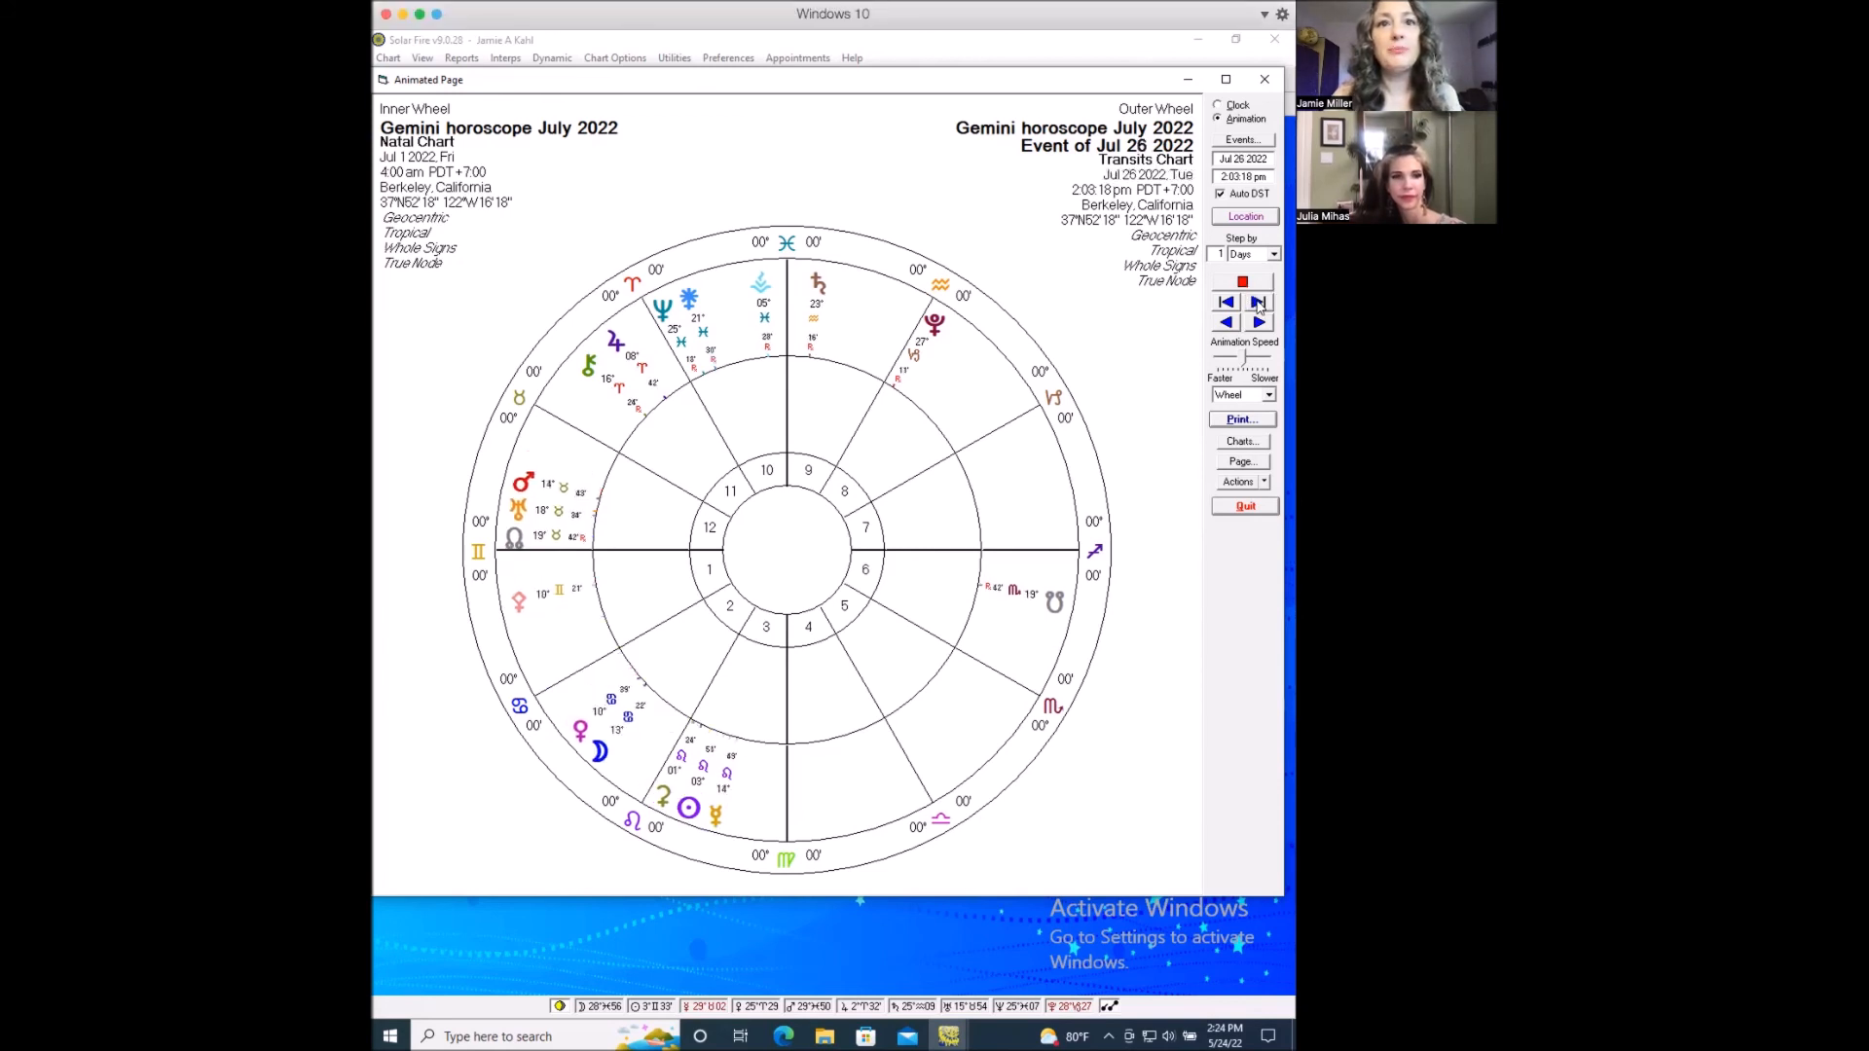
left_click(1257, 302)
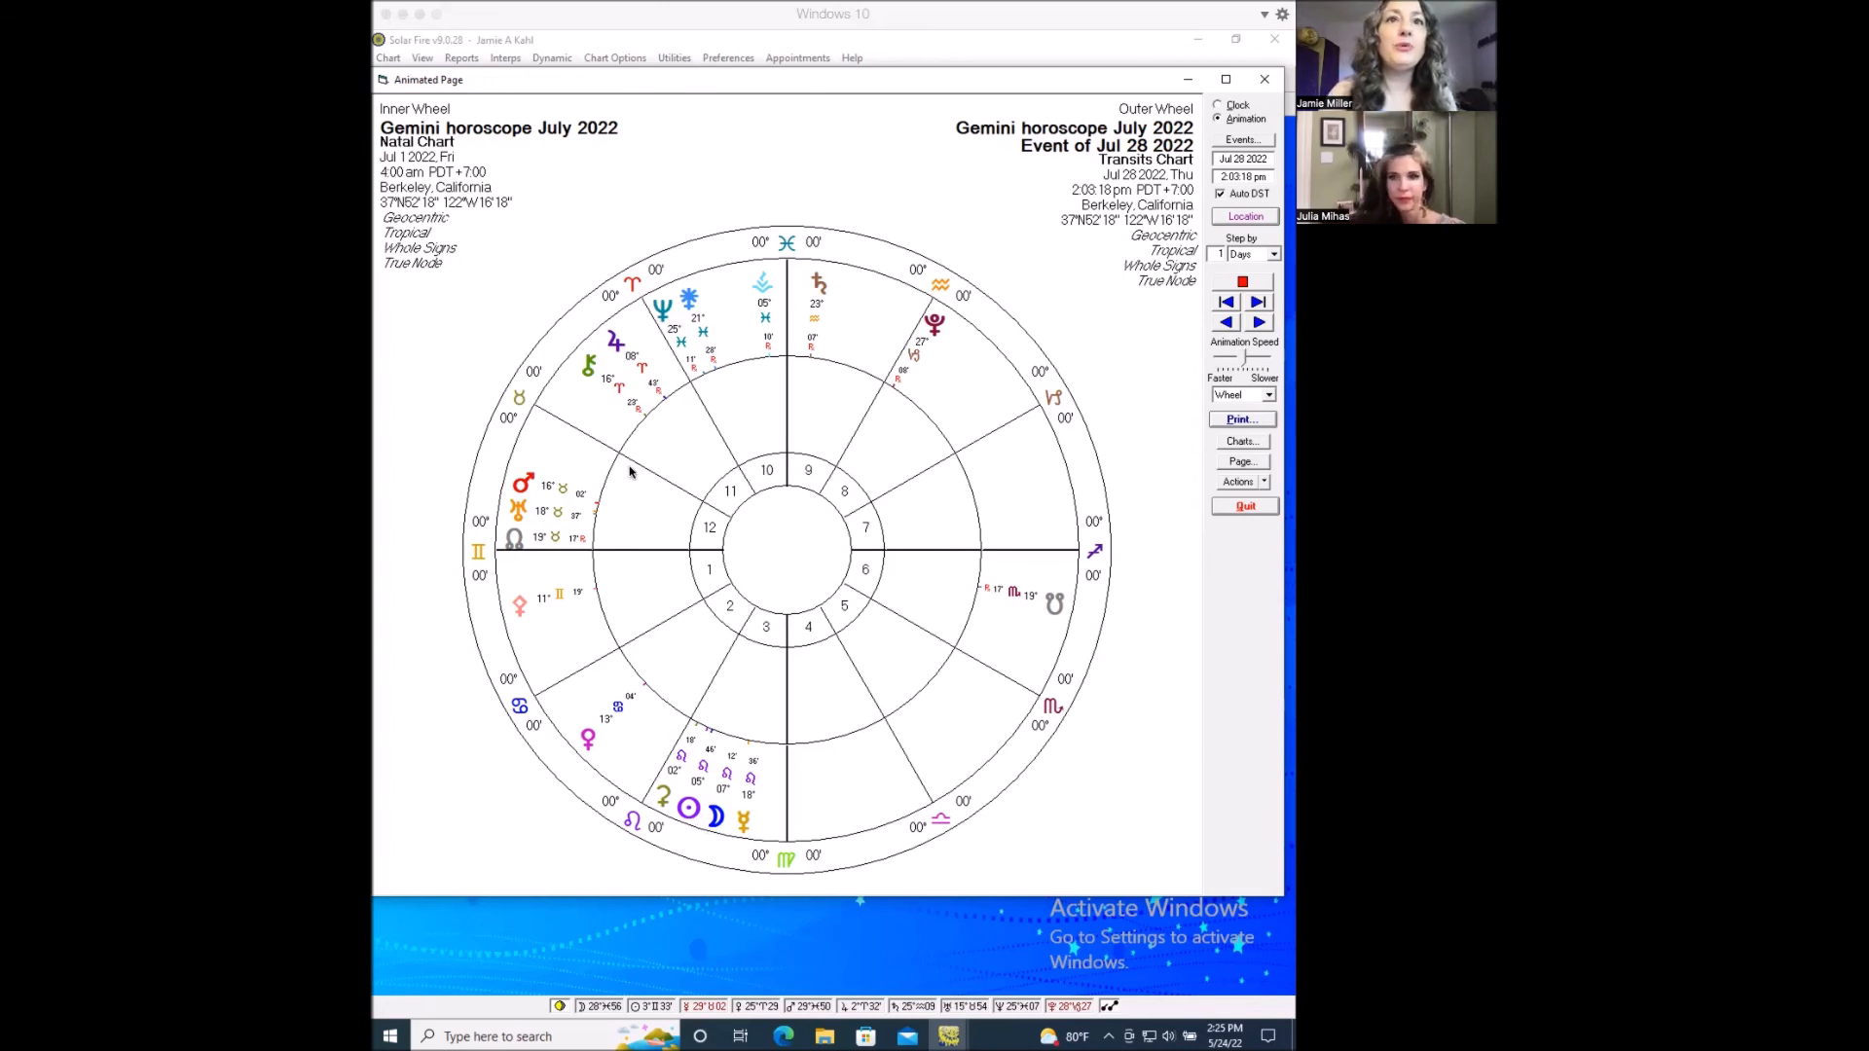
mouse_move(653, 431)
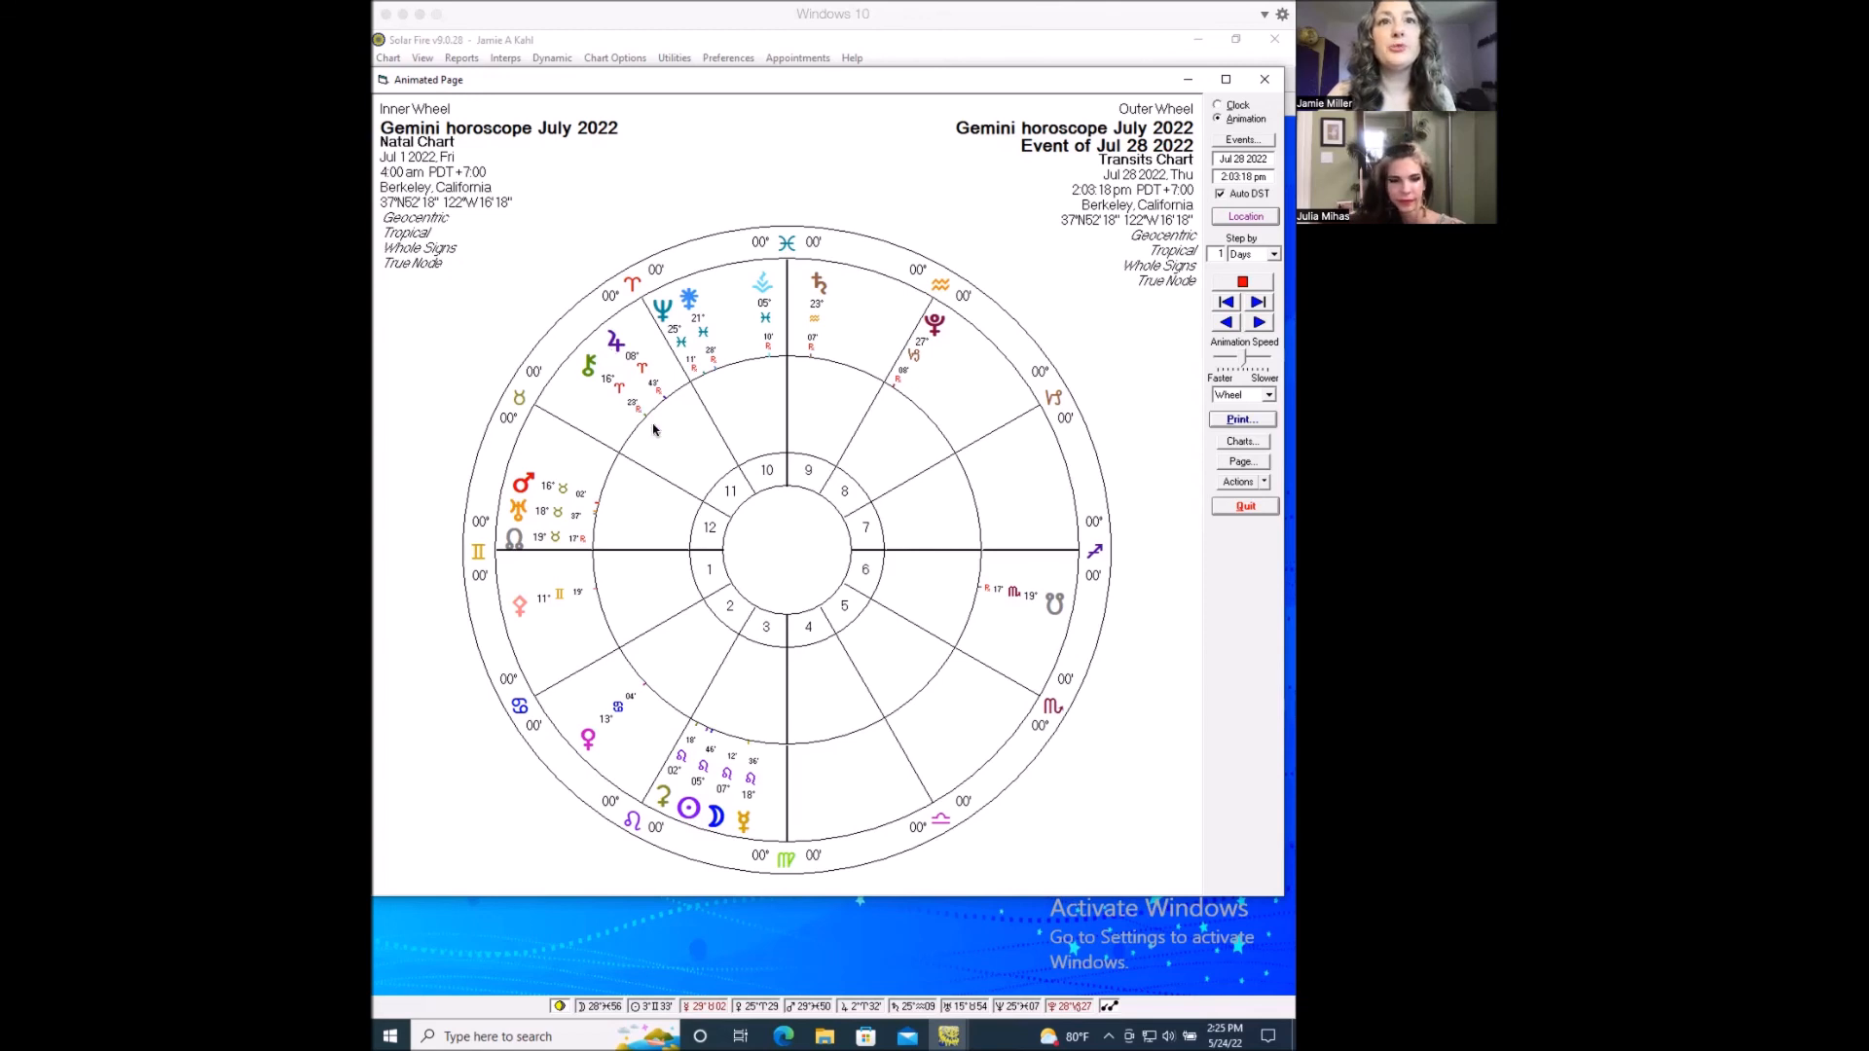
mouse_move(721, 498)
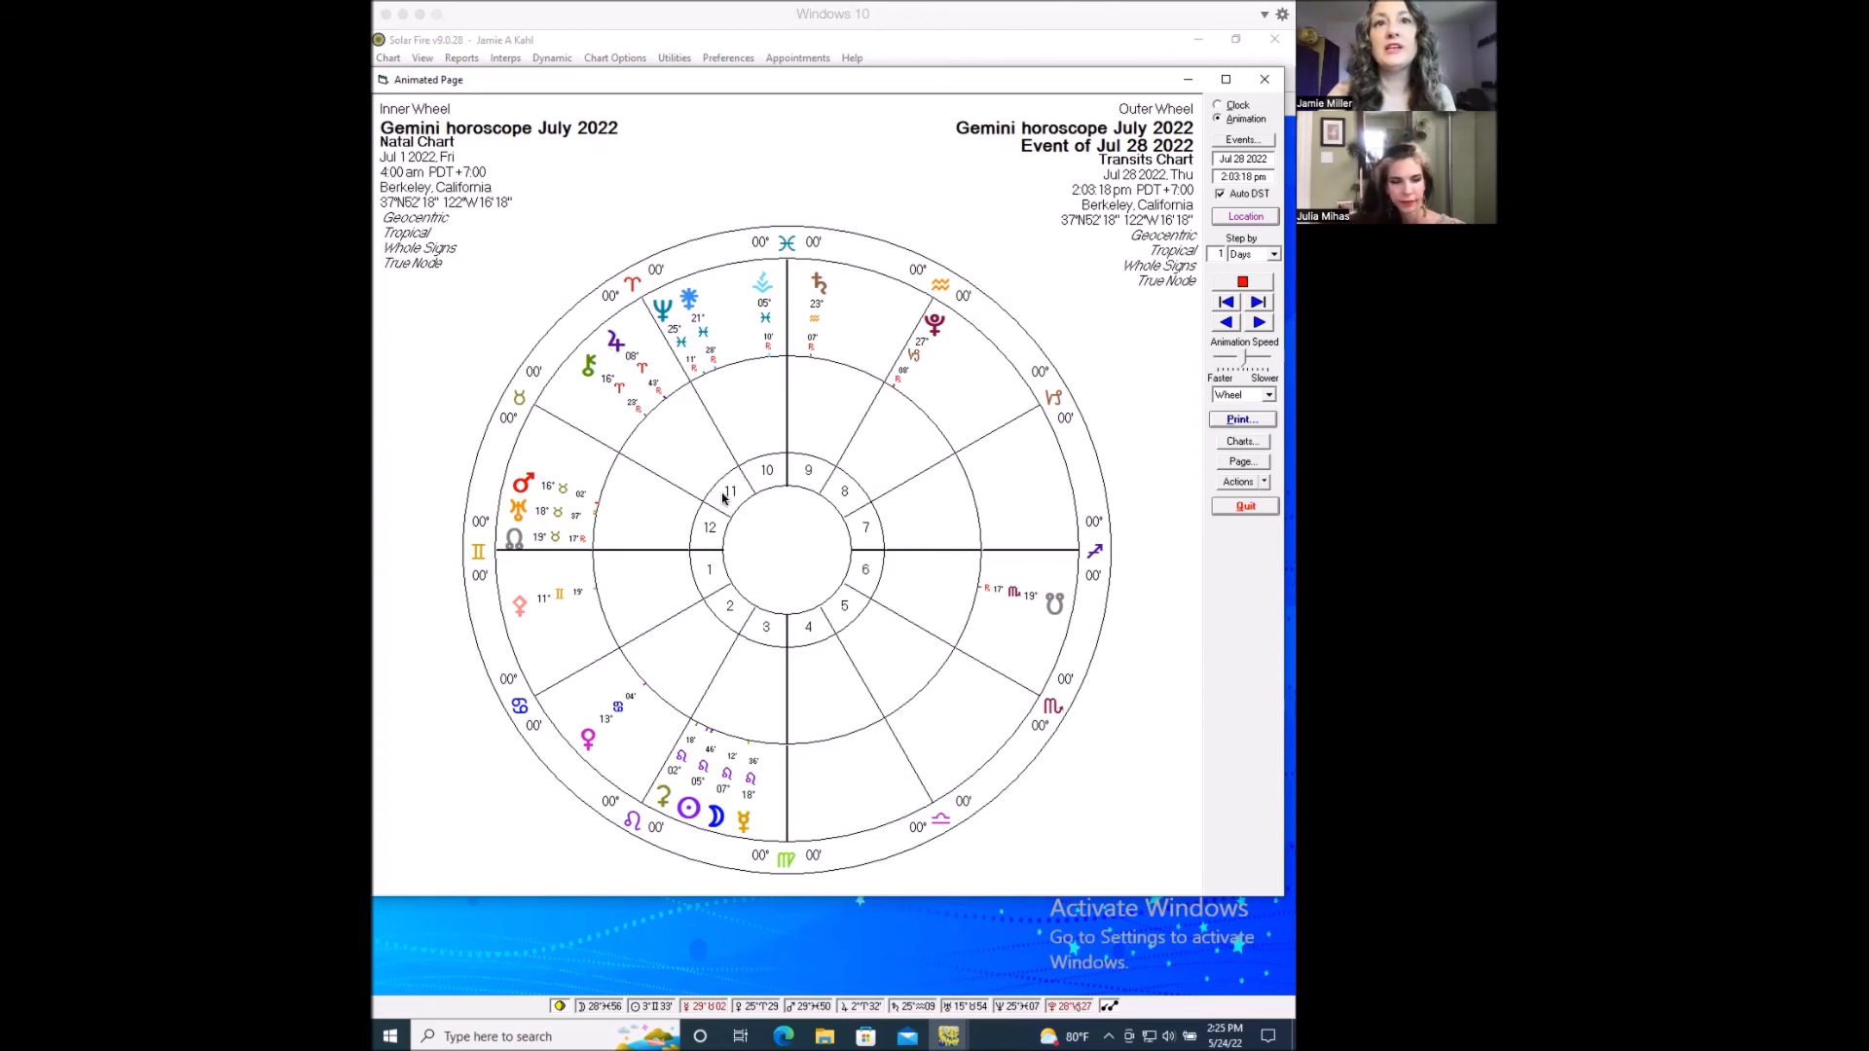